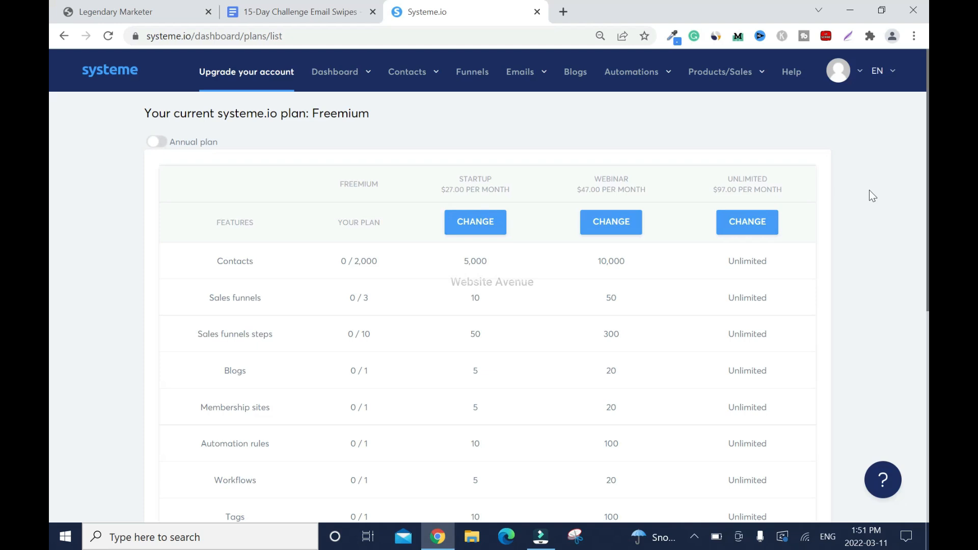
mouse_move(523, 130)
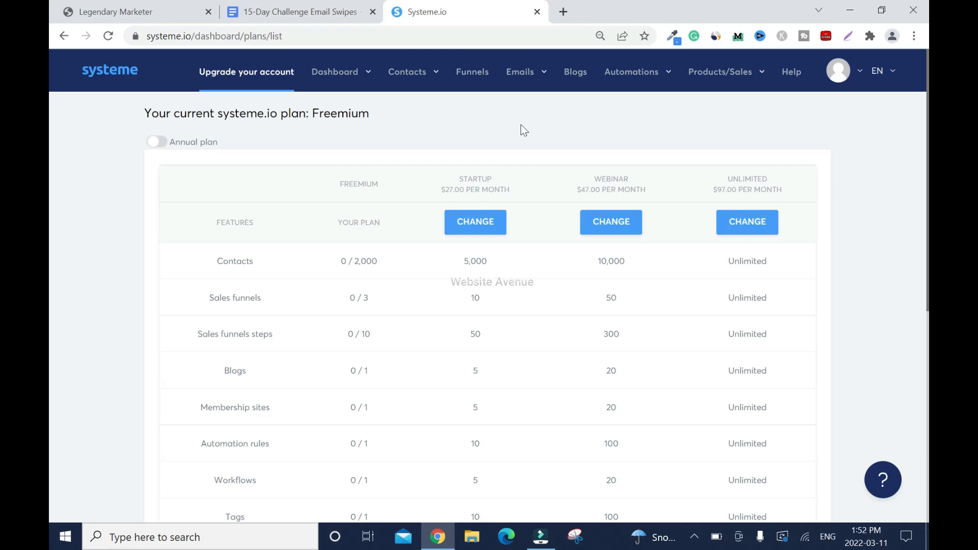
mouse_move(606, 123)
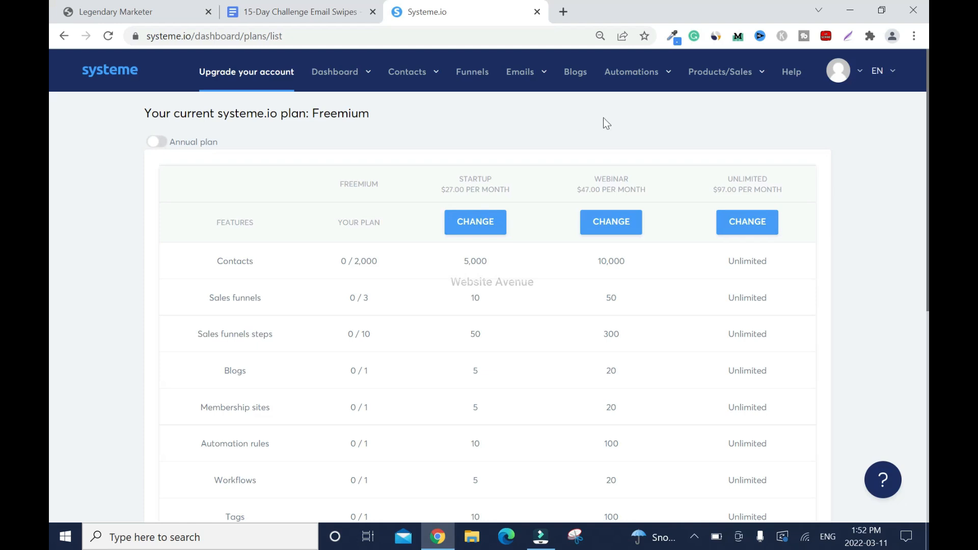
Go from the Emails menu to the Campaigns page, currently an empty list
left_click(520, 71)
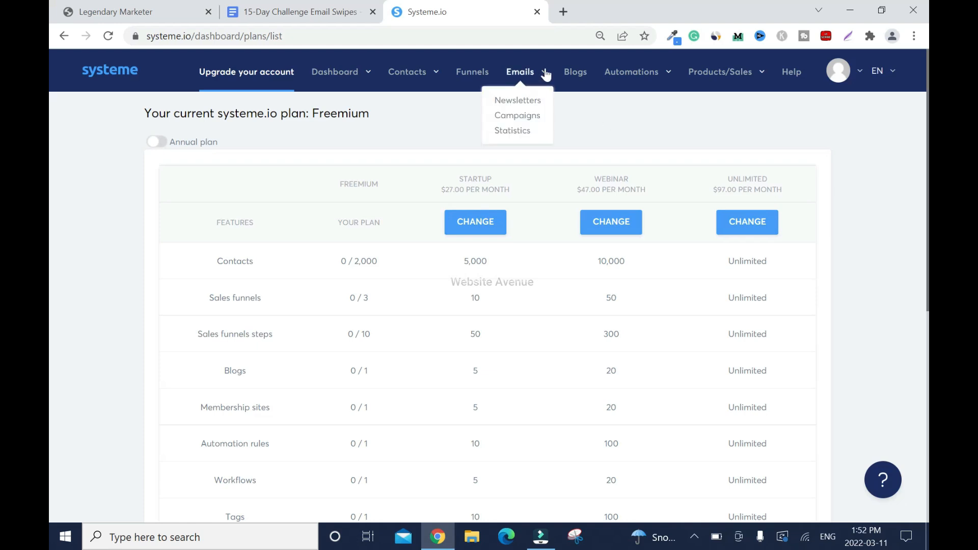
left_click(516, 115)
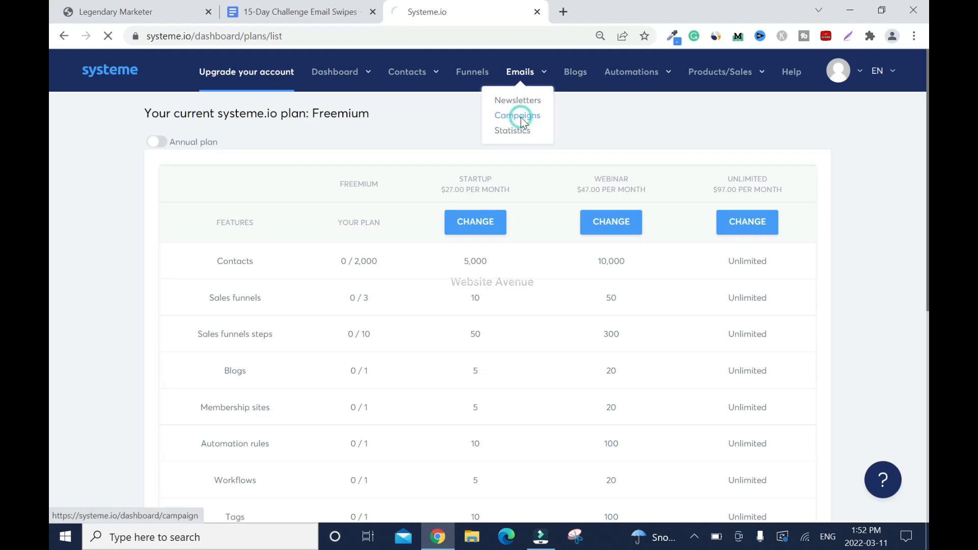
left_click(518, 115)
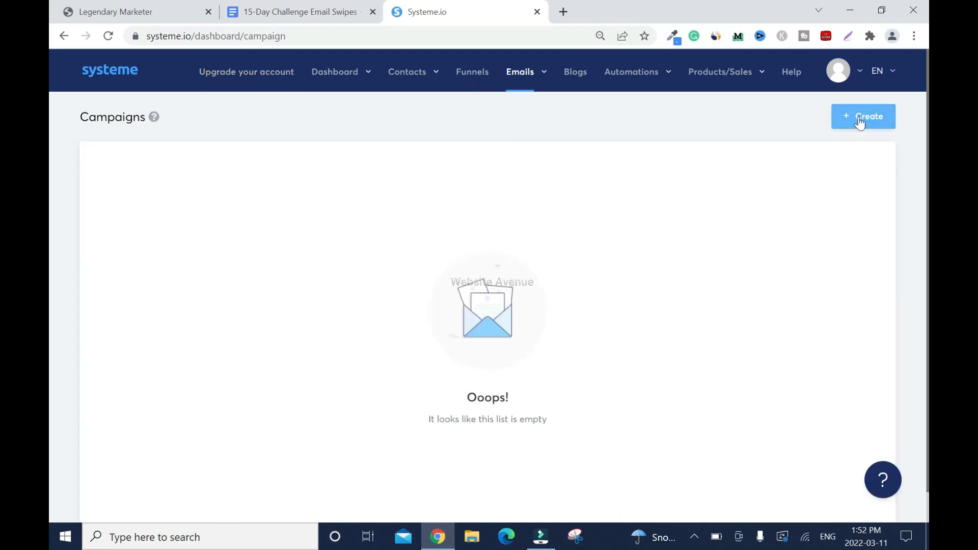
Create and save a campaign named 'Affiliate MKT', dismissing the success notice
left_click(862, 116)
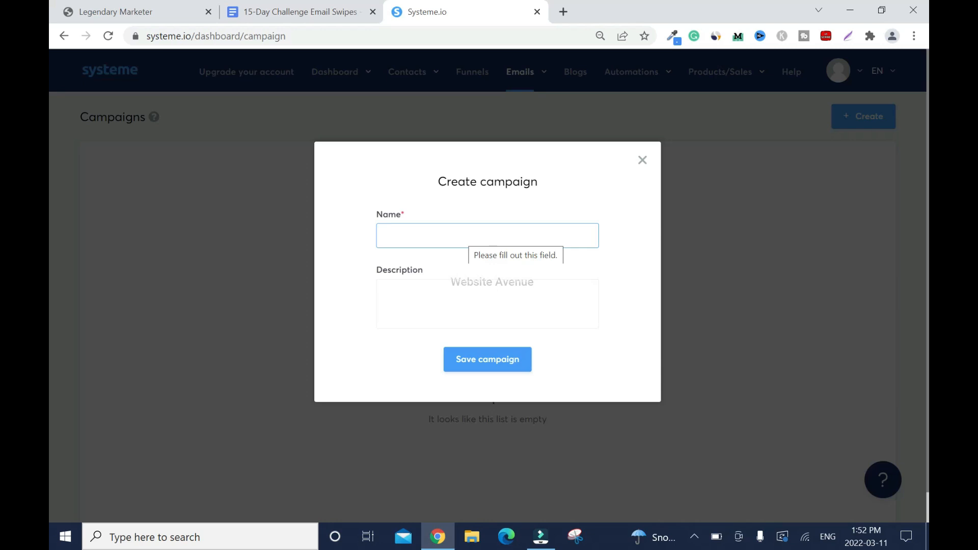
type("Affiliate MKT")
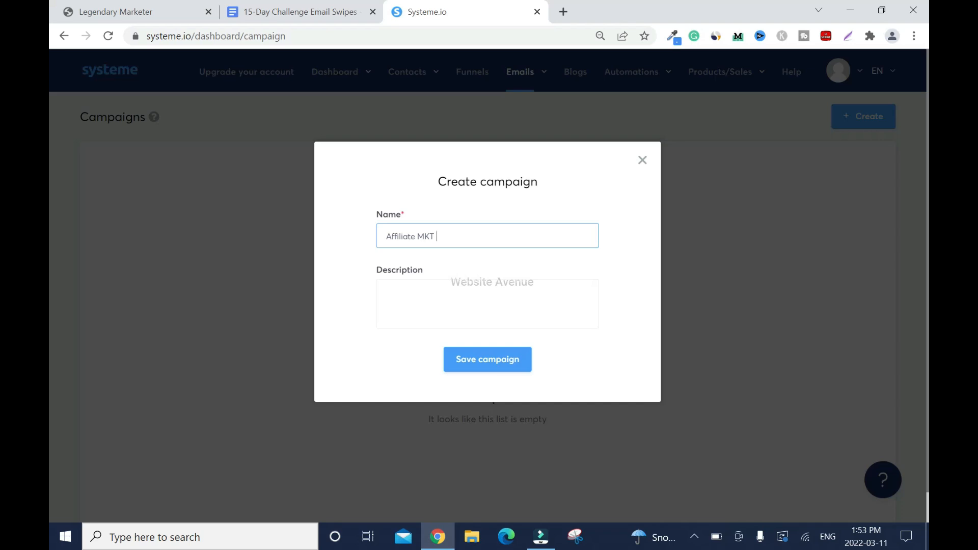
mouse_move(635, 330)
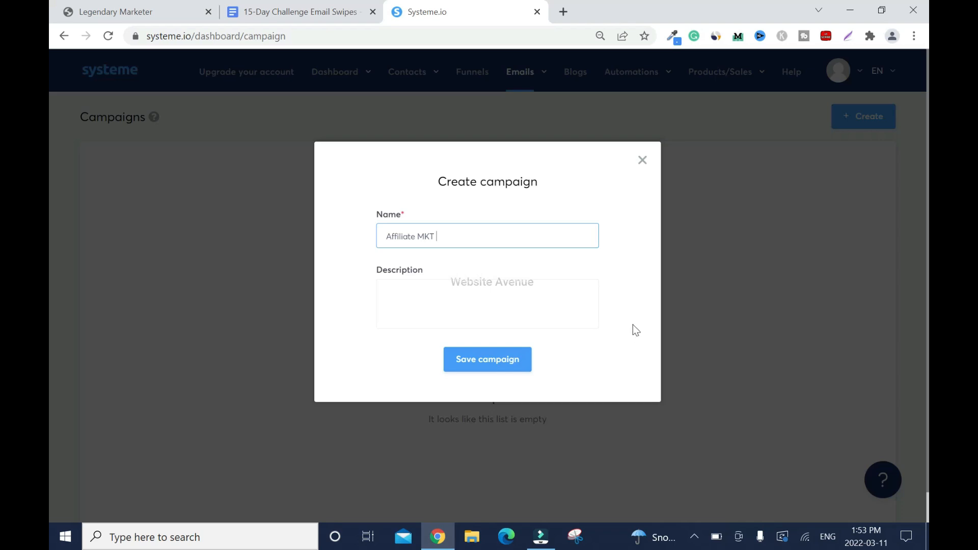
left_click(487, 358)
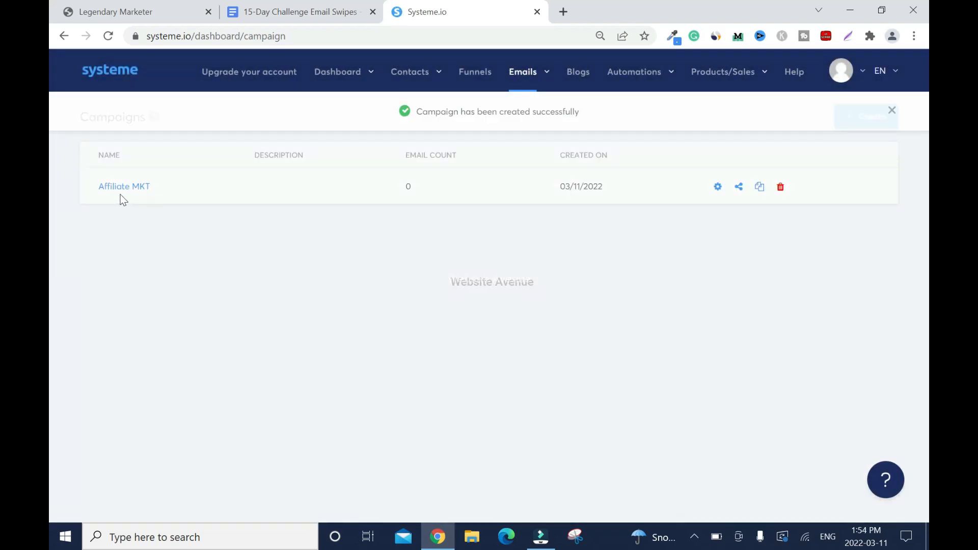
left_click(891, 110)
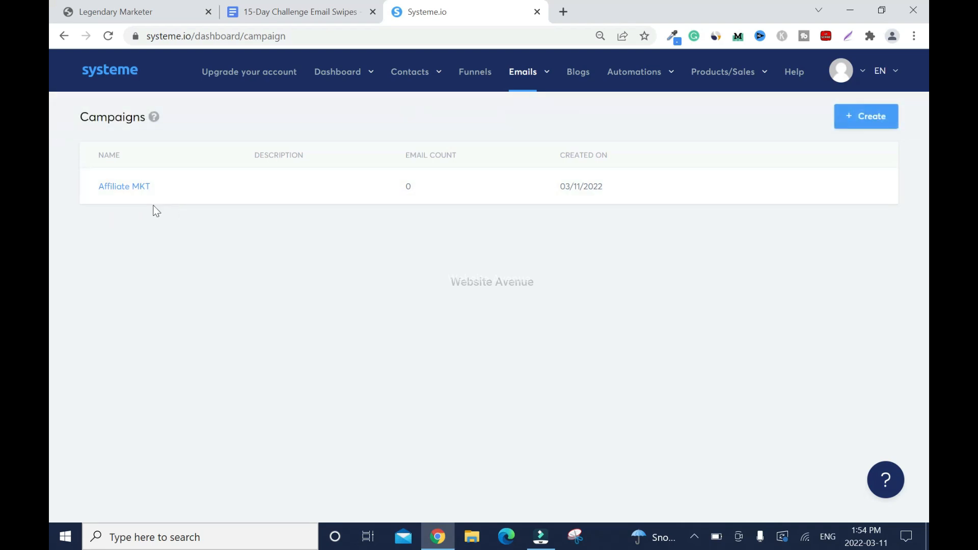
mouse_move(388, 278)
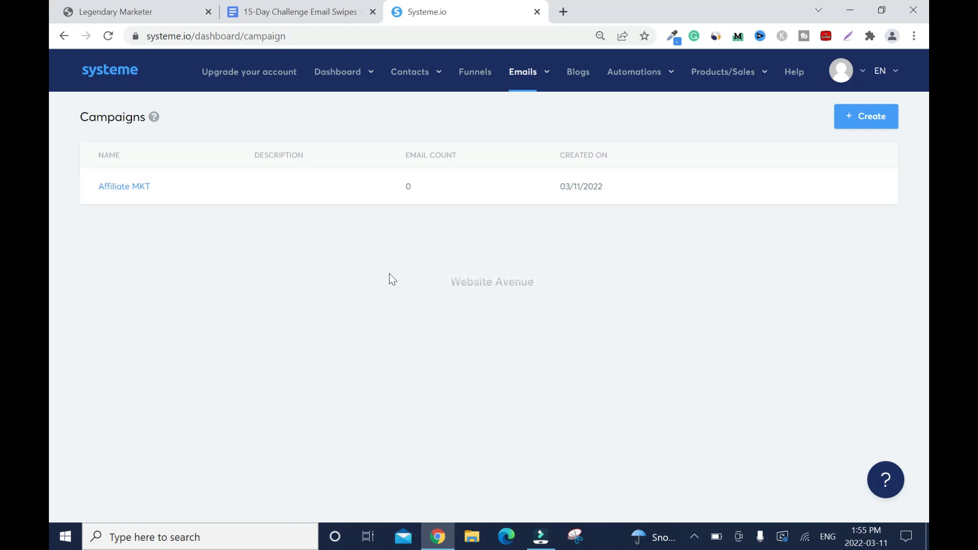
mouse_move(146, 196)
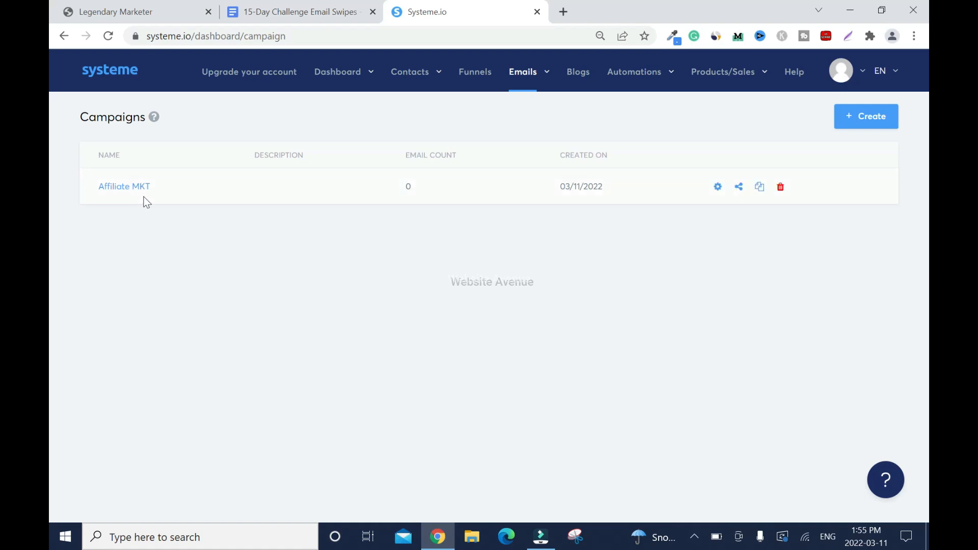
Open the Affiliate MKT campaign's page with its empty email sequence
left_click(124, 186)
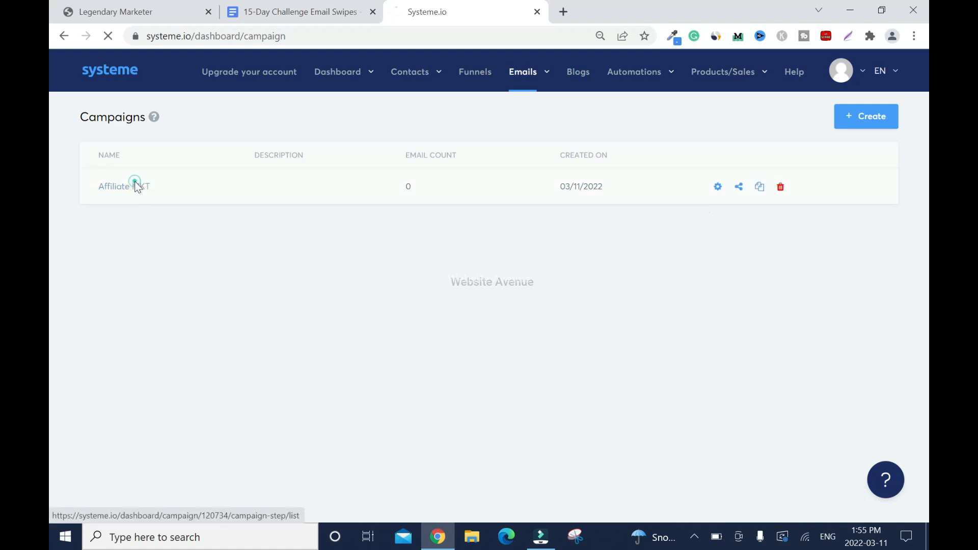
left_click(114, 185)
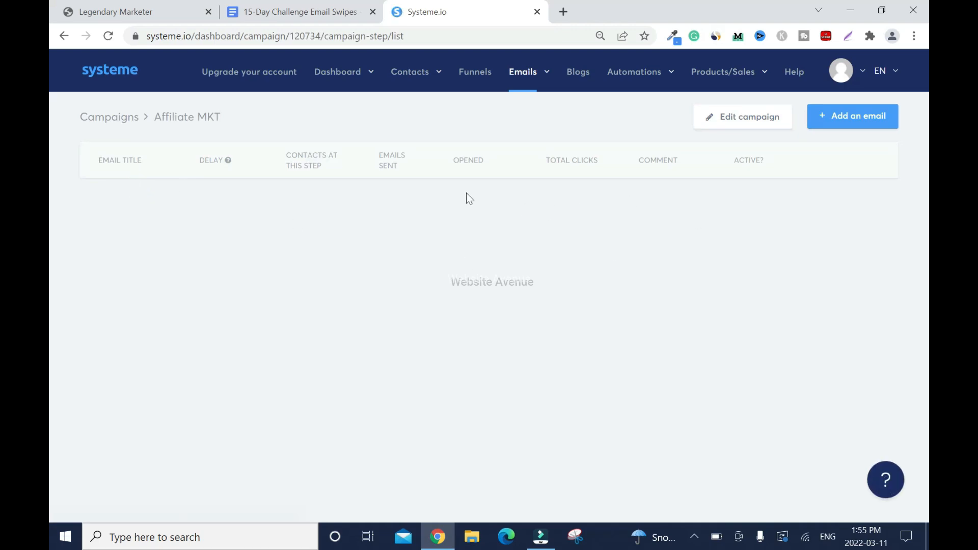
mouse_move(235, 123)
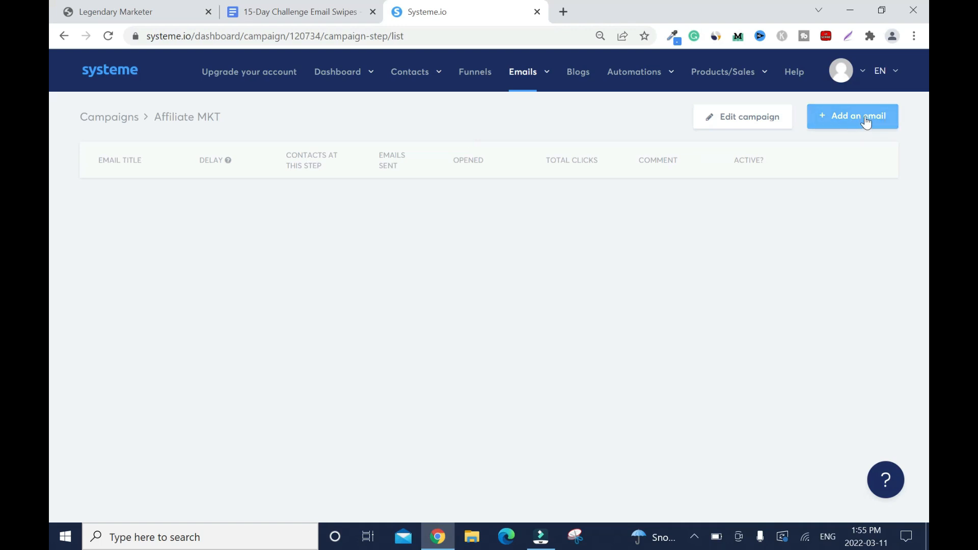
Add a new email to the campaign with 'Success Page' as sender name
left_click(851, 116)
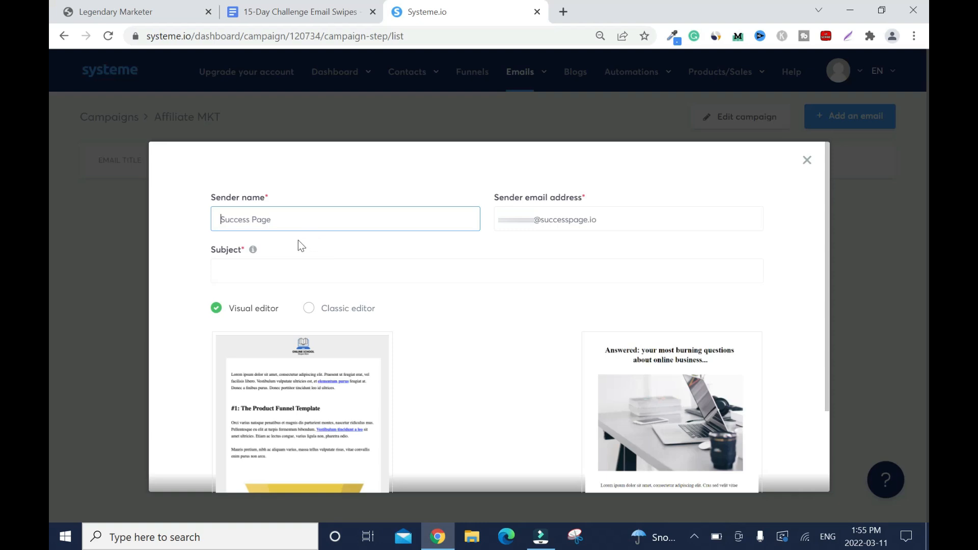
mouse_move(563, 242)
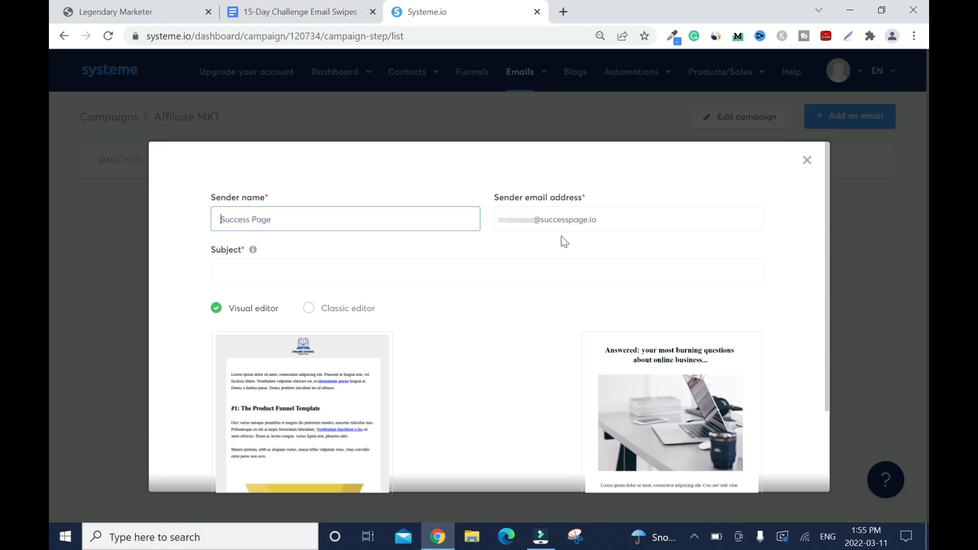
mouse_move(570, 256)
type("Success Page")
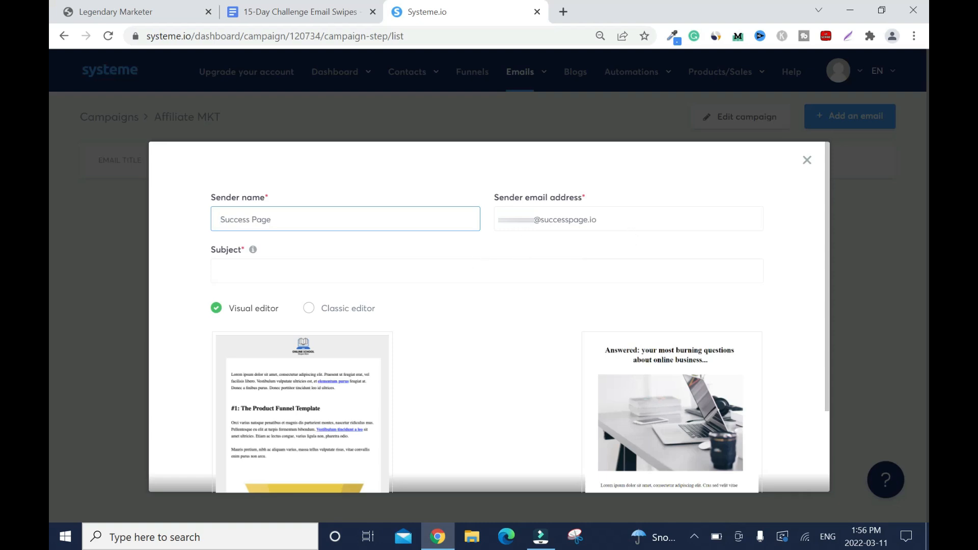
mouse_move(530, 246)
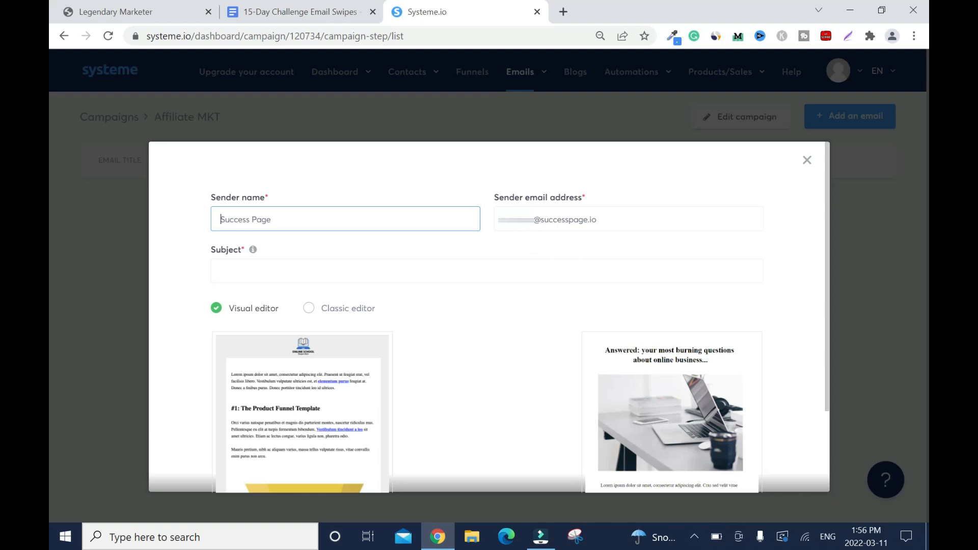
mouse_move(595, 240)
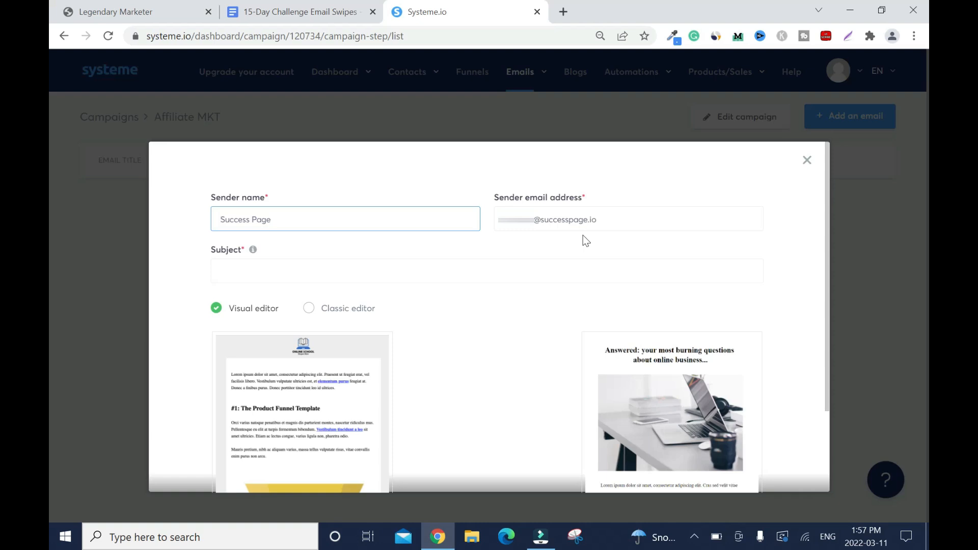
mouse_move(572, 242)
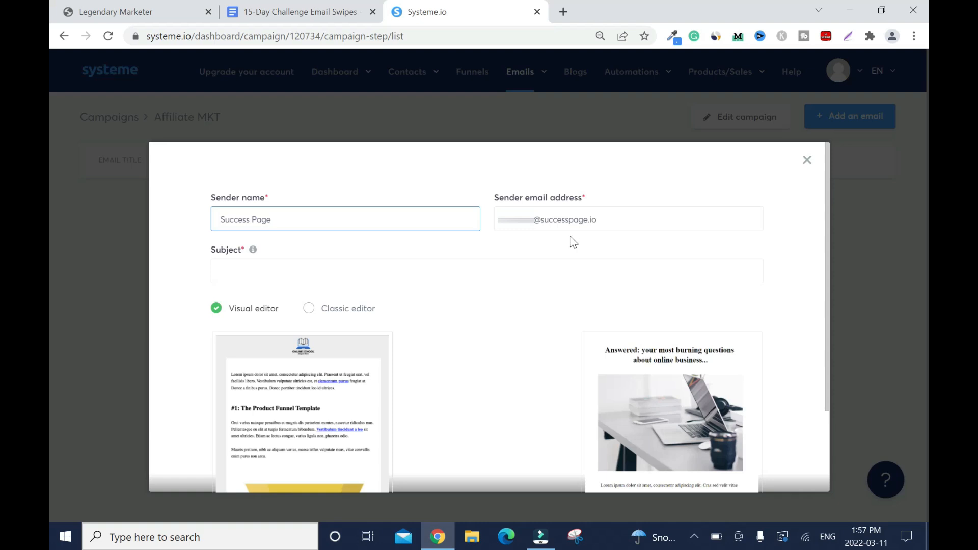
mouse_move(572, 243)
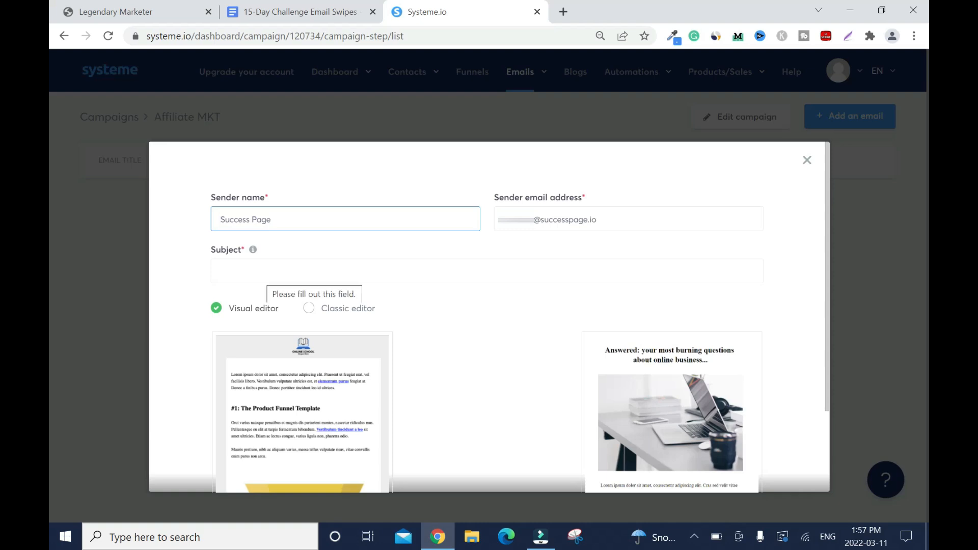
Bring the swipe subject 'You Got Screwed..' from Google Docs and choose the Classic editor
left_click(299, 12)
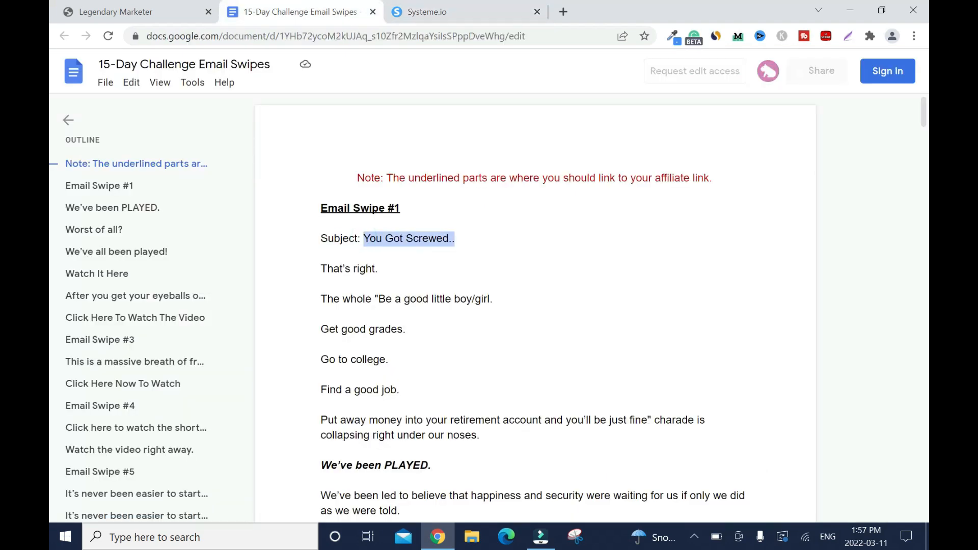
left_click(426, 13)
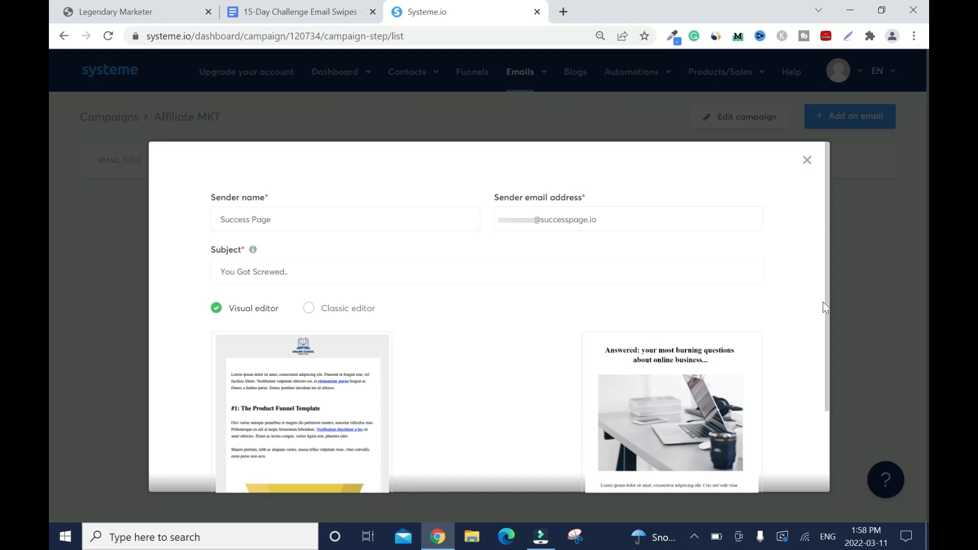
scroll("down", 3)
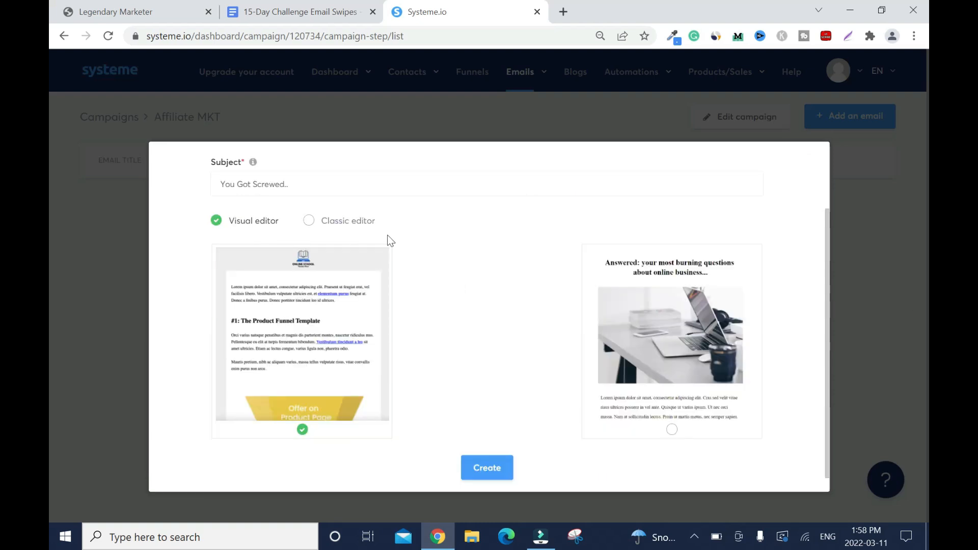
mouse_move(323, 224)
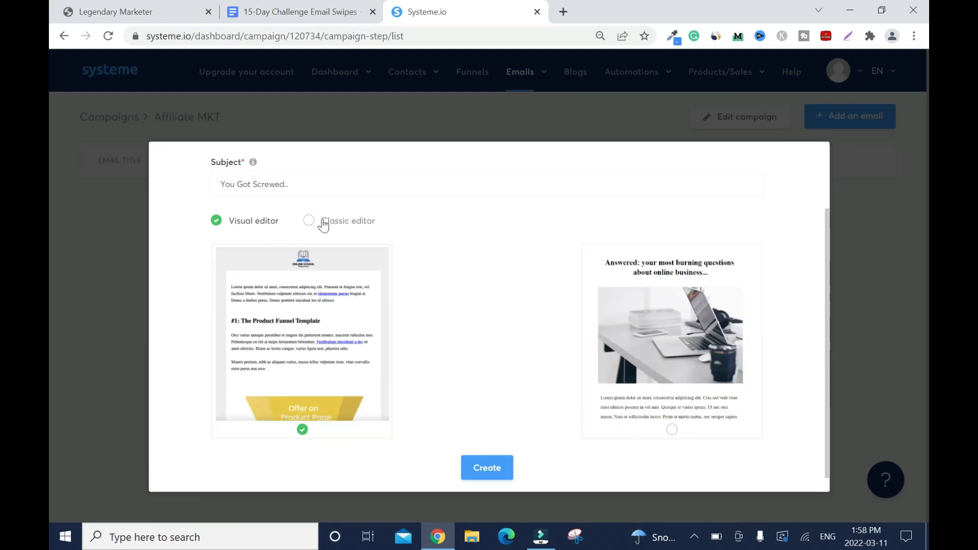
left_click(308, 220)
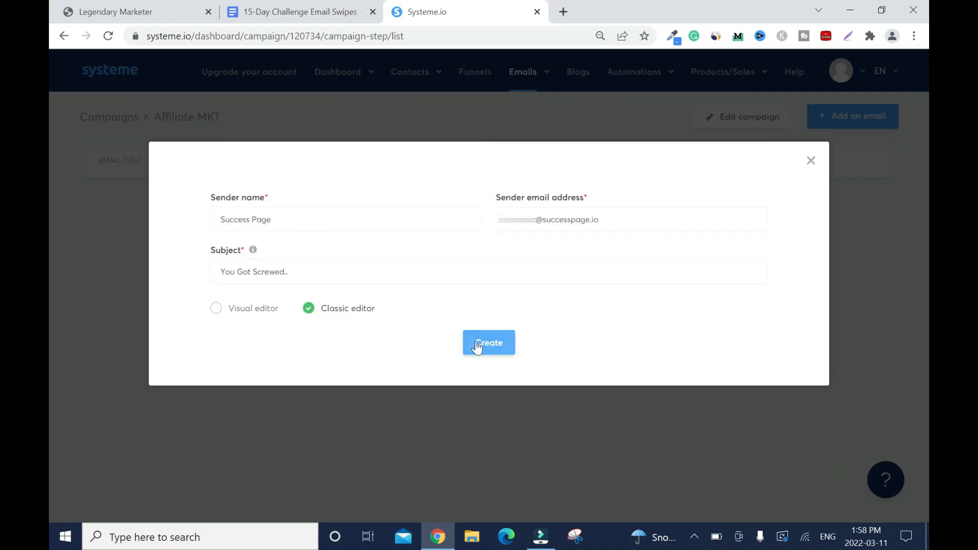
Create the email, dismiss the deferred alert, begin the body with 'Hi' and the substitute variables list
left_click(488, 343)
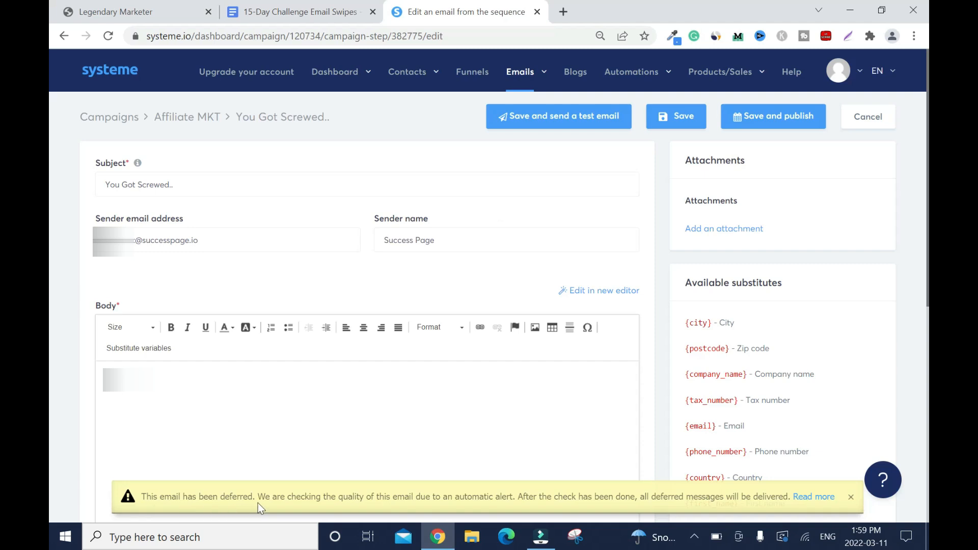
mouse_move(403, 510)
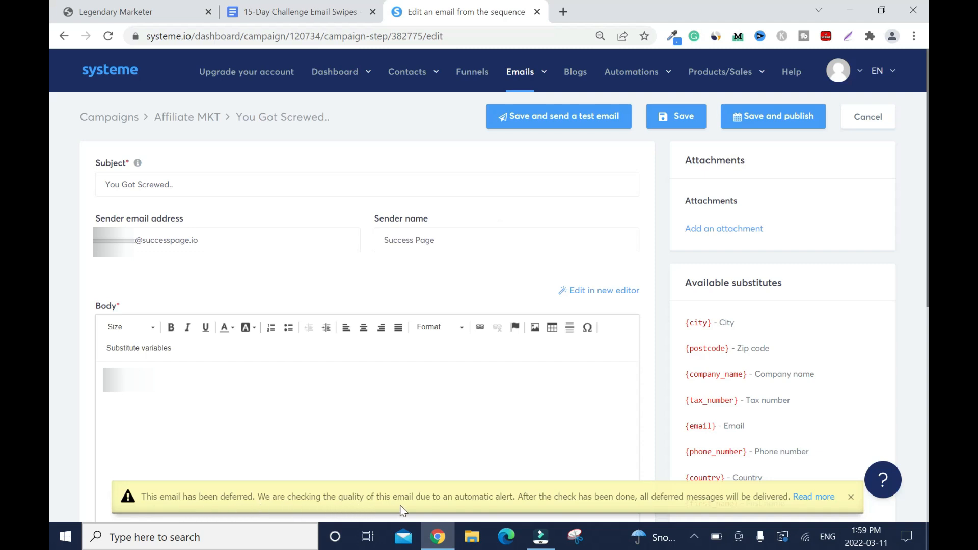
mouse_move(499, 510)
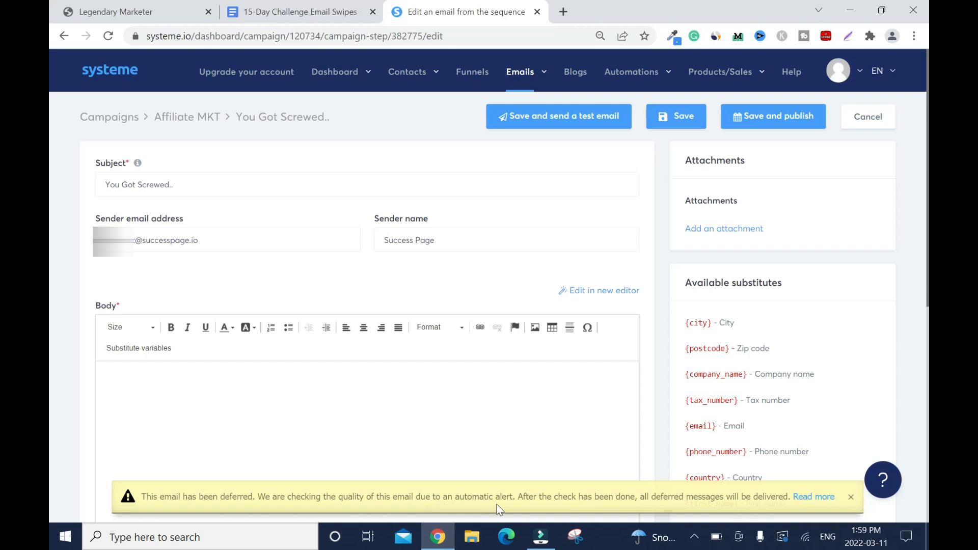
mouse_move(591, 512)
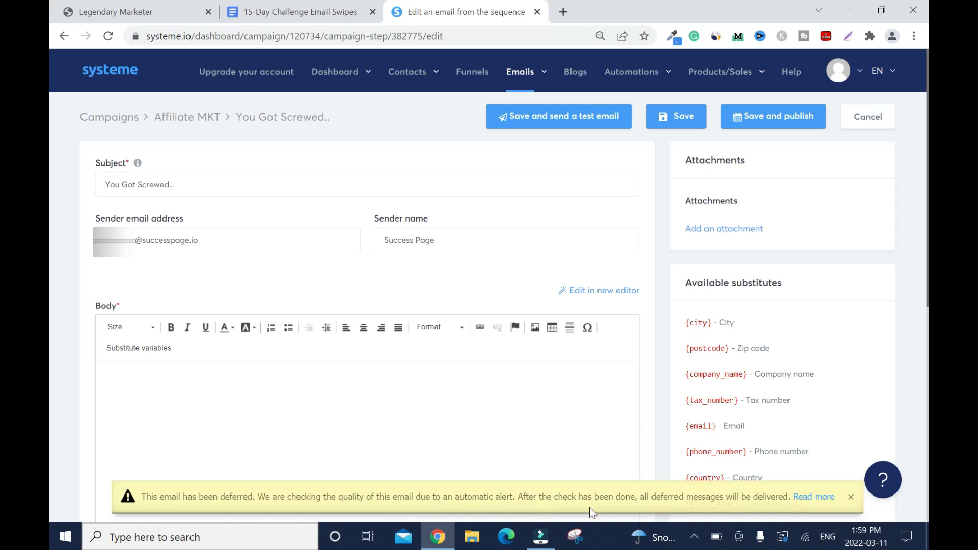
mouse_move(718, 510)
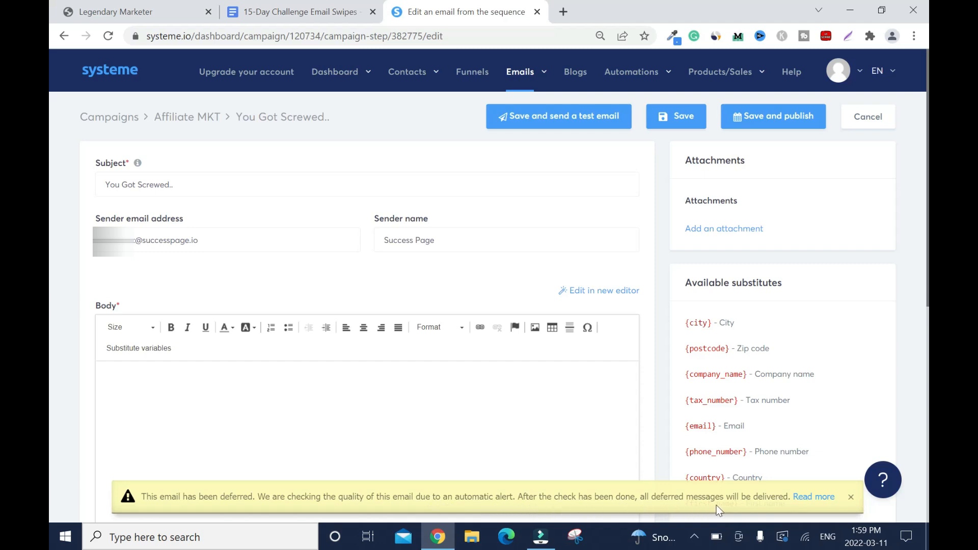
mouse_move(809, 519)
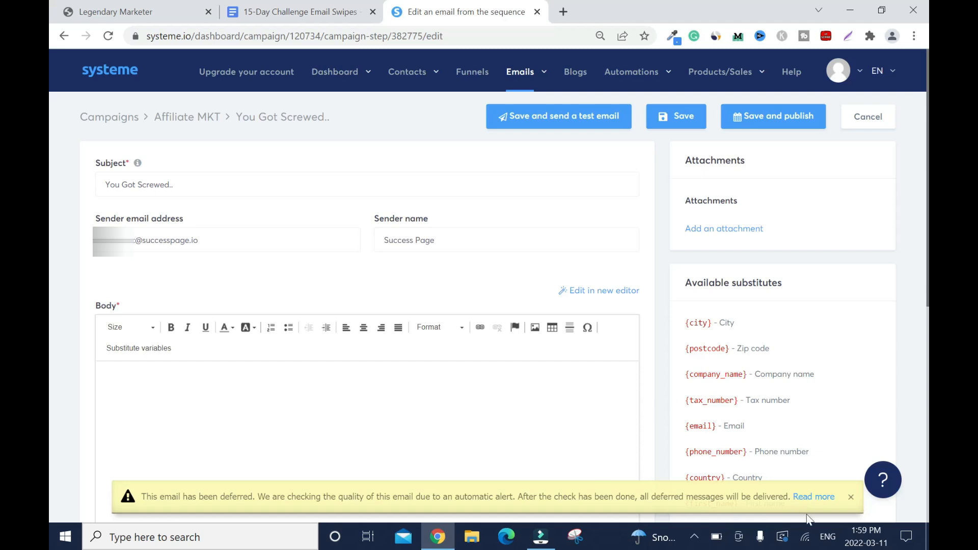
left_click(850, 496)
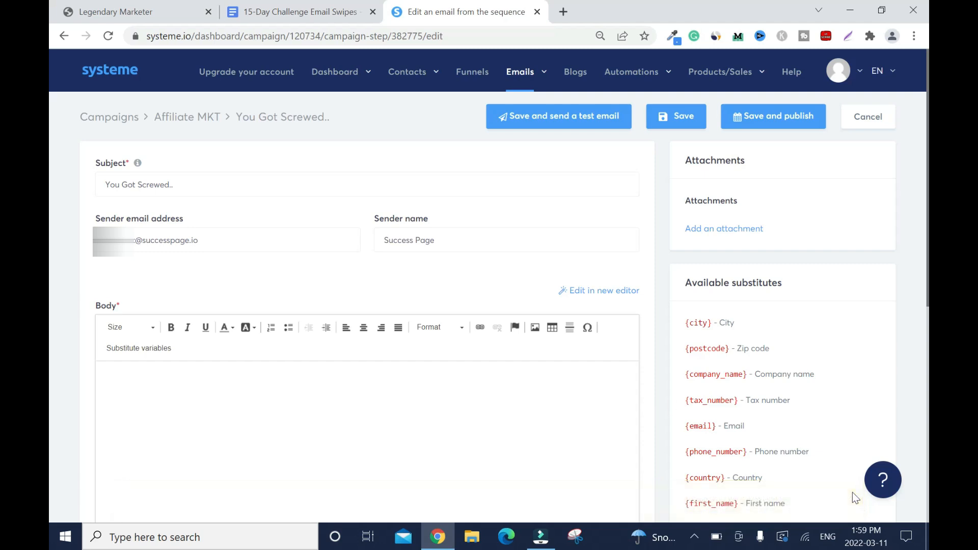
mouse_move(664, 305)
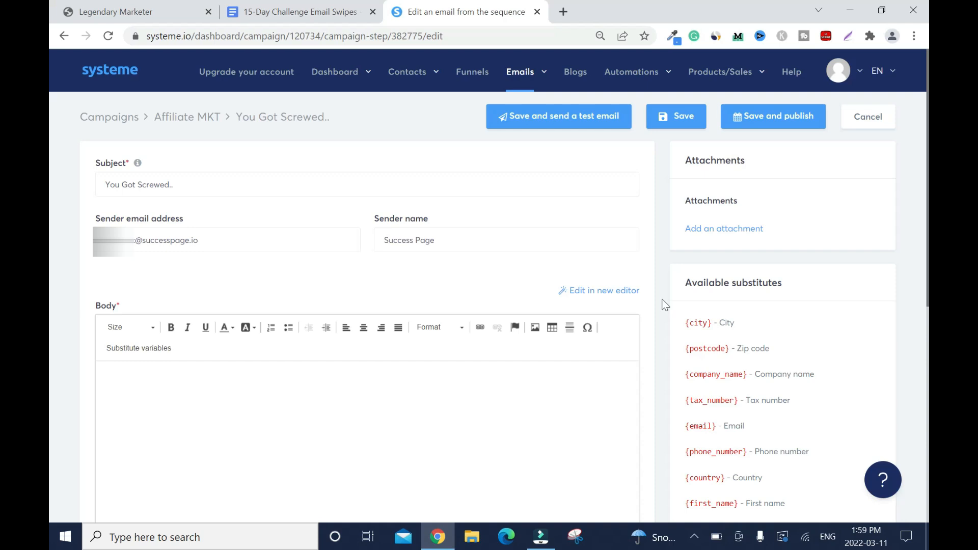
mouse_move(210, 278)
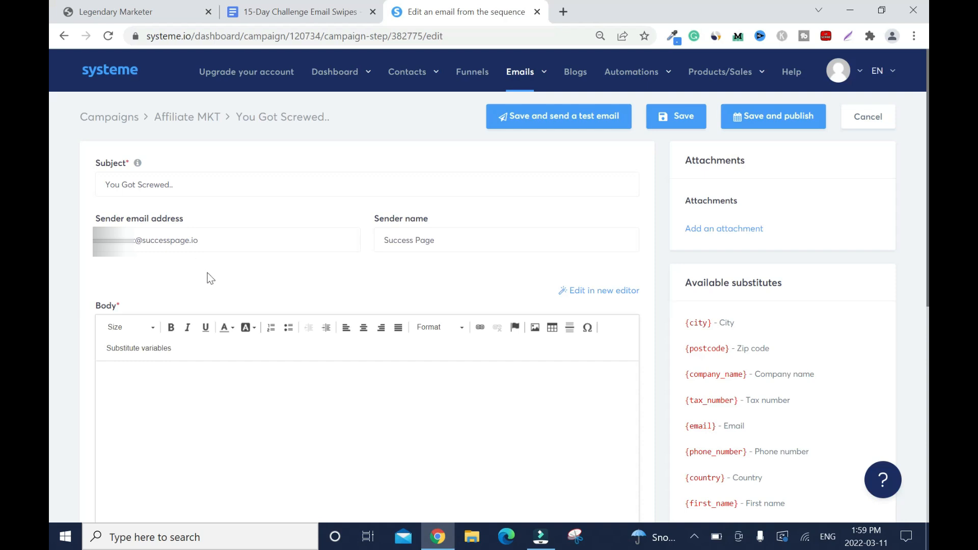
mouse_move(376, 301)
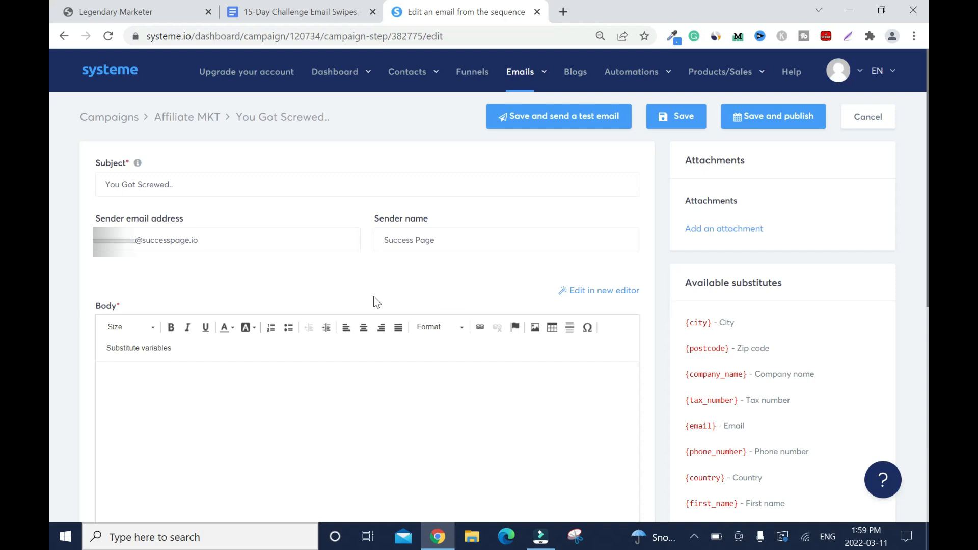
scroll("down", 3)
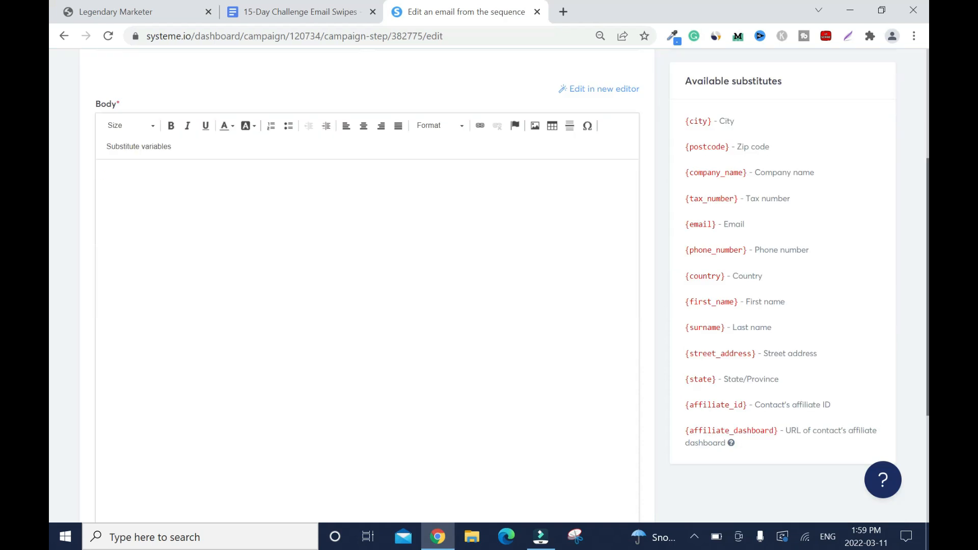
type("Hi")
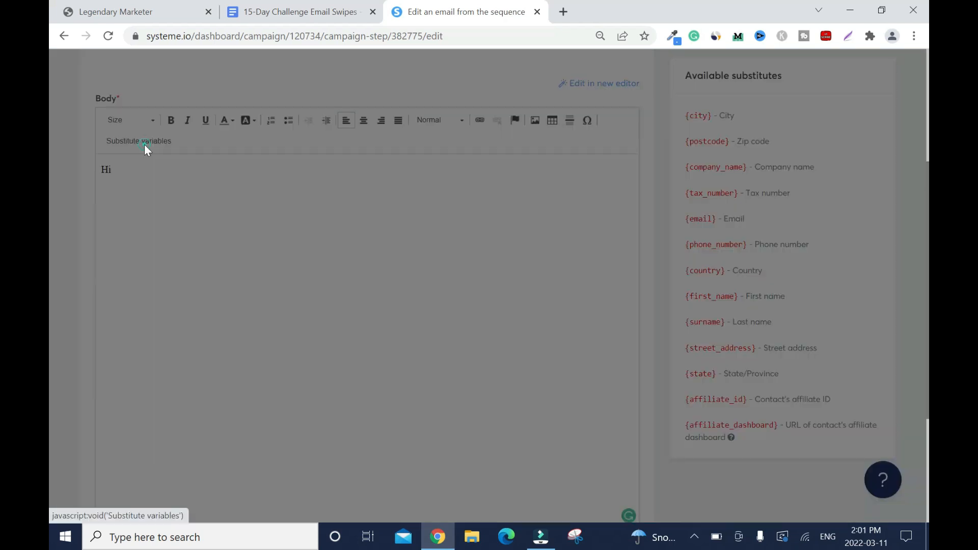
left_click(138, 141)
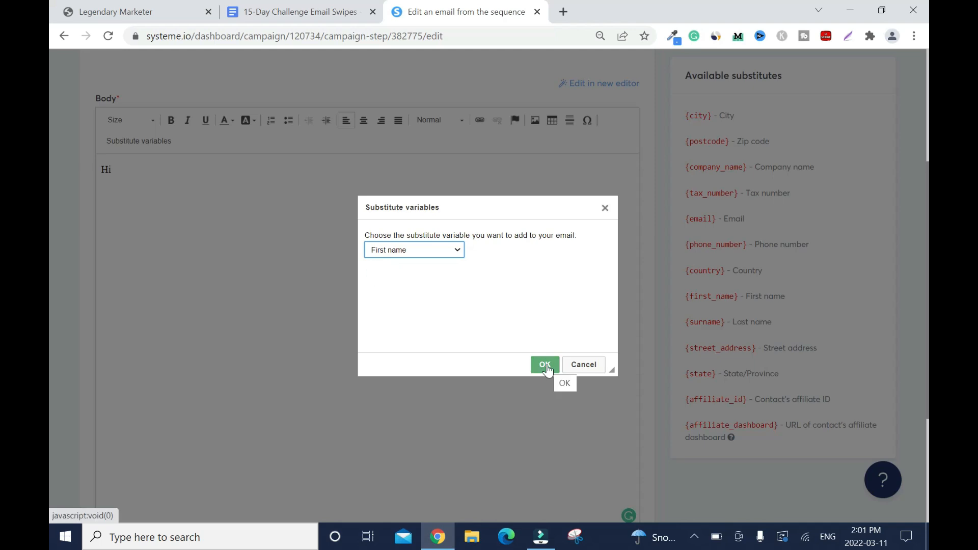
Insert {first_name} after Hi and copy the Email Swipe #1 text from Google Docs
left_click(544, 364)
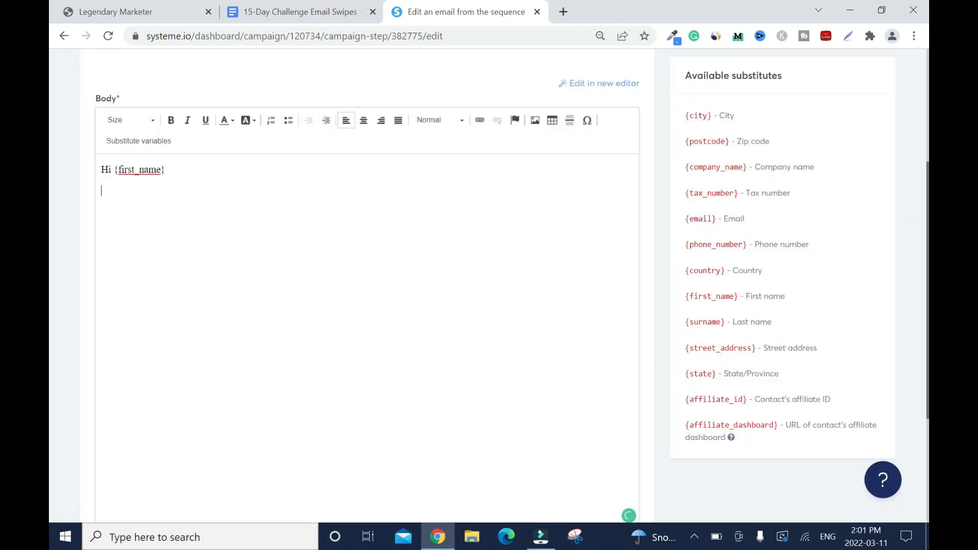
left_click(299, 11)
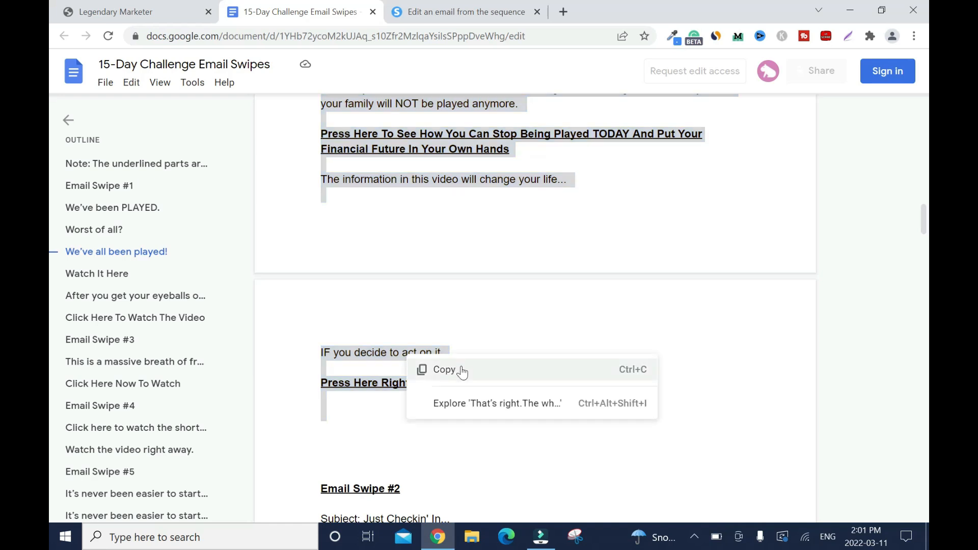
left_click(444, 368)
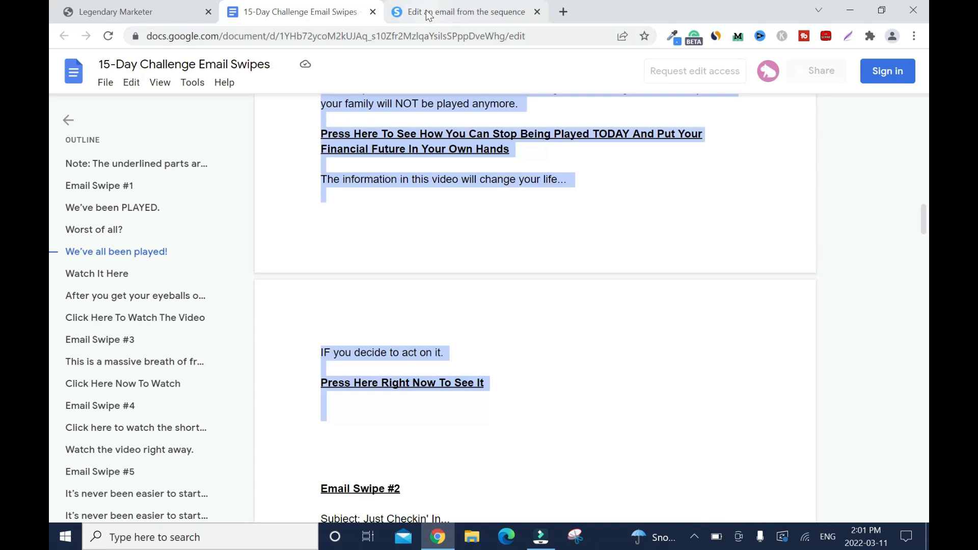
left_click(465, 13)
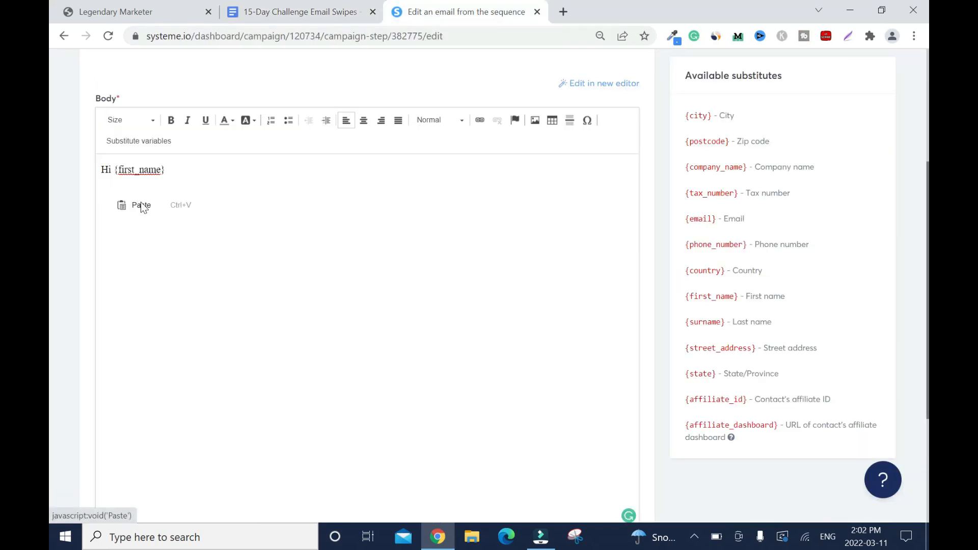
left_click(140, 205)
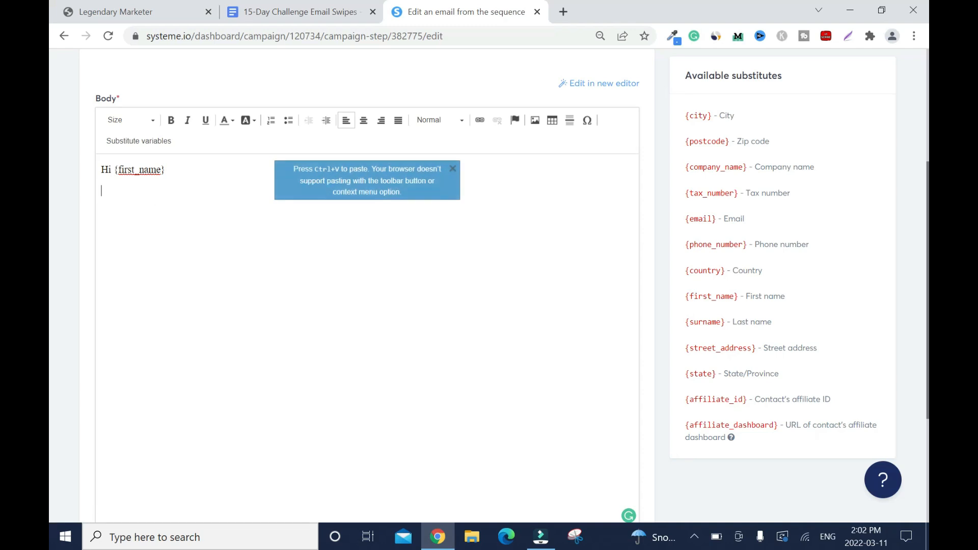
left_click(452, 168)
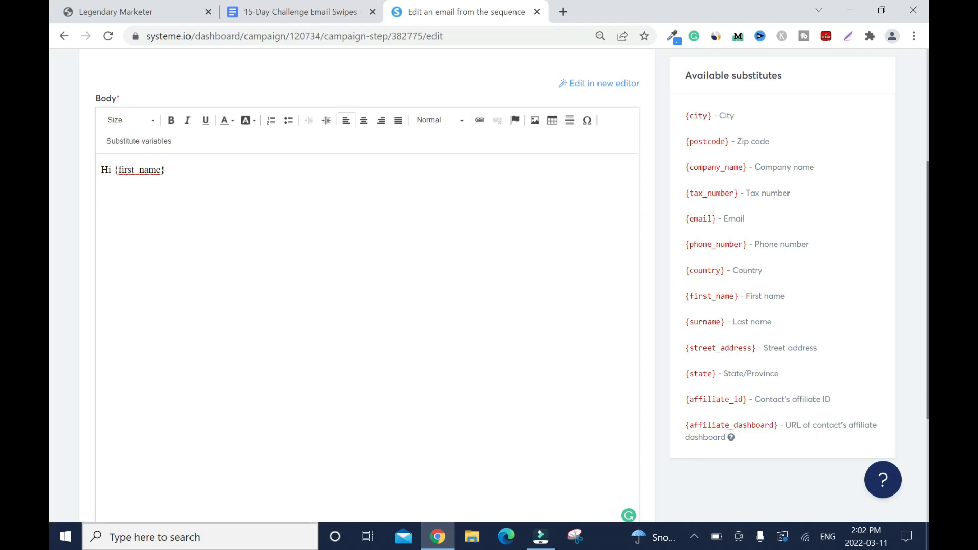
Paste the swipe text into the body and strip its bold formatting
scroll("down", 3)
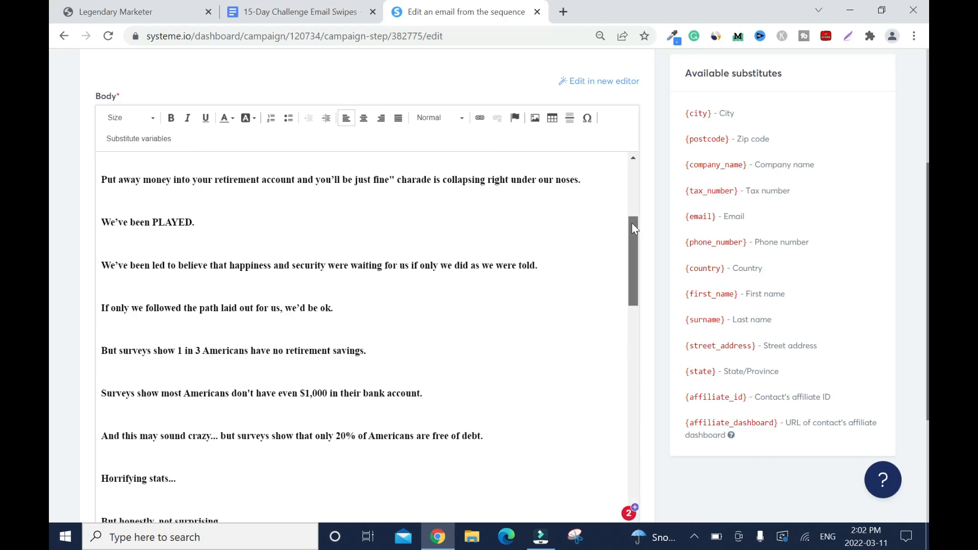
scroll("up", 3)
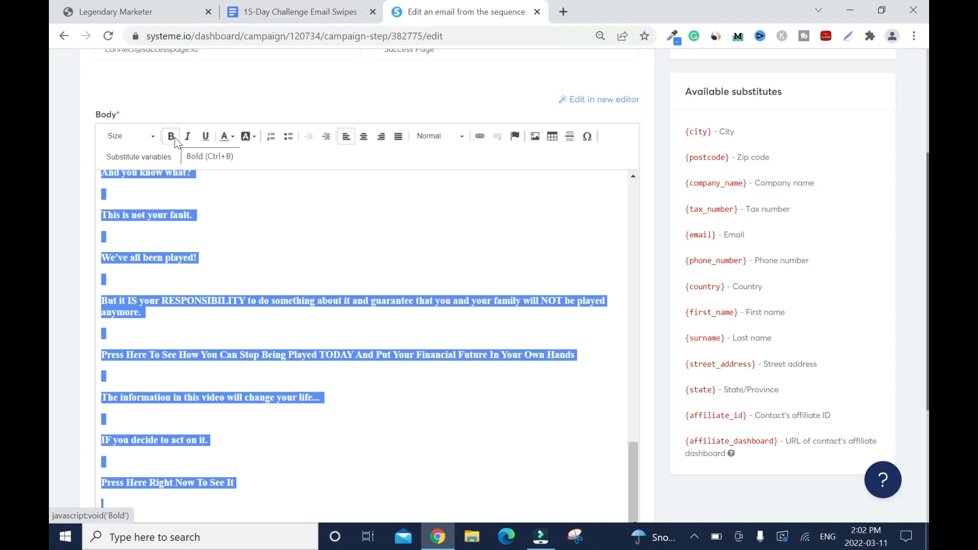
left_click(170, 136)
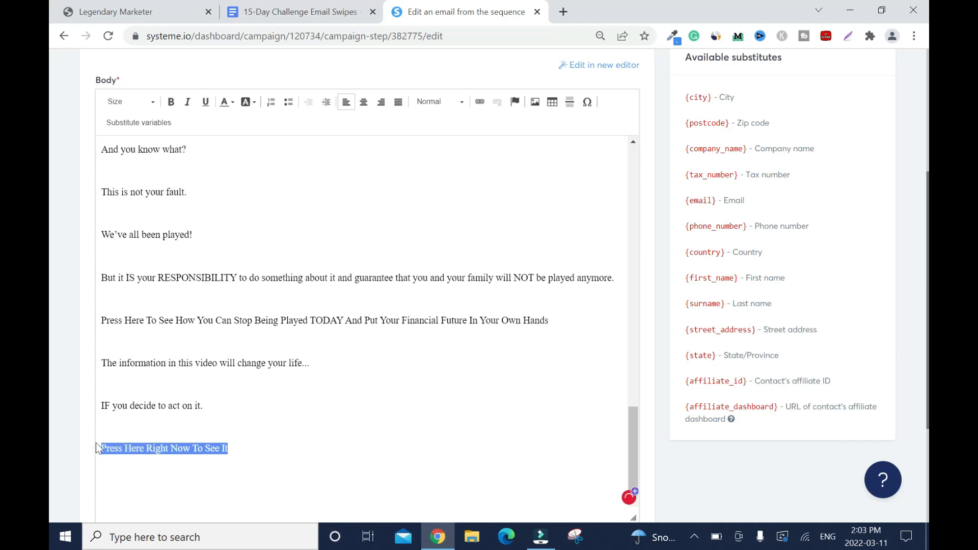
mouse_move(478, 101)
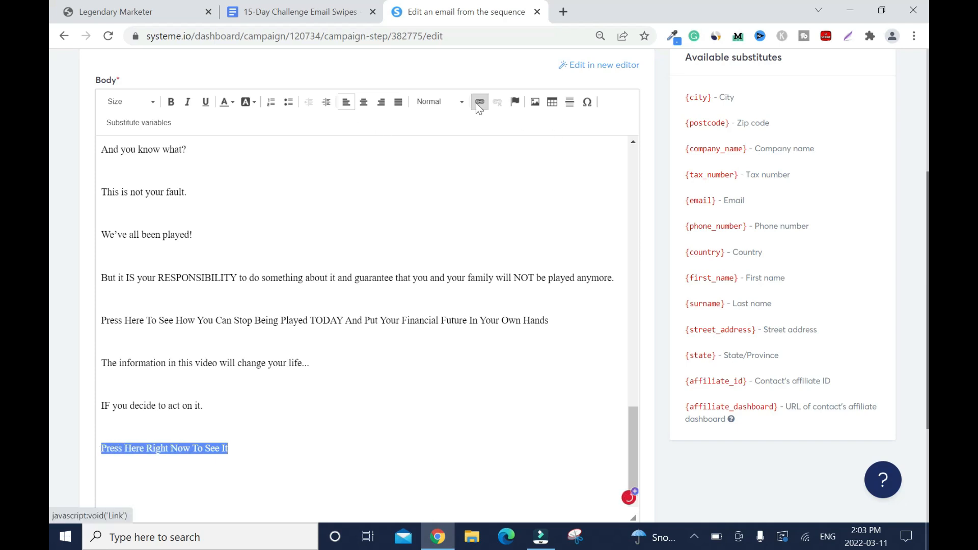
Link 'Press Here Right Now To See It' to the onlinebusinessbuilderchallenge.com affiliate URL (aid=45919)
left_click(479, 102)
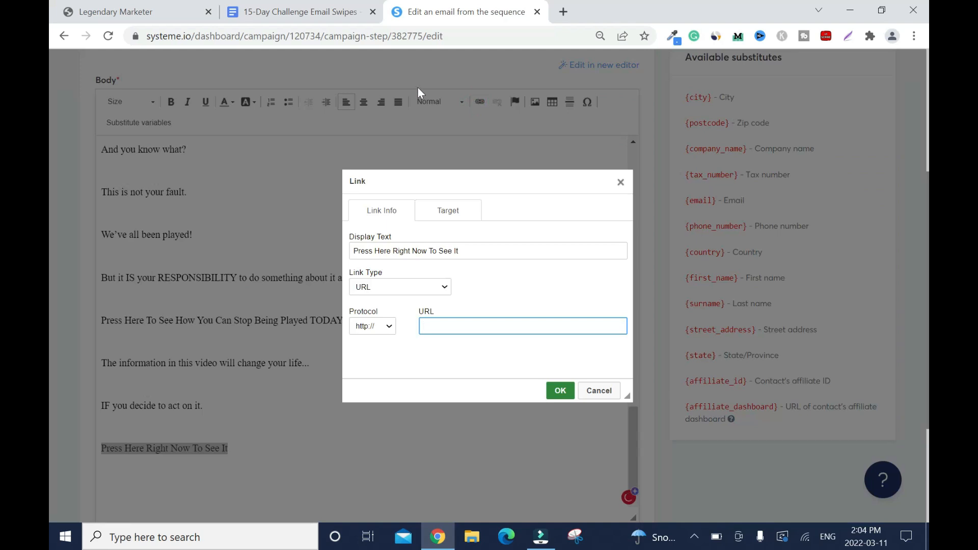
left_click(114, 12)
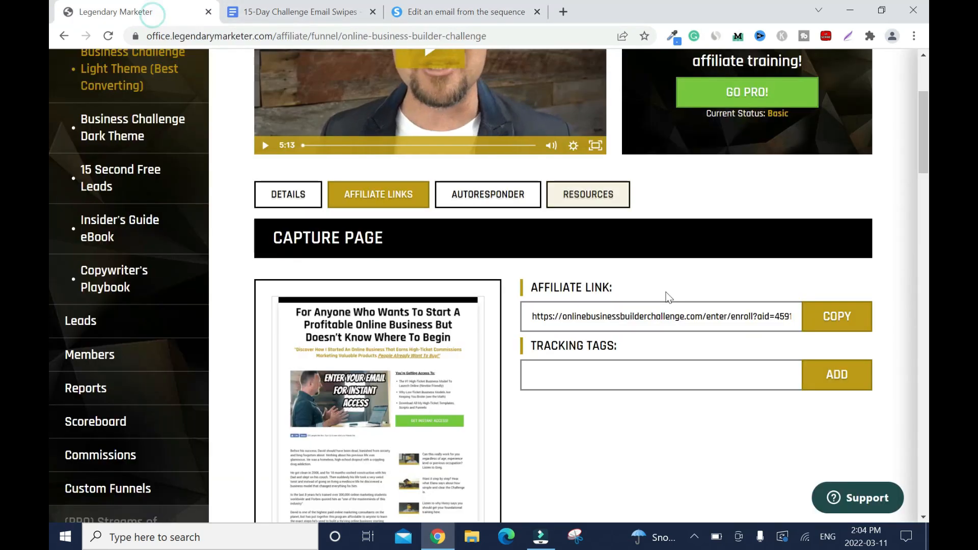
left_click(835, 316)
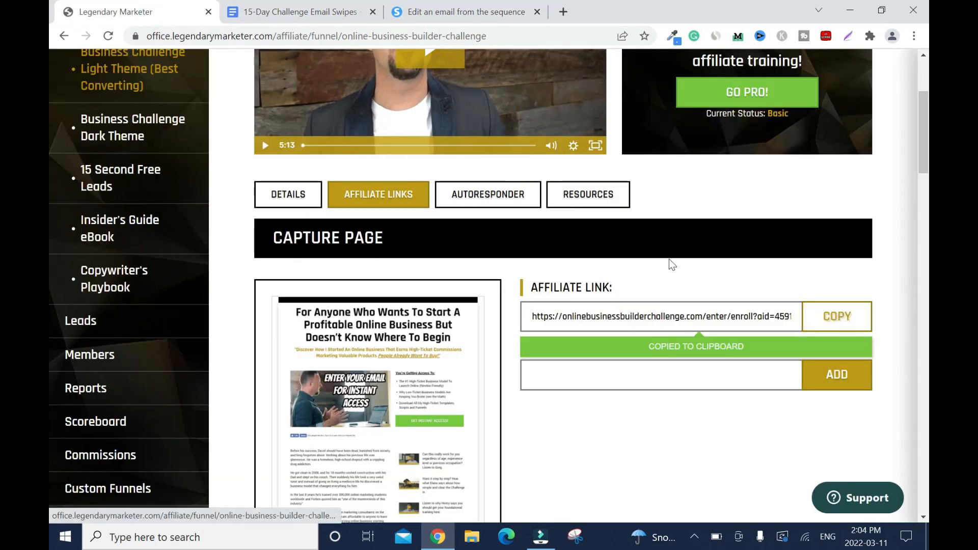
left_click(465, 11)
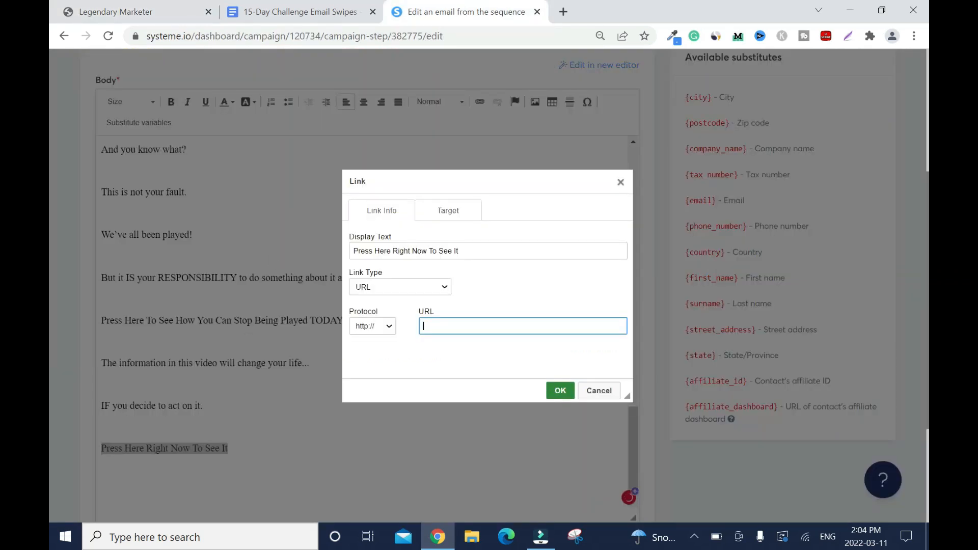
type("/onlinebusinessbuilderchallenge.com/enter/enroll?aid=45919")
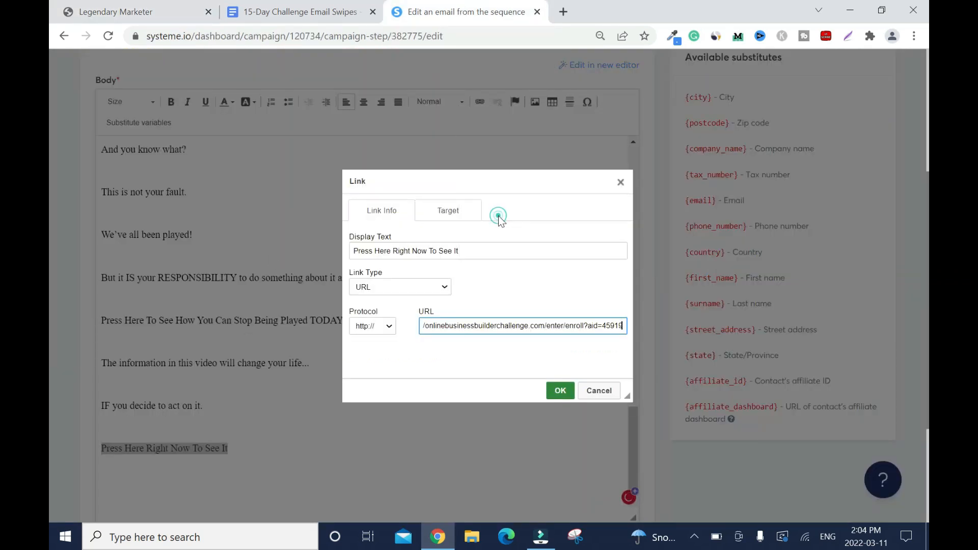
left_click(559, 390)
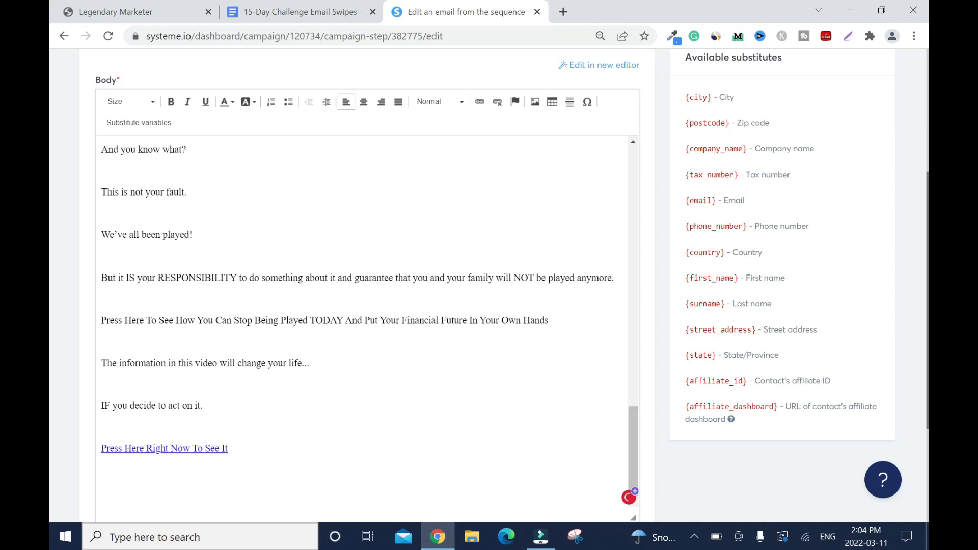
Colour the closing 'Press Here Right Now To See It' link red
double_click(164, 448)
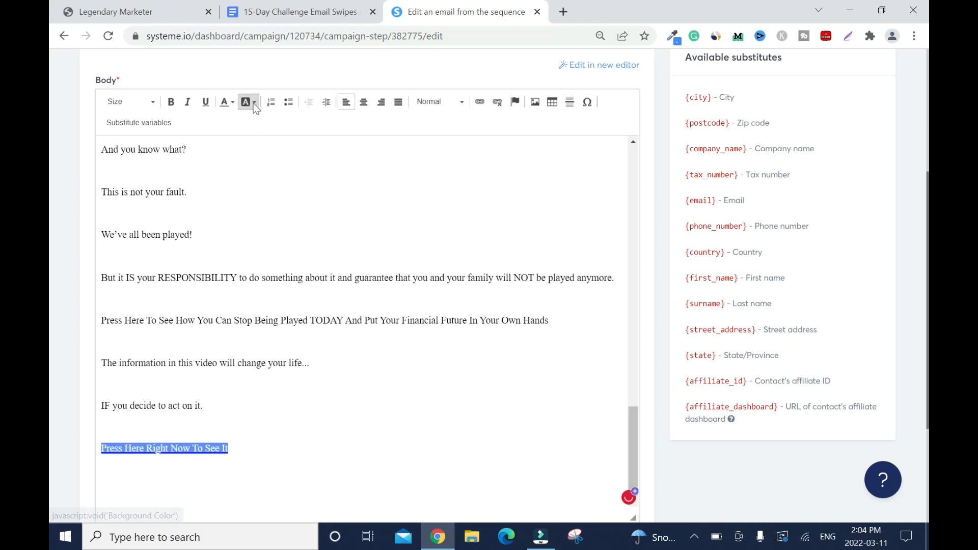
left_click(223, 101)
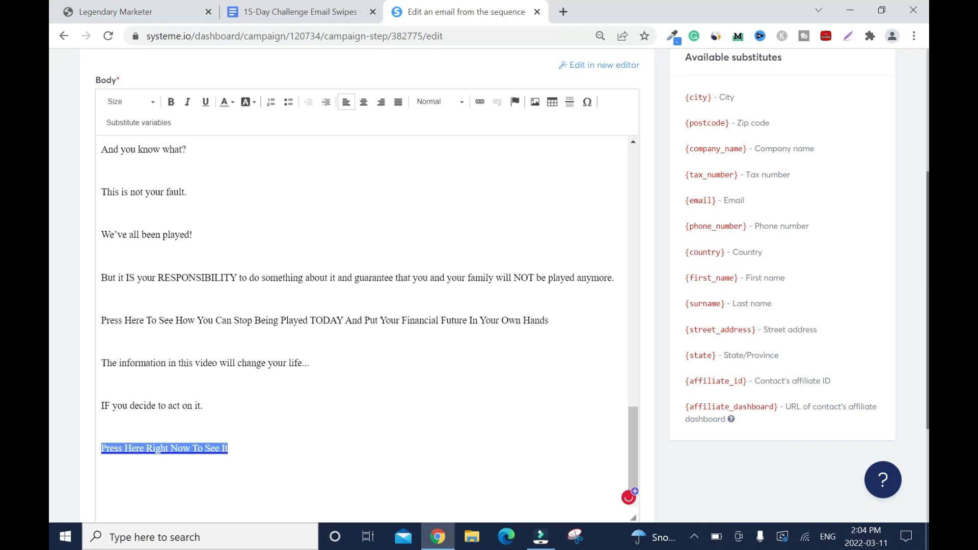
left_click(223, 102)
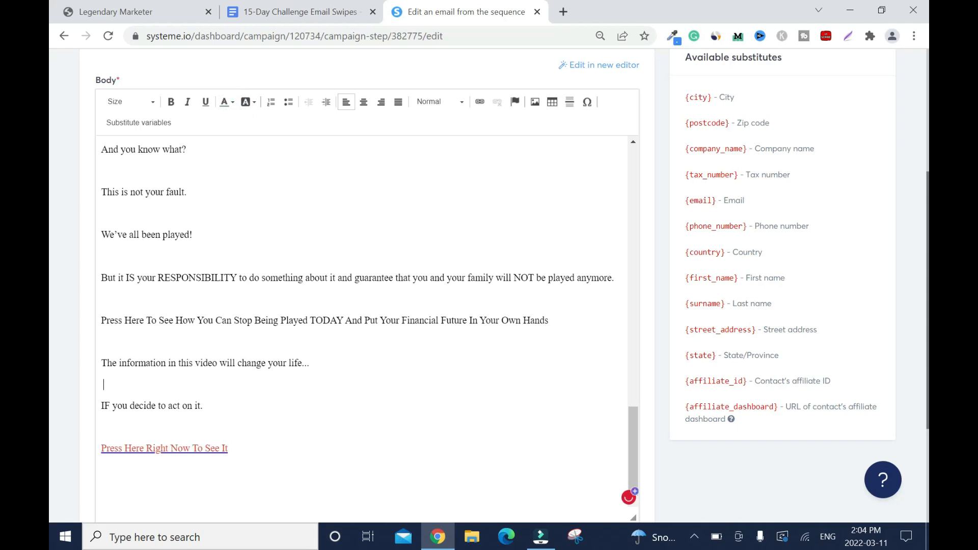
scroll("up", 3)
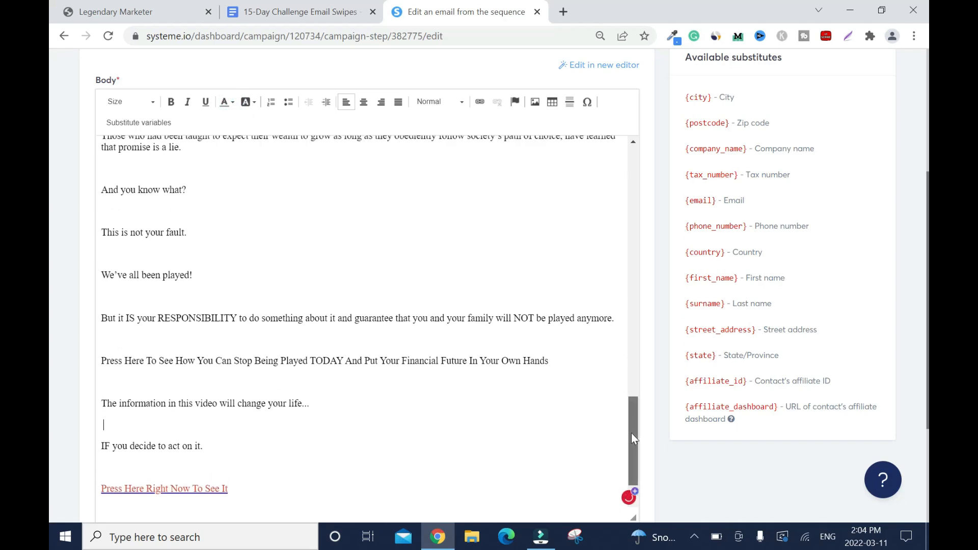
scroll("up", 3)
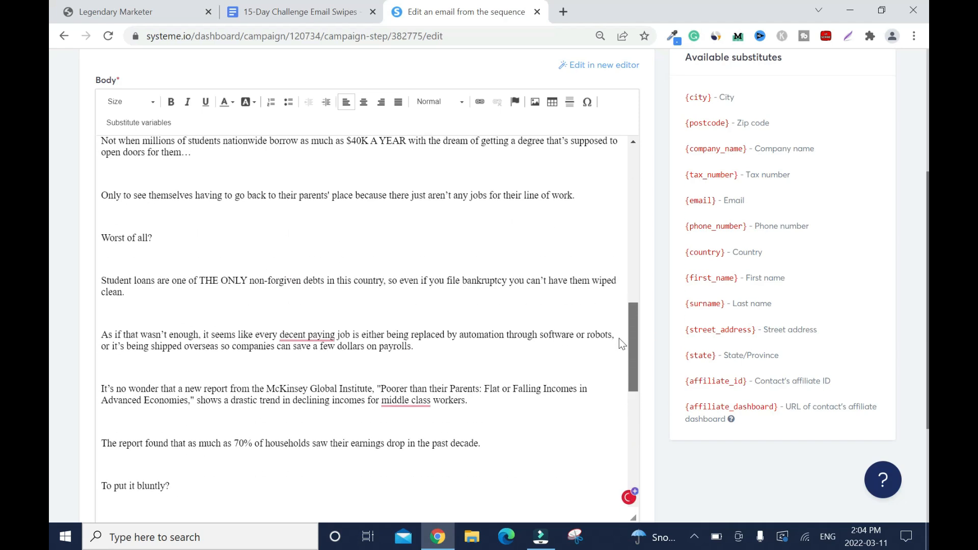
scroll("down", 3)
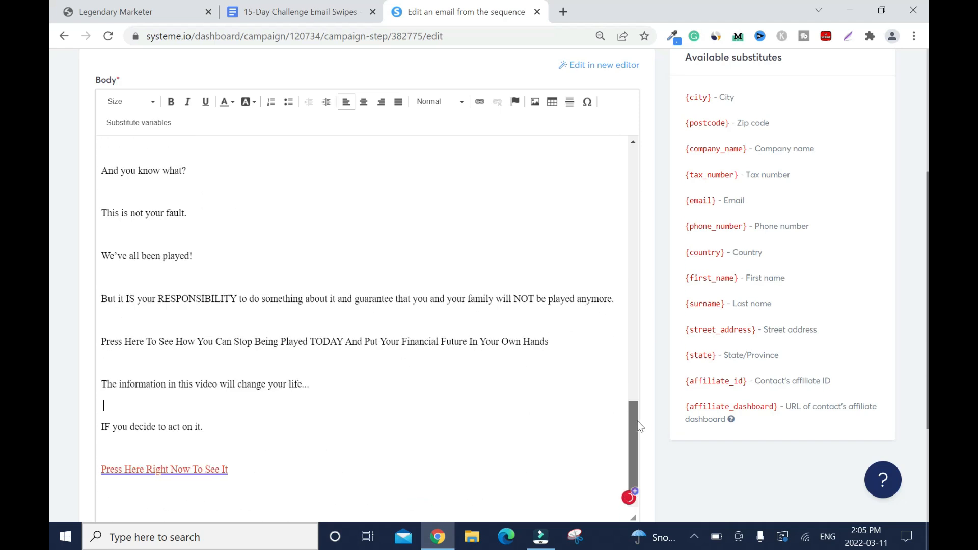
Make the longer 'Press Here To See How…' line red and bold
triple_click(324, 341)
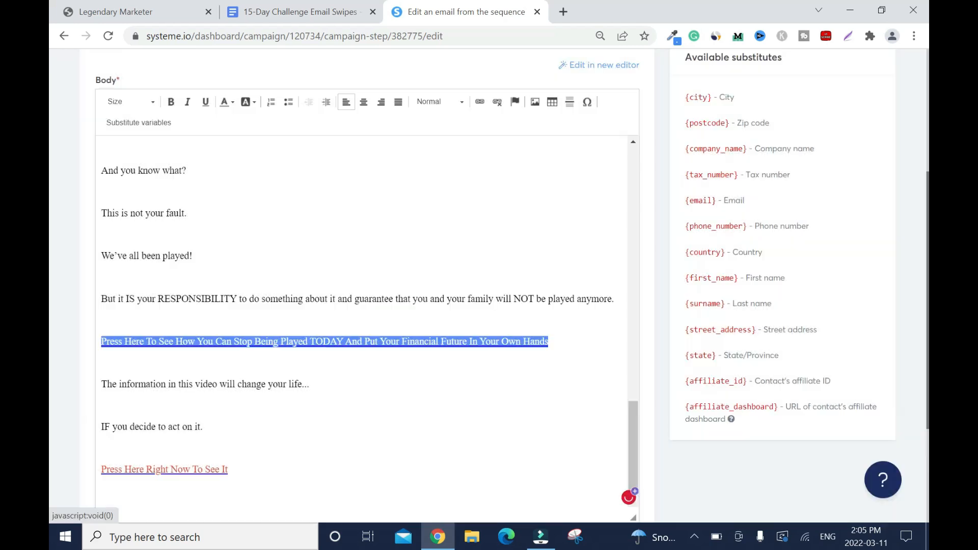
left_click(560, 334)
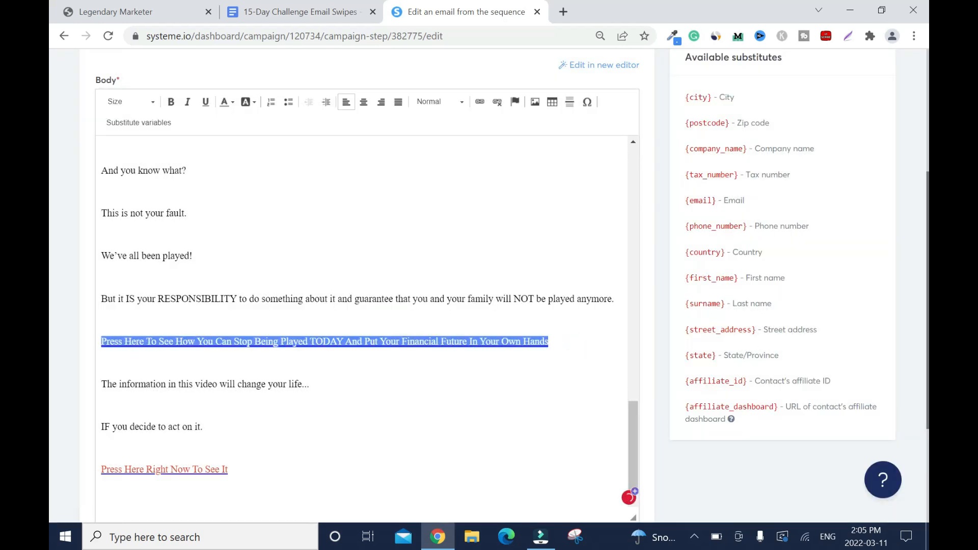
left_click(223, 102)
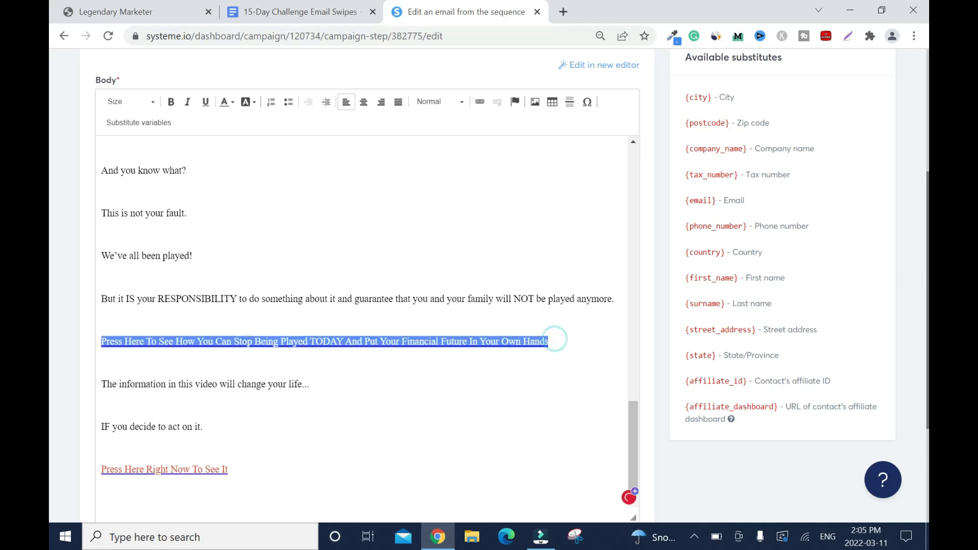
left_click(171, 102)
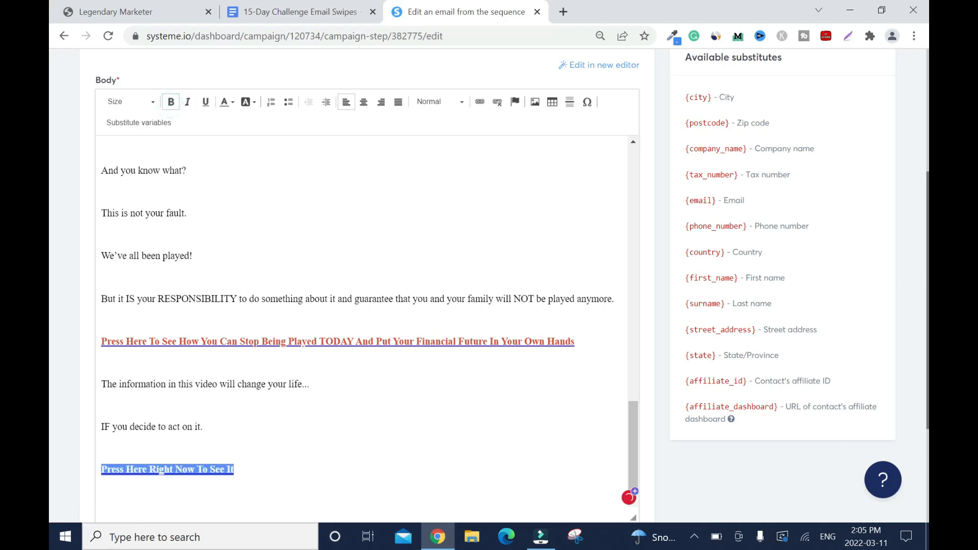
scroll("down", 3)
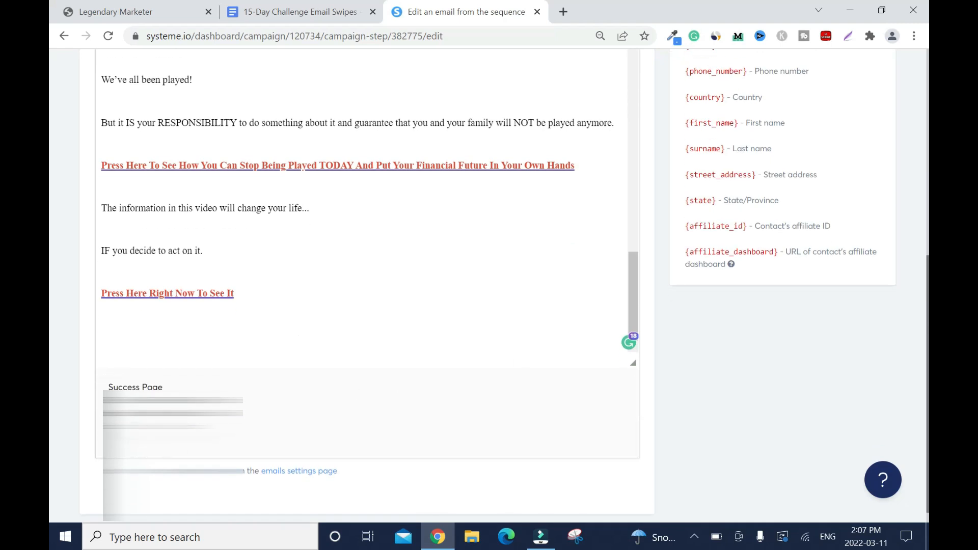
mouse_move(51, 296)
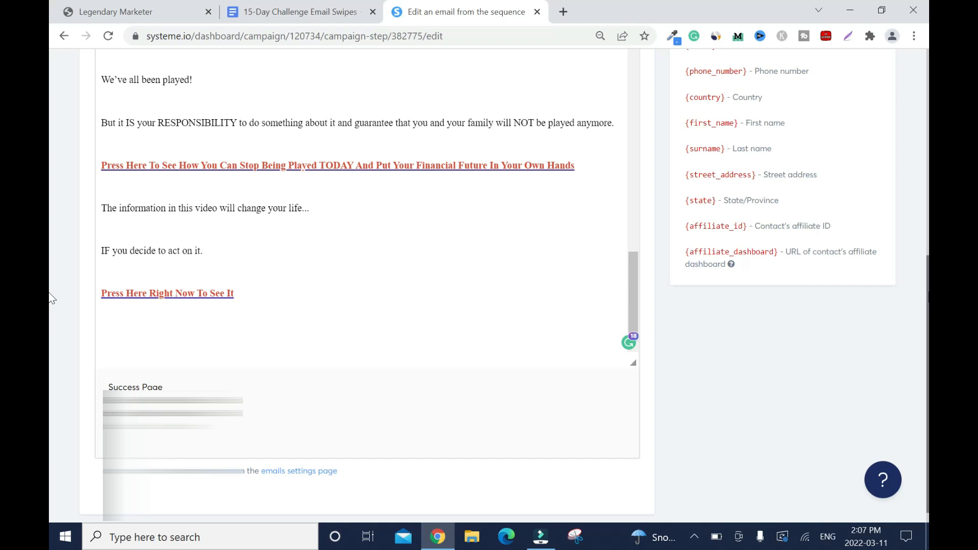
left_click(298, 471)
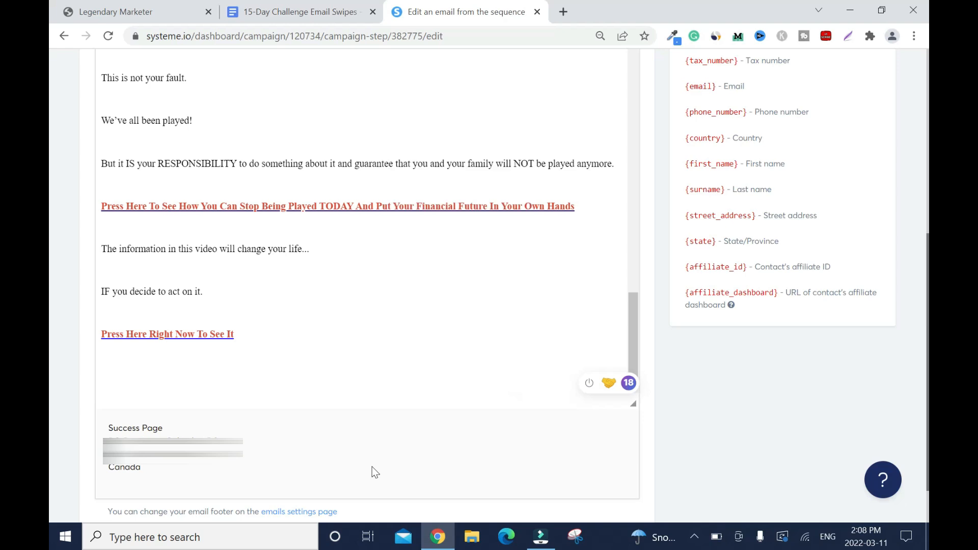
mouse_move(301, 452)
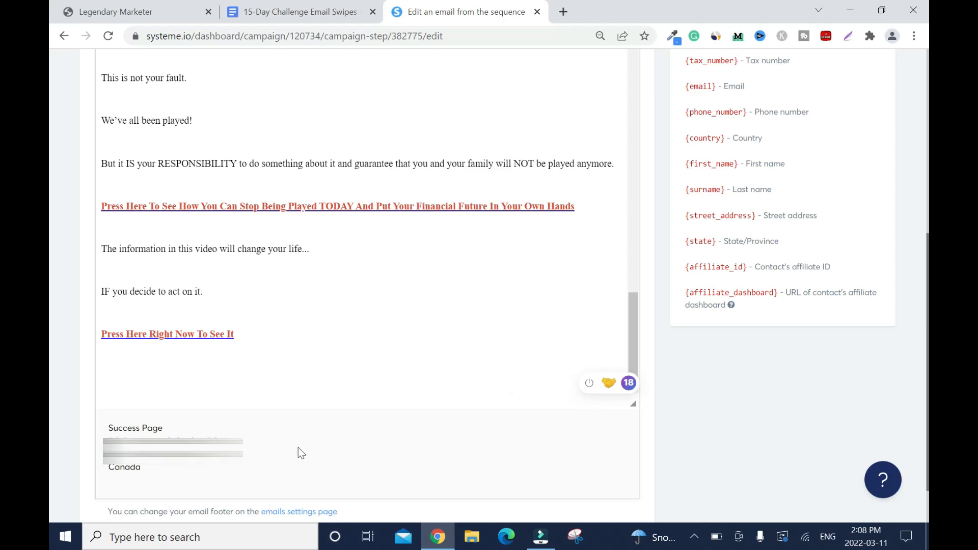
mouse_move(315, 469)
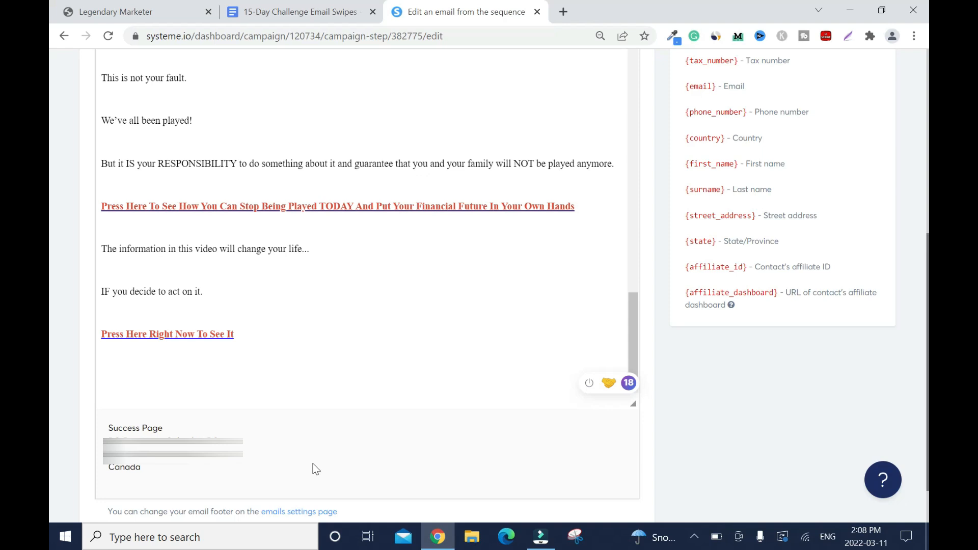
mouse_move(375, 462)
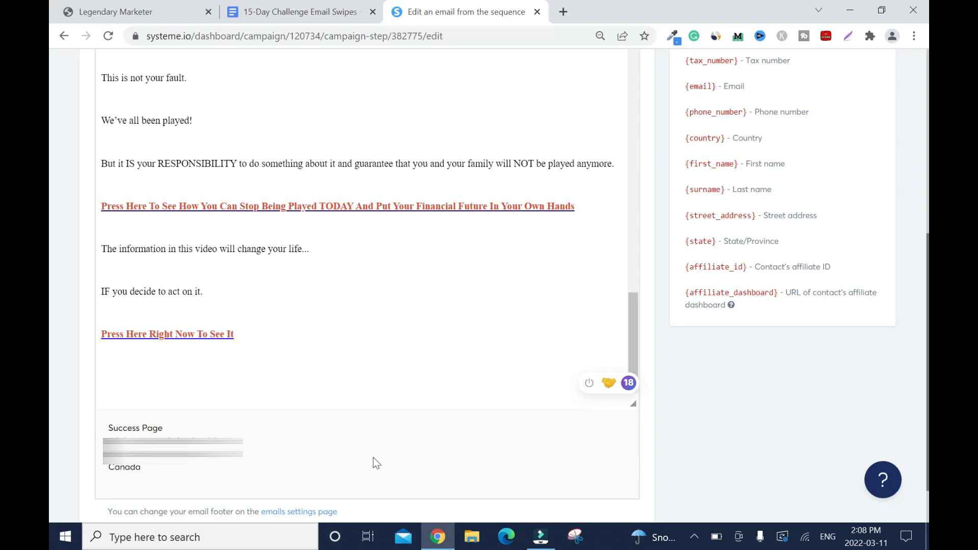
mouse_move(424, 457)
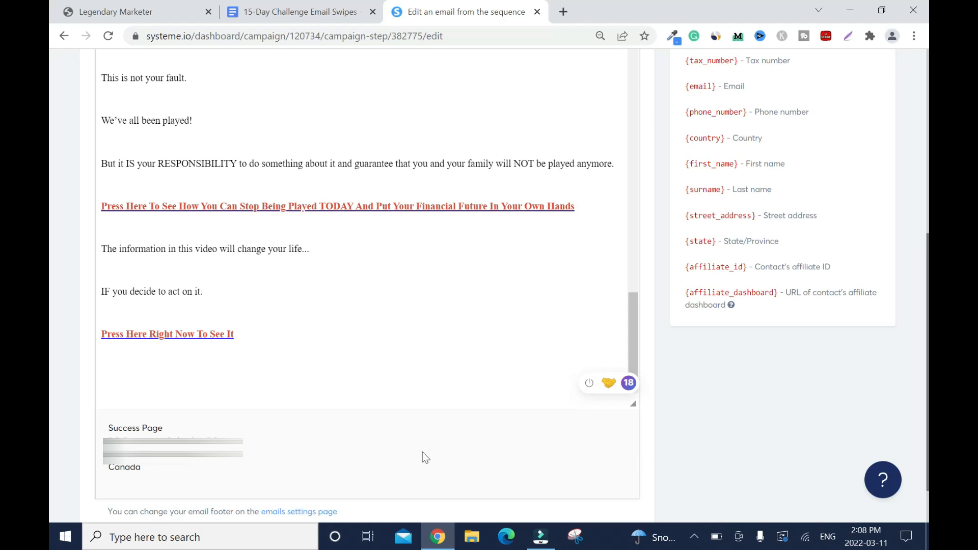
mouse_move(746, 446)
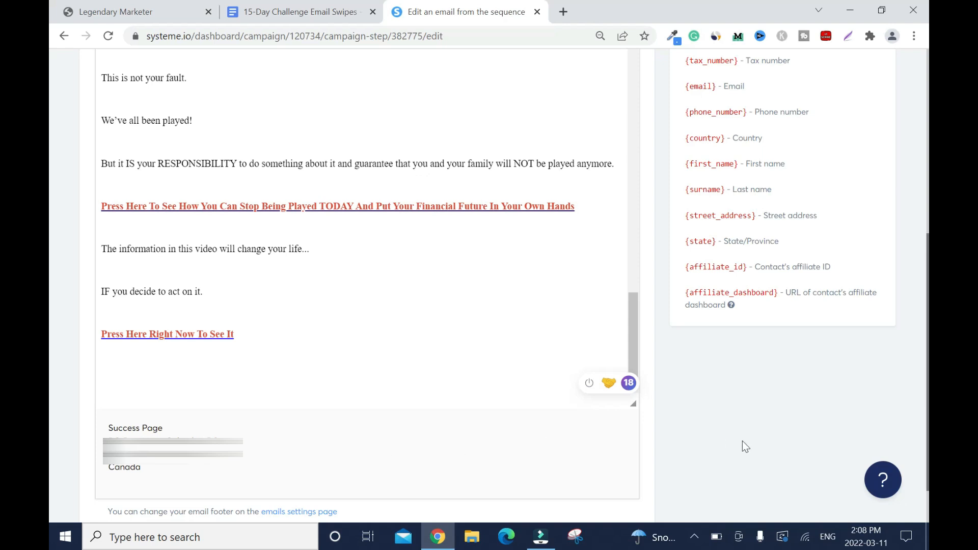
scroll("up", 3)
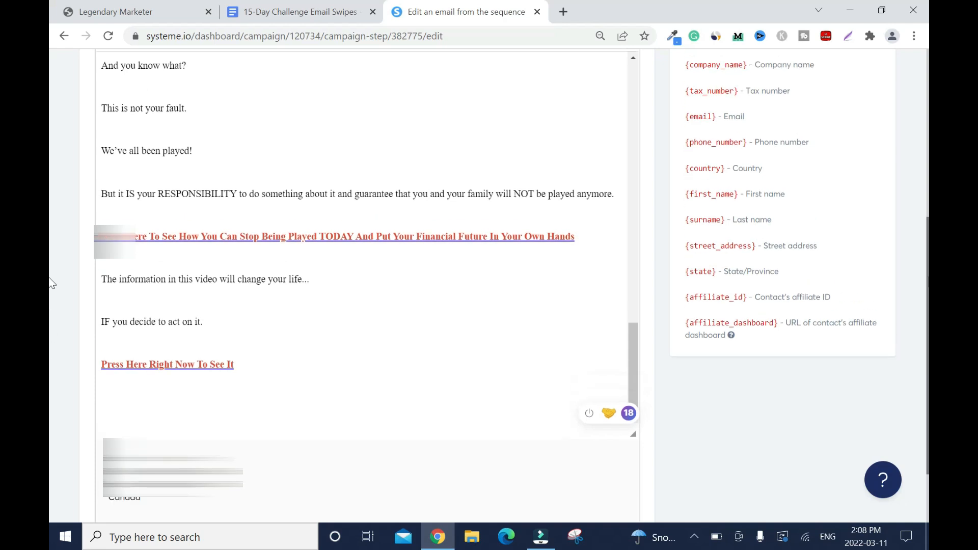
scroll("up", 3)
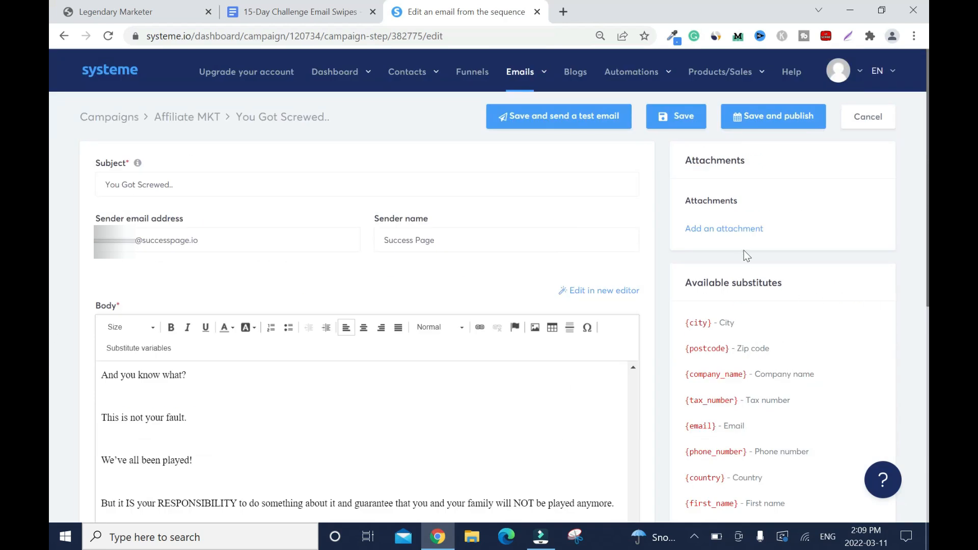
mouse_move(723, 228)
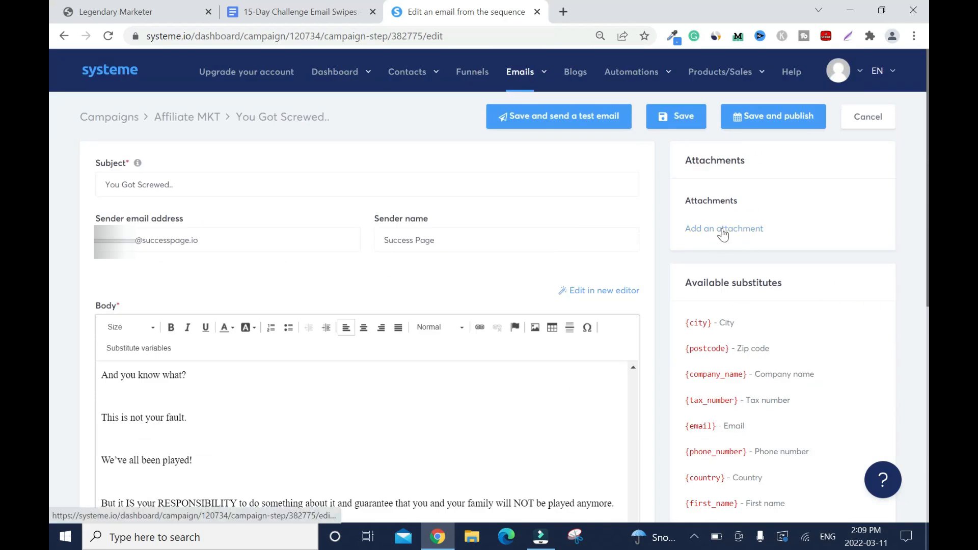
Add a file attachment field to the You Got Screwed.. email
left_click(723, 229)
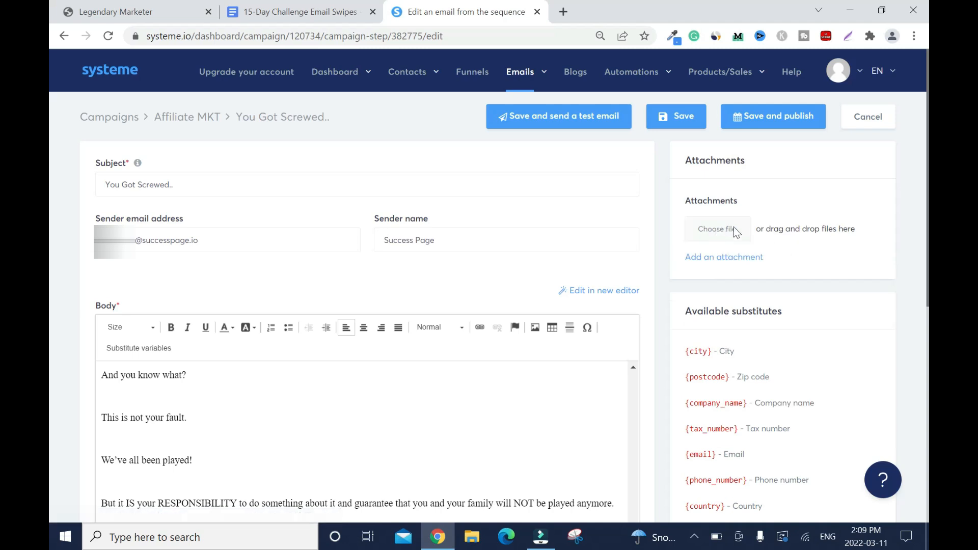
mouse_move(51, 226)
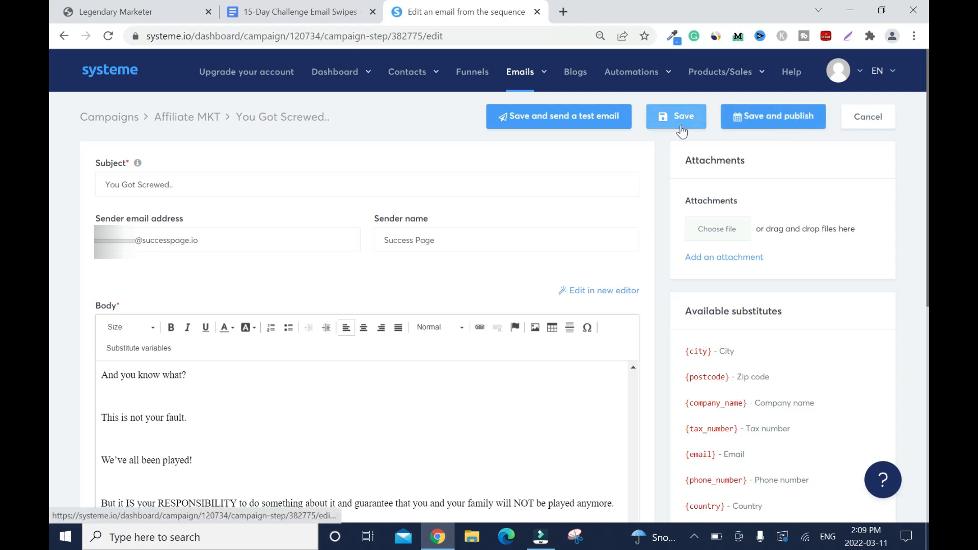
mouse_move(601, 124)
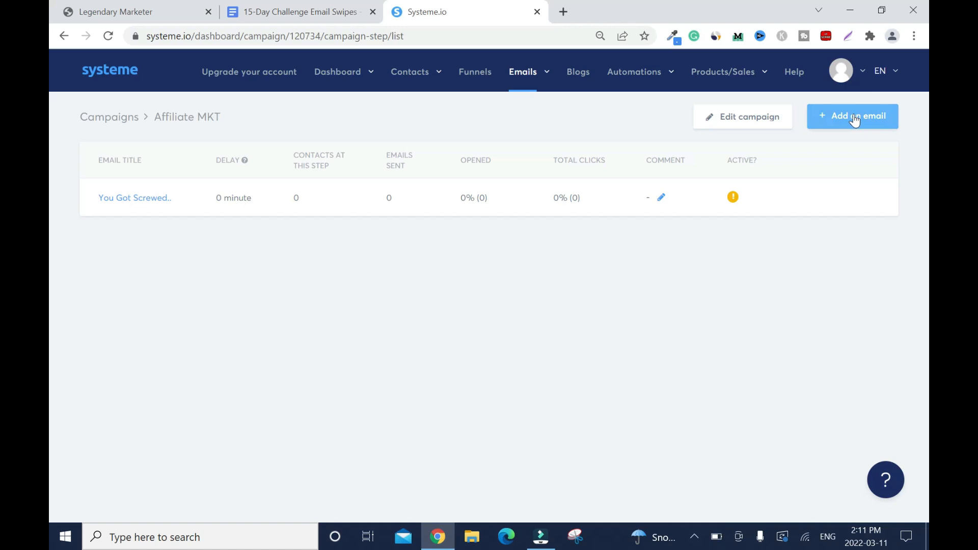
Create a second campaign email using the Classic editor and open its editor
left_click(851, 116)
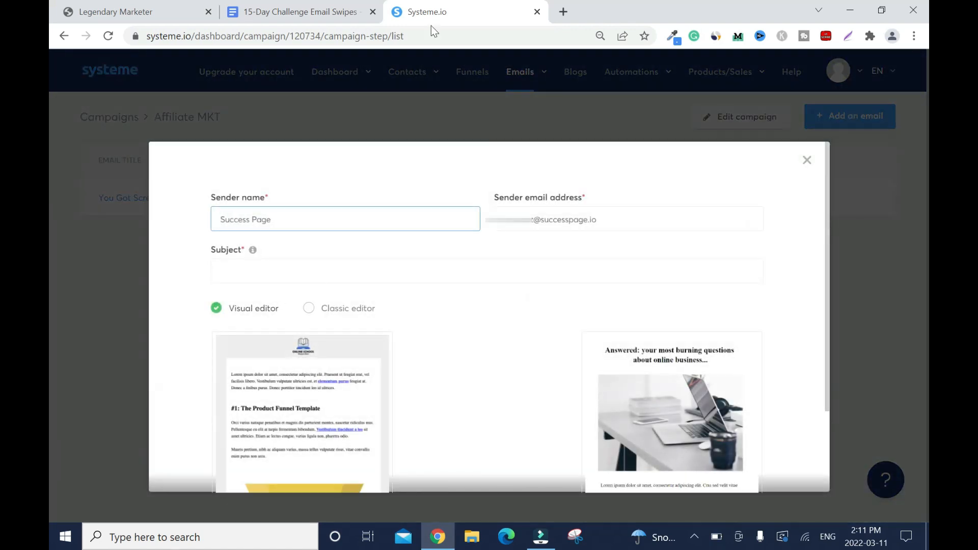
left_click(299, 11)
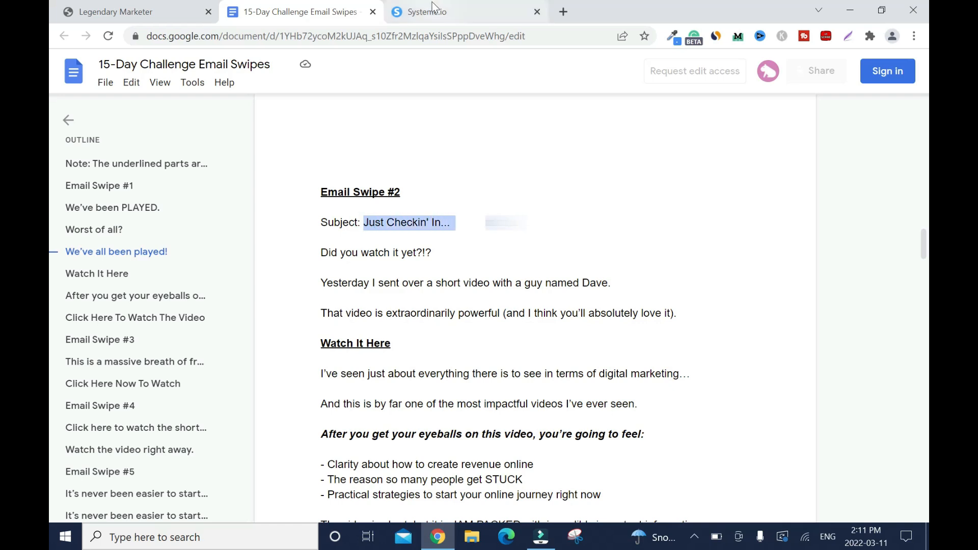
left_click(426, 11)
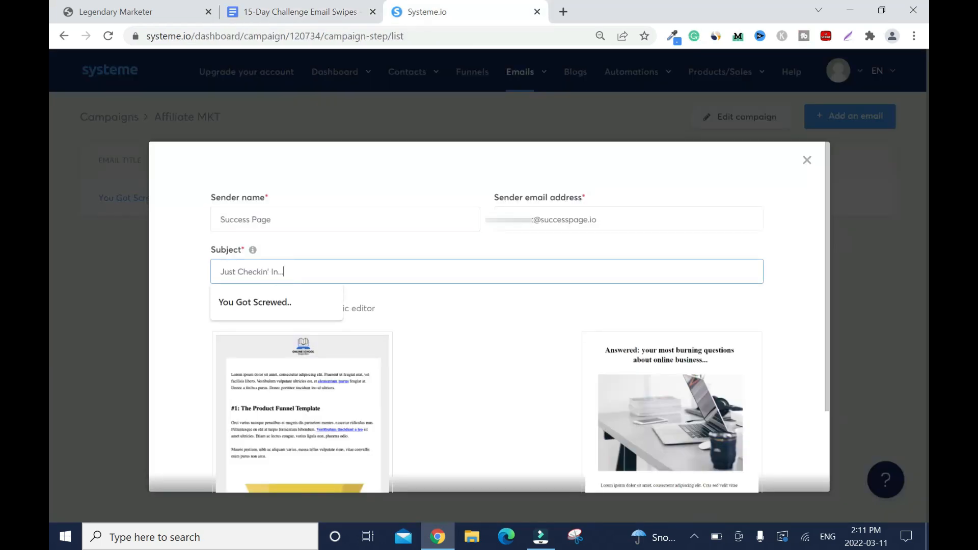
left_click(311, 308)
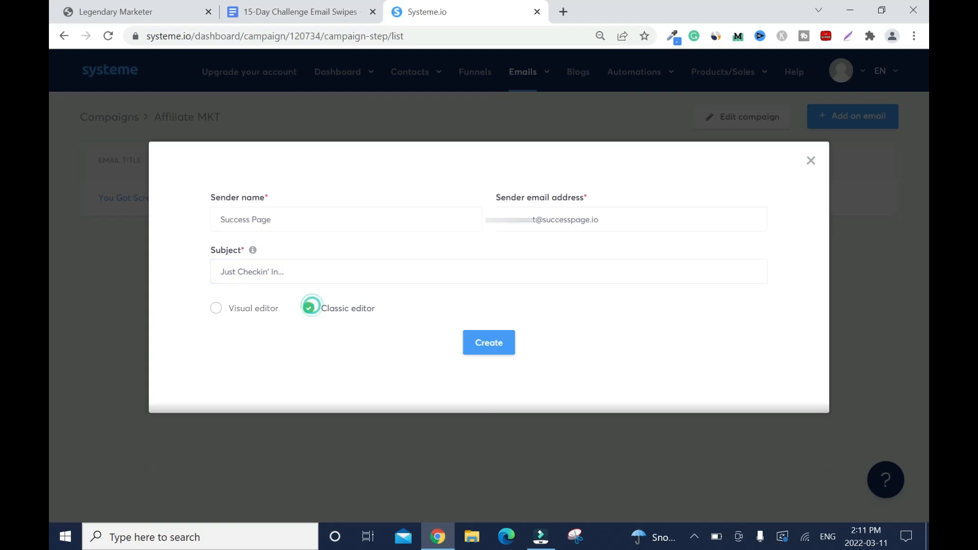
left_click(488, 342)
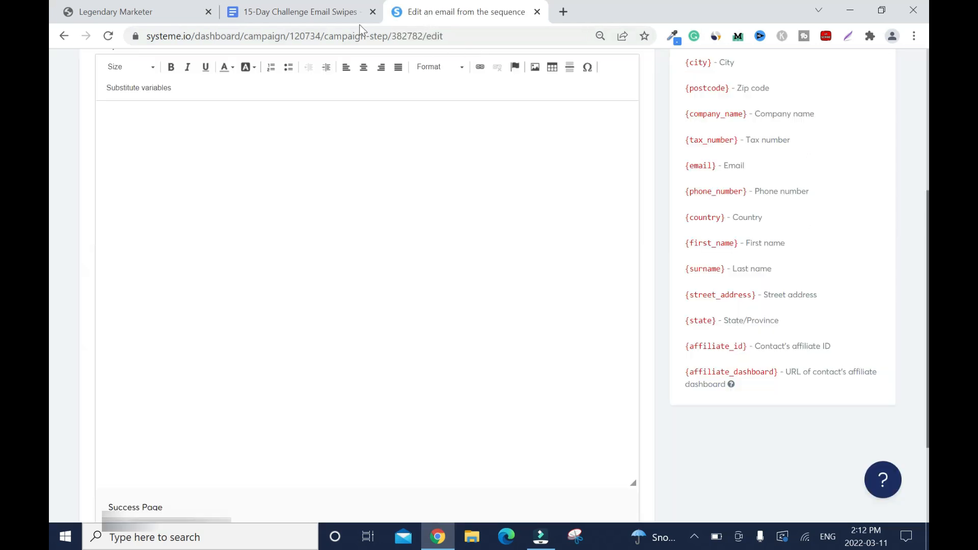
Copy Email Swipe #2's body from Google Docs into the Just Checkin' In... email body
left_click(298, 11)
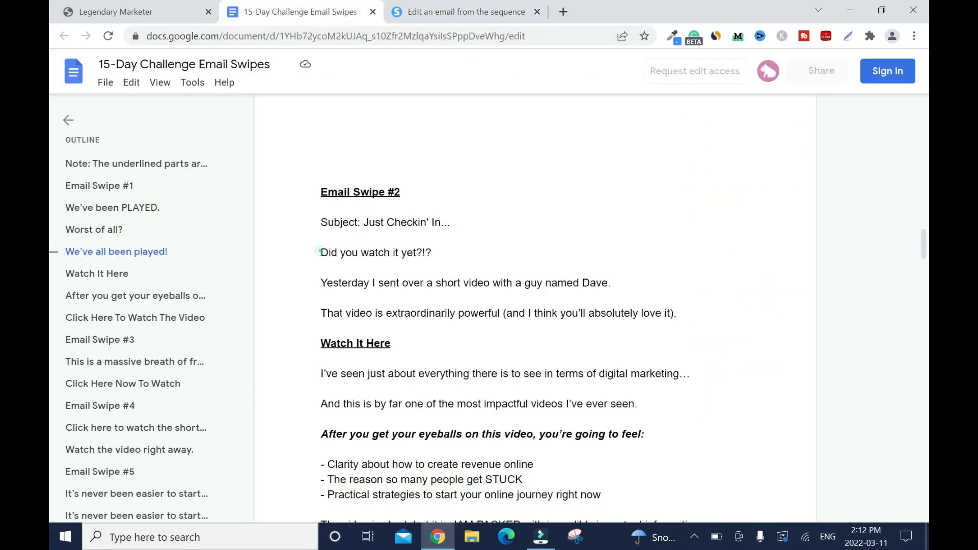
scroll("down", 3)
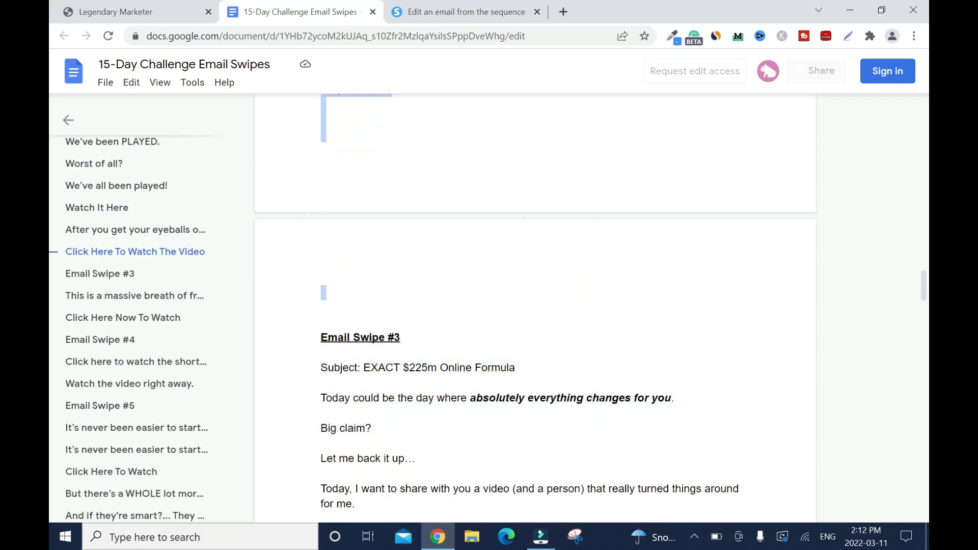
scroll("up", 3)
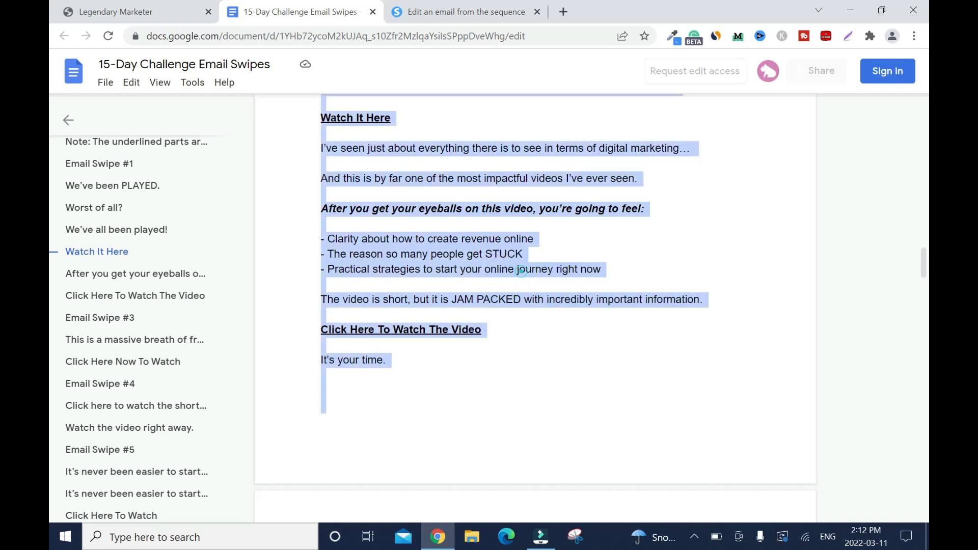
left_click(466, 11)
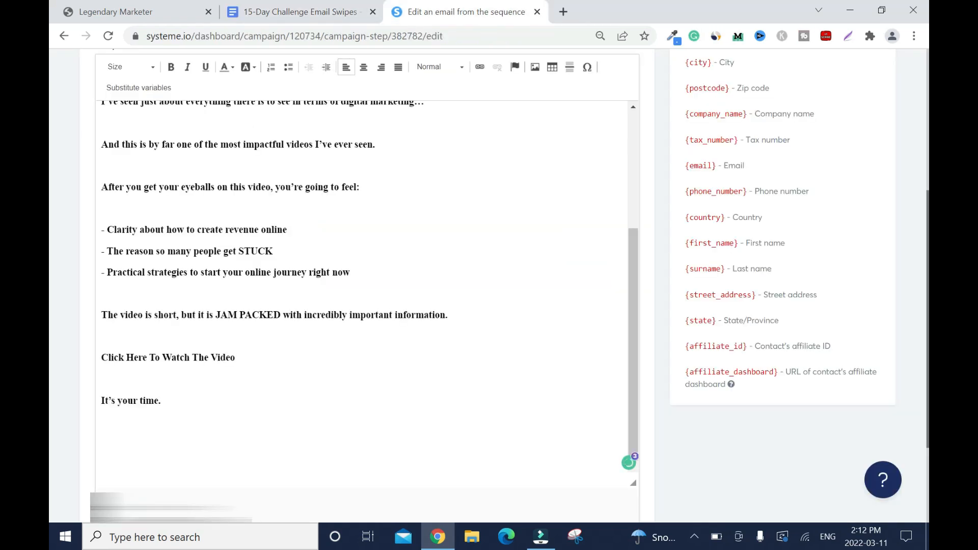
key("ctrl+a")
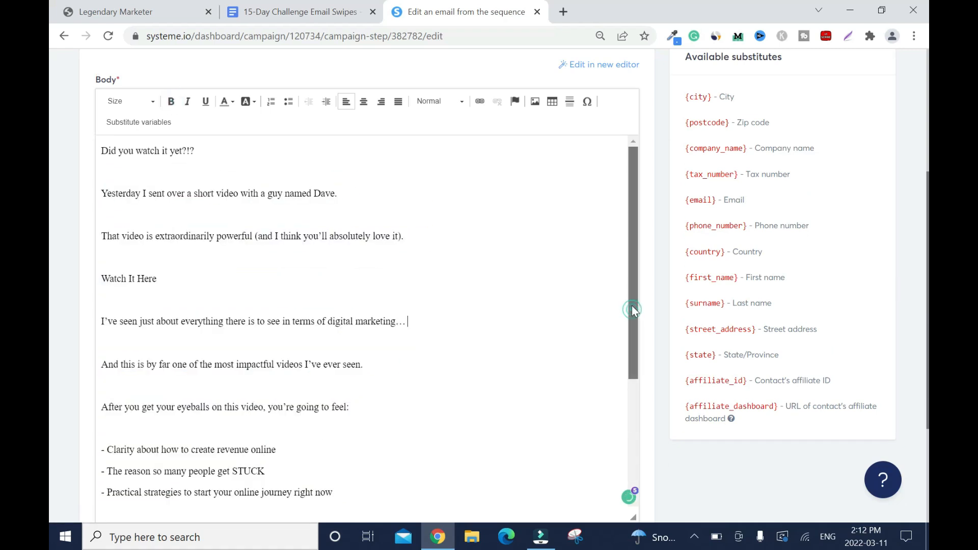
Link Watch It Here to onlinebusinessbuilderchallenge.com/enter/enroll?aid=45919
double_click(128, 278)
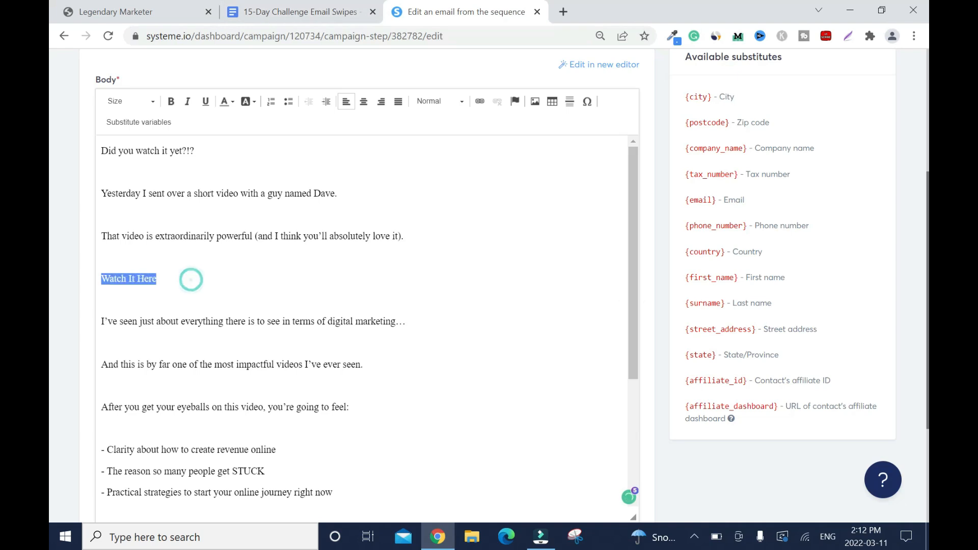
left_click(479, 101)
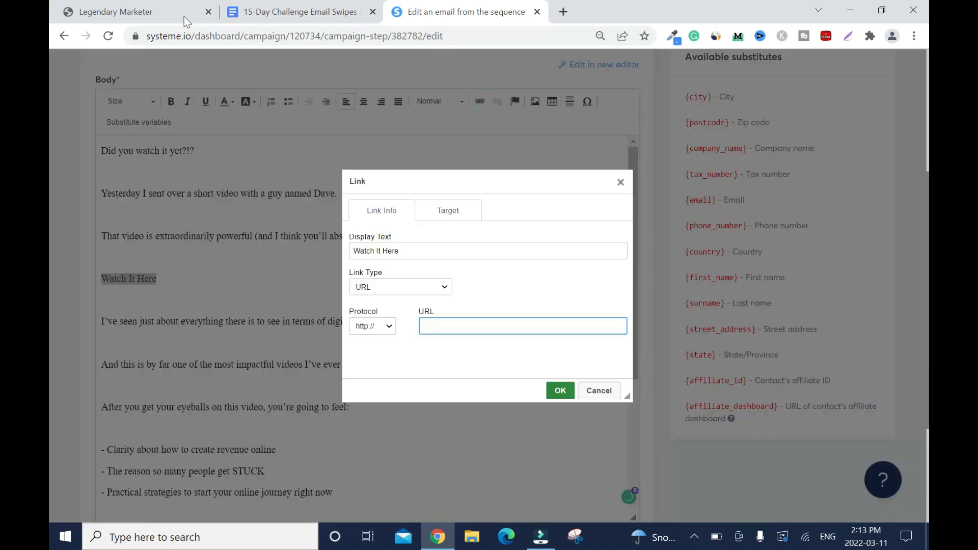
left_click(115, 11)
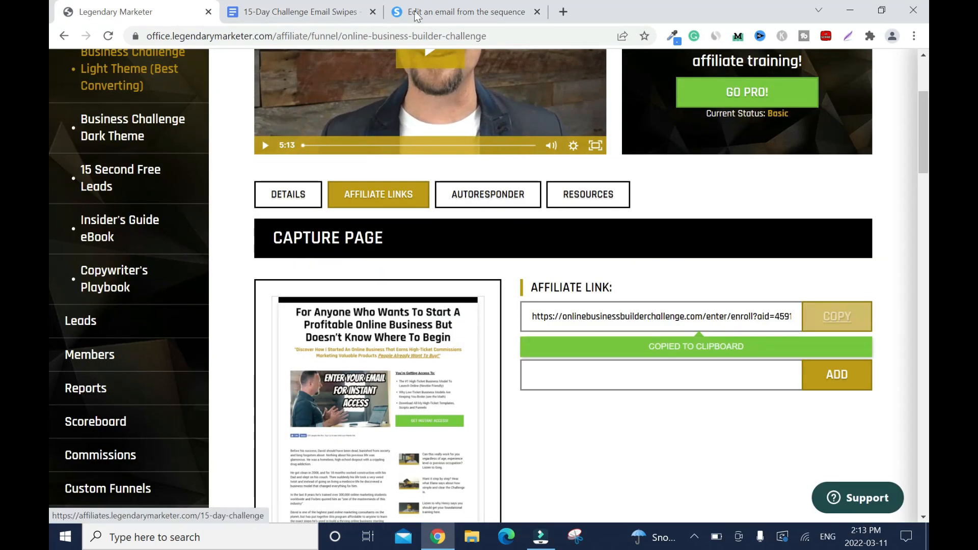
left_click(464, 11)
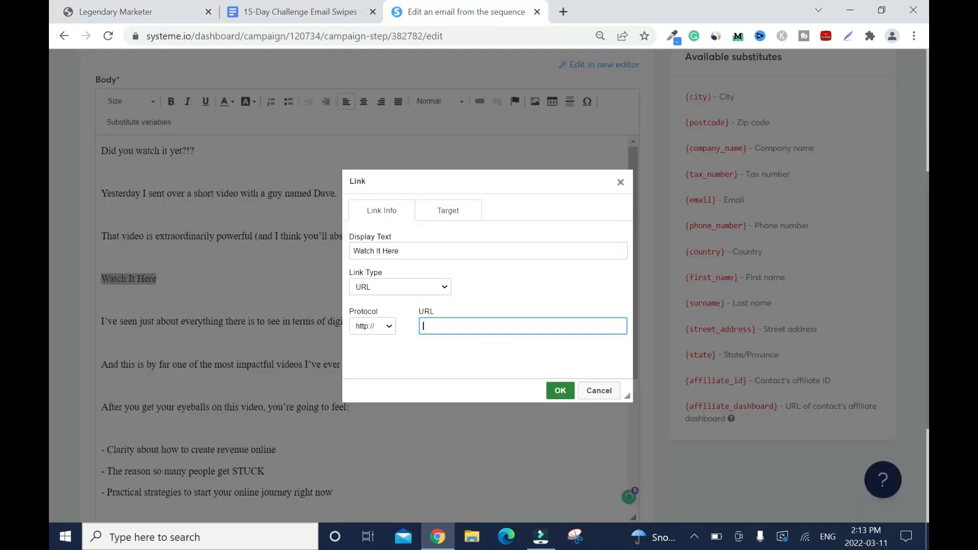
type("onlinebusinessbuilderchallenge.com/enter/enroll?aid=45919")
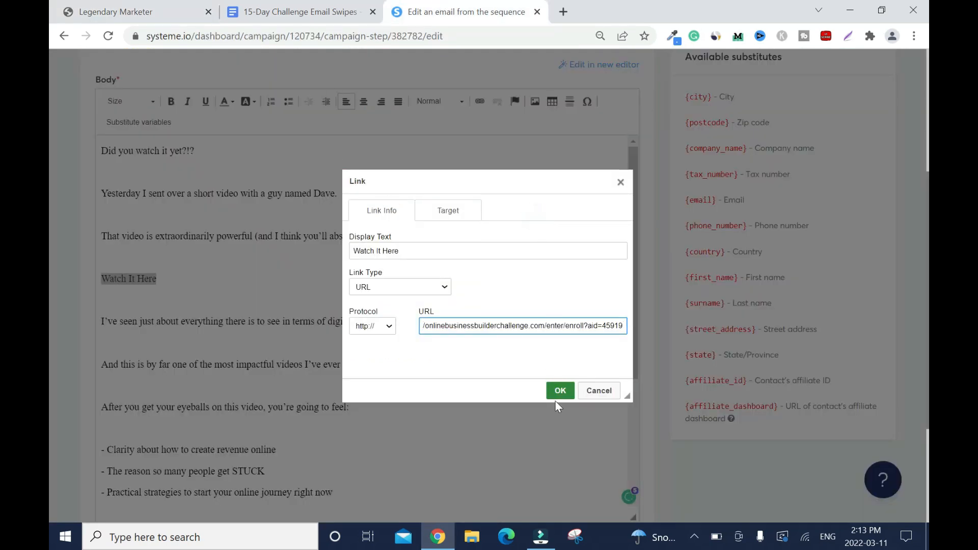
left_click(559, 390)
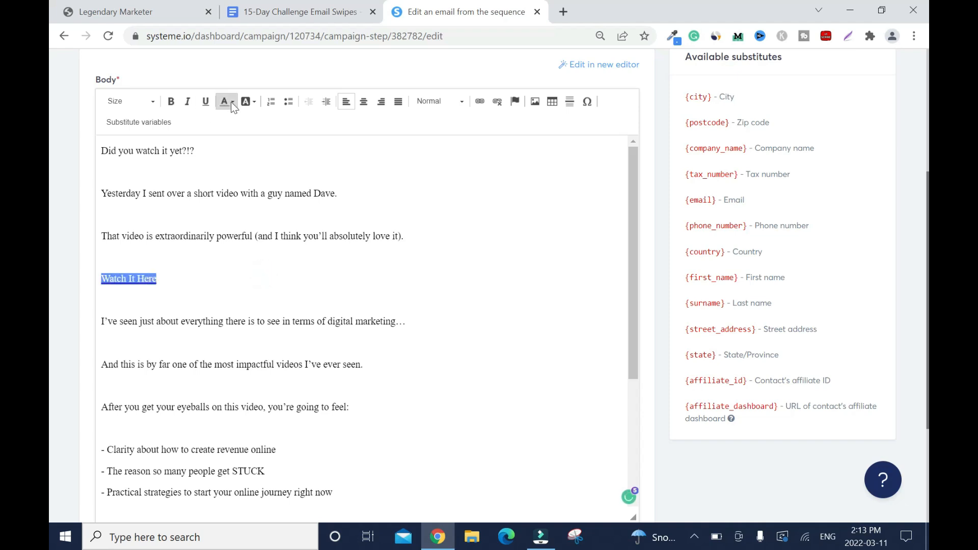
Style the Watch It Here link red and bold
left_click(223, 101)
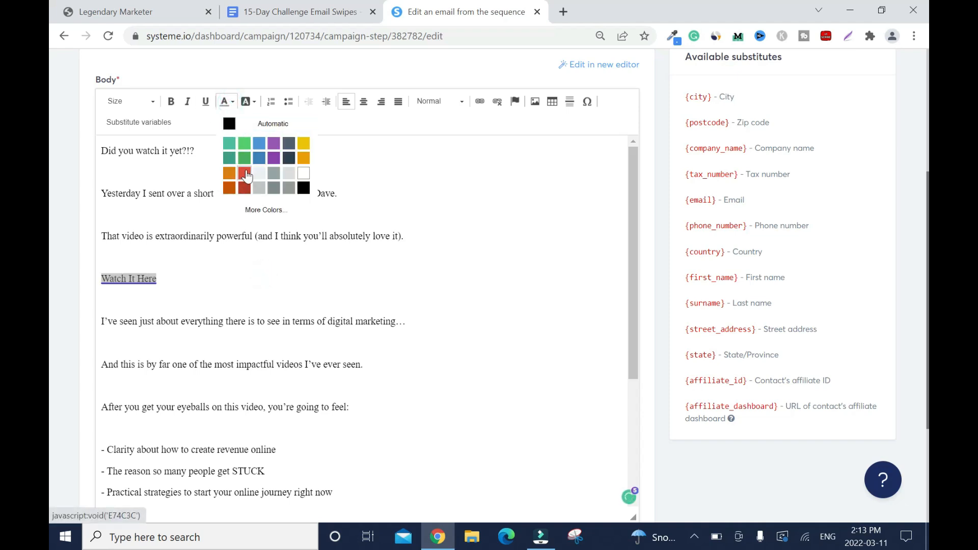
left_click(245, 181)
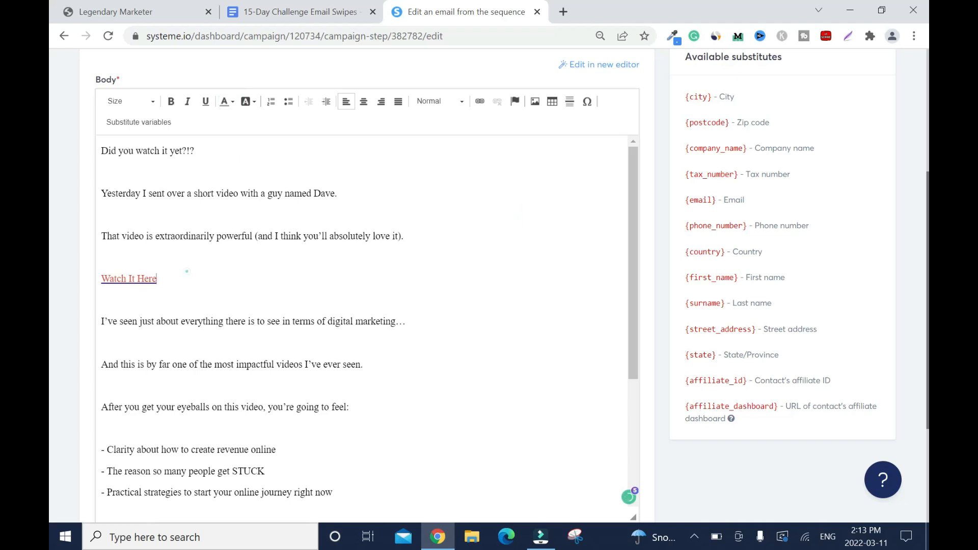
left_click(170, 101)
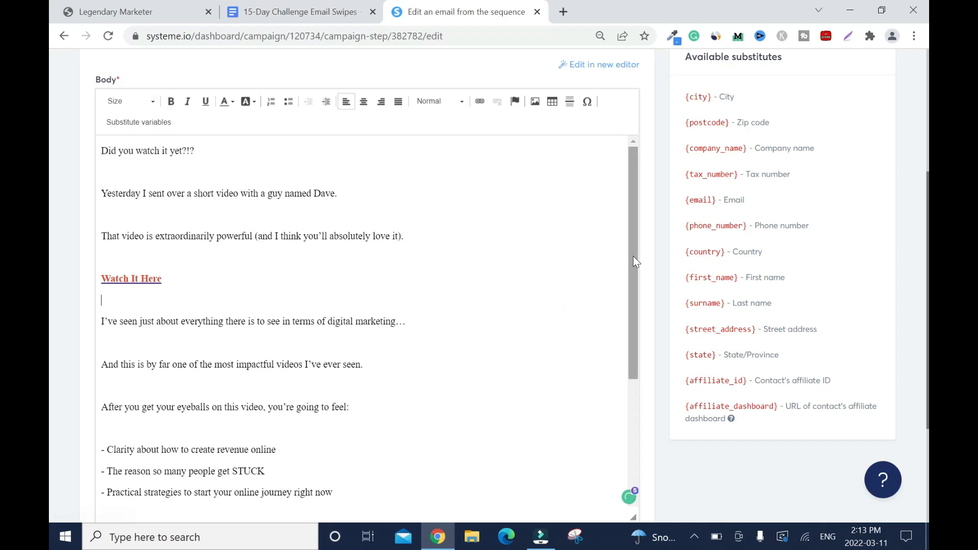
Make Click Here To Watch The Video bold and link it to onlinebusinessbuilderchallenge.com/enter/enroll?aid=45919
scroll("down", 3)
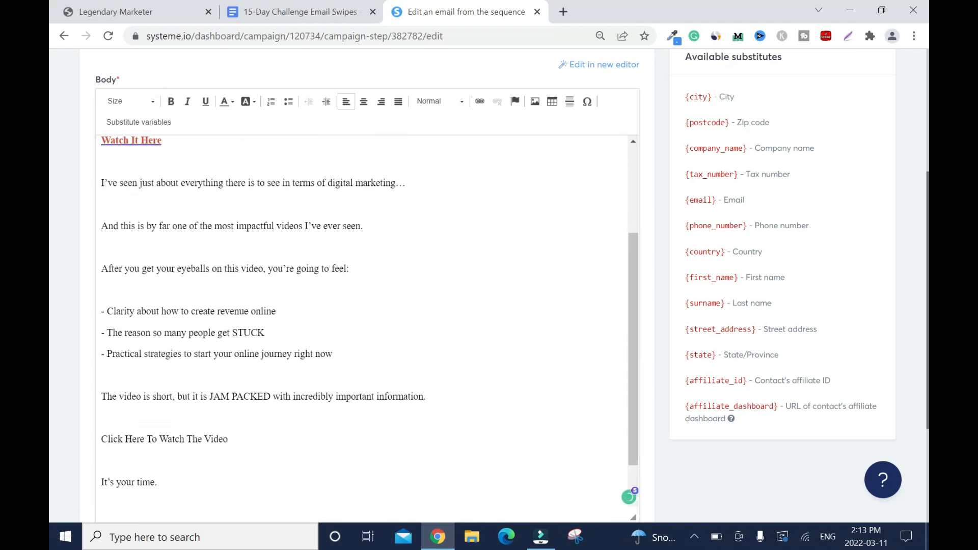
double_click(164, 439)
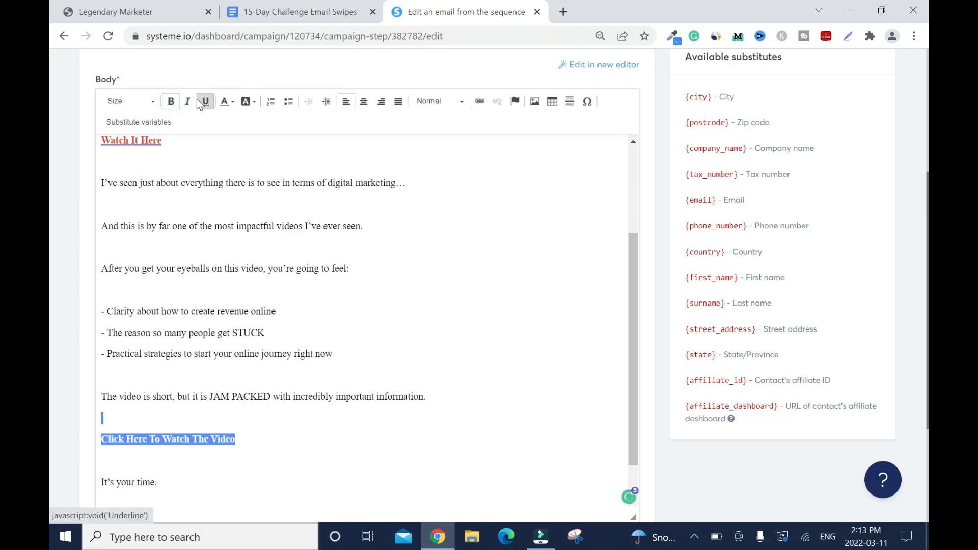
left_click(233, 101)
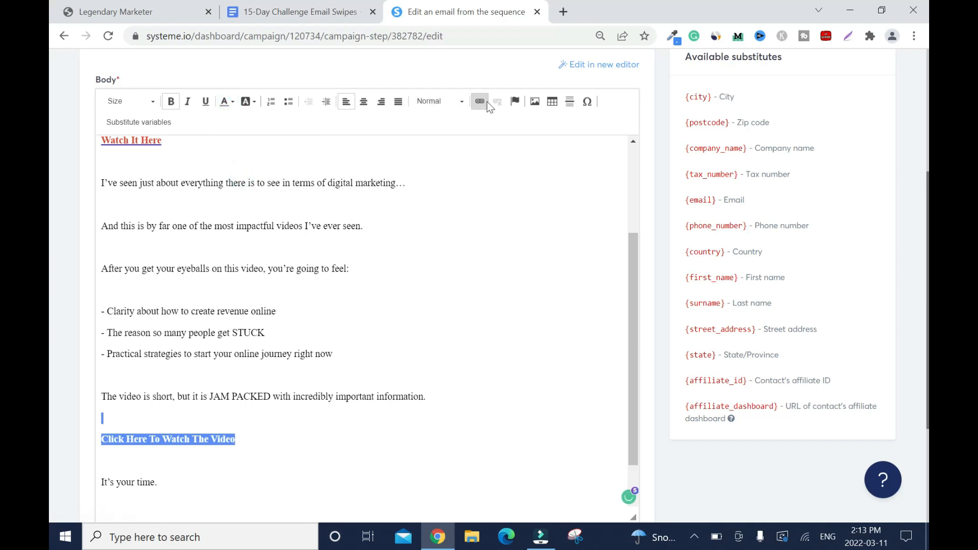
left_click(478, 101)
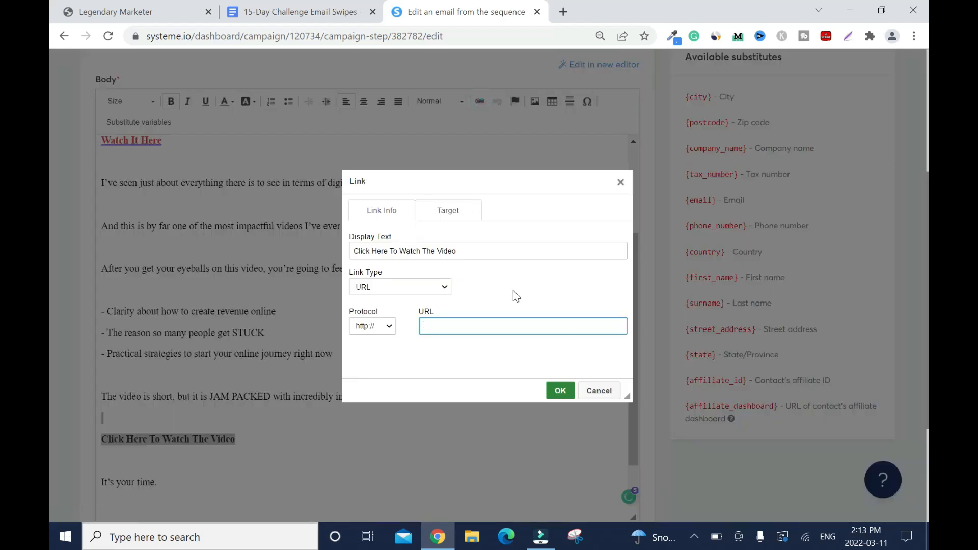
type("onlinebusinessbuilderchallenge.com/enter/enroll?aid=45919")
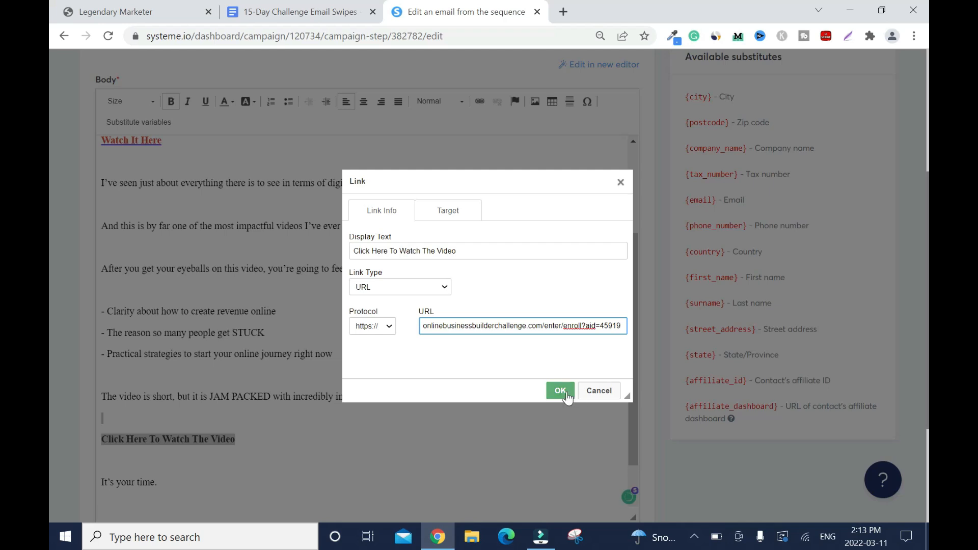
left_click(560, 390)
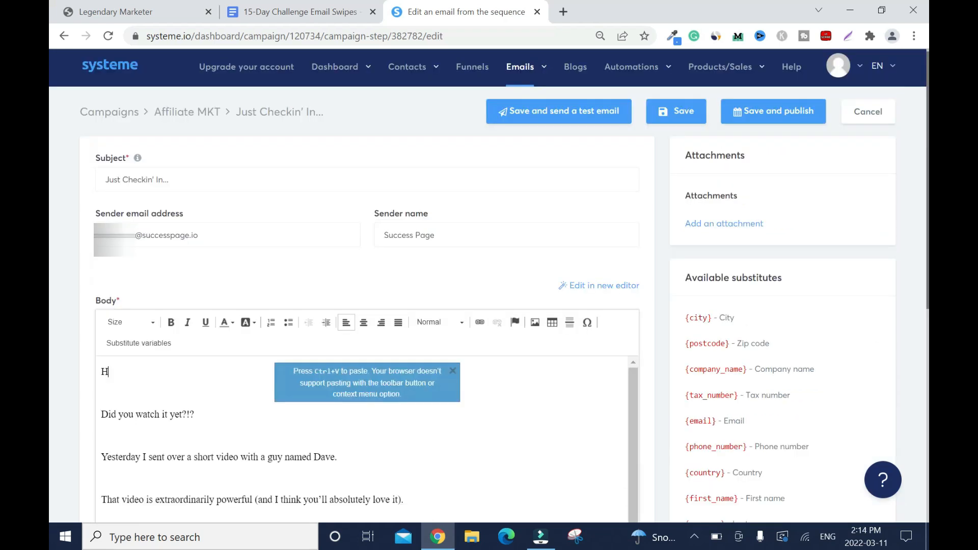
Begin the body with 'Hi' followed by the contact's First name variable
type("i")
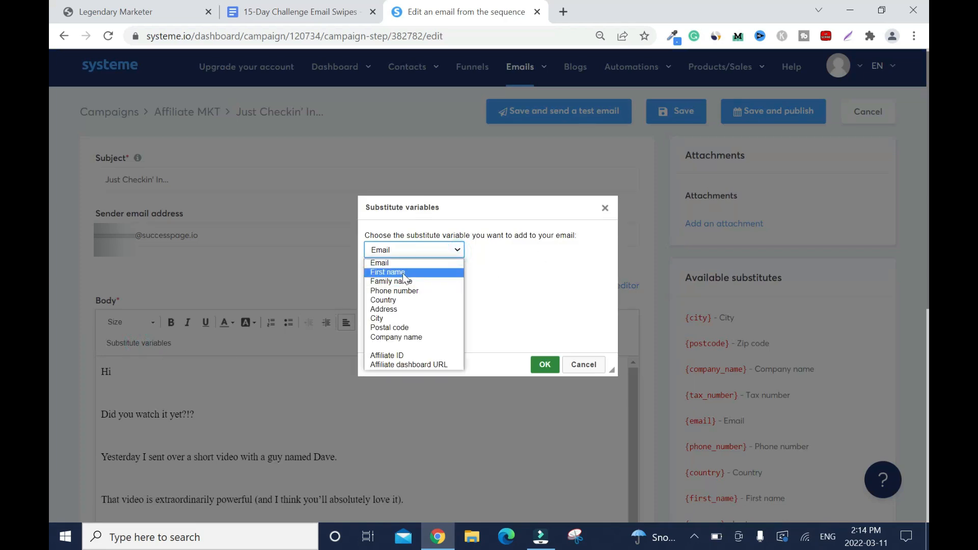
left_click(543, 364)
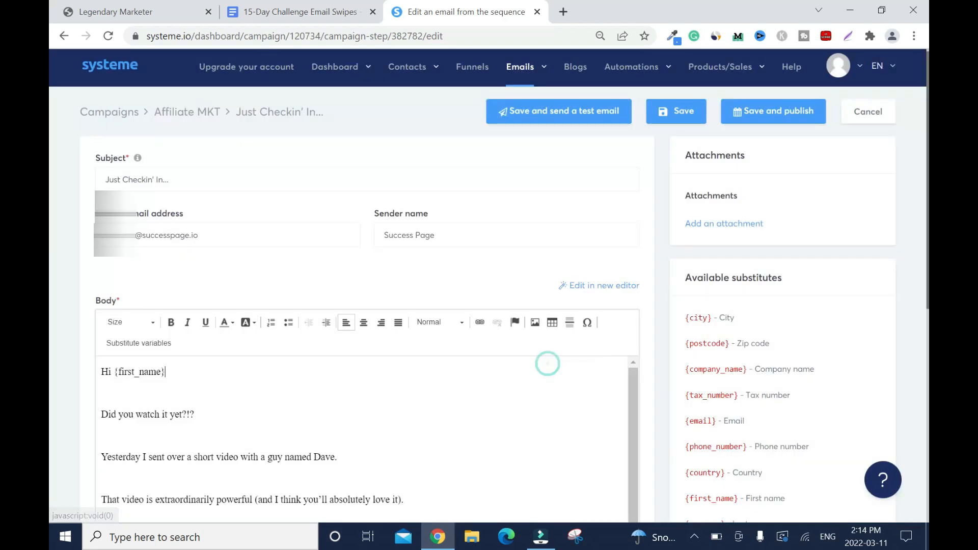
left_click(866, 111)
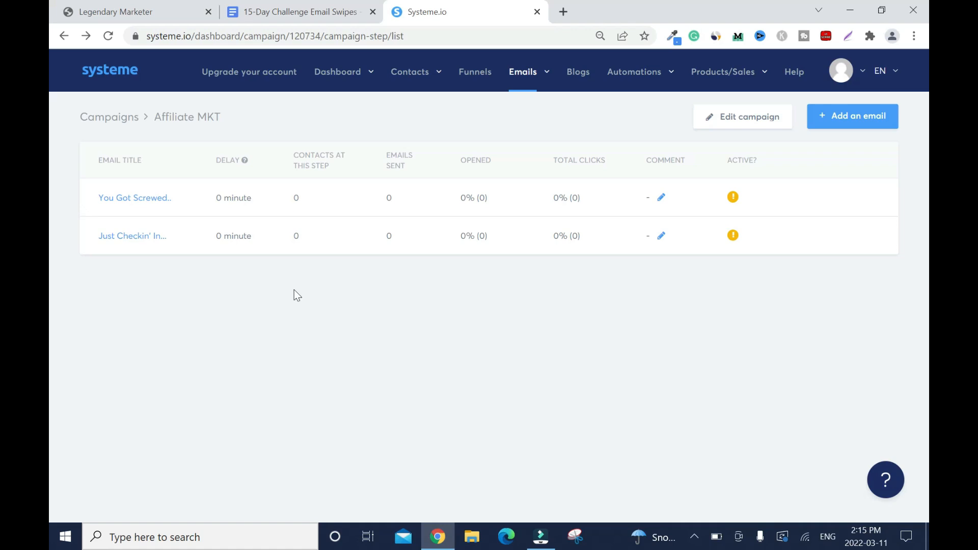
mouse_move(217, 243)
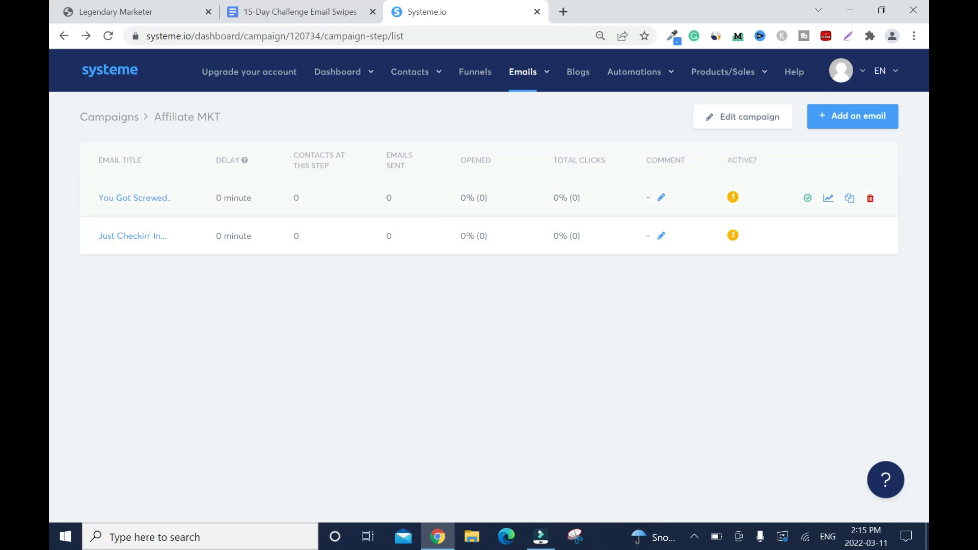
mouse_move(800, 206)
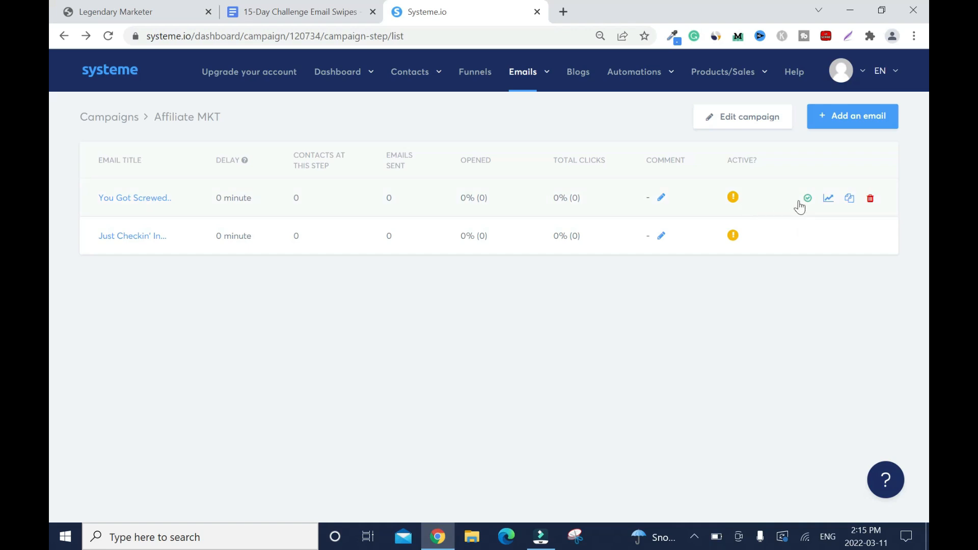
mouse_move(695, 211)
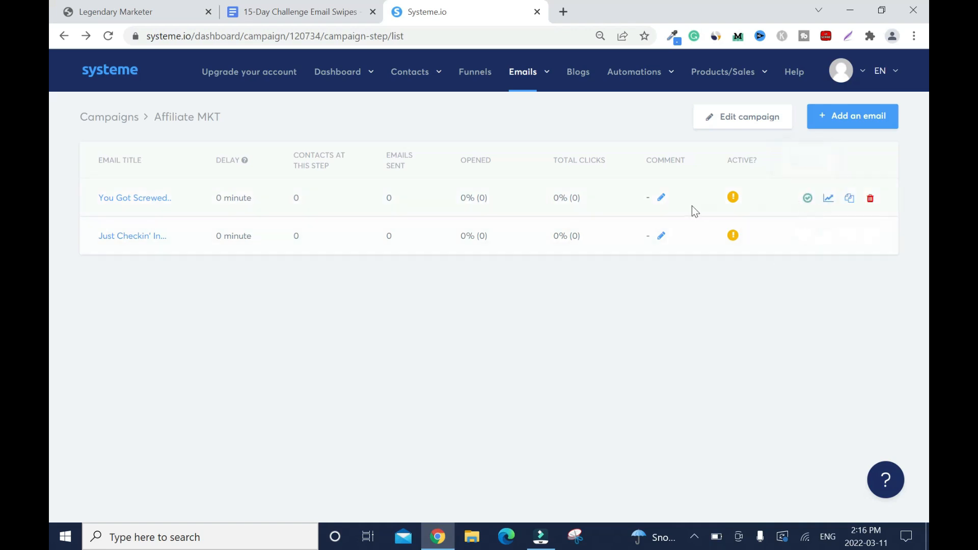
mouse_move(807, 198)
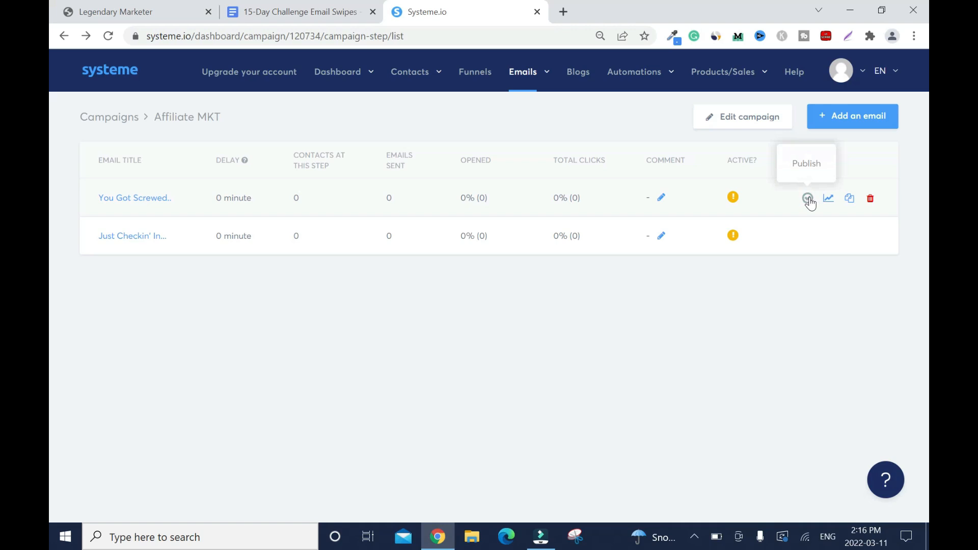
Bring up the publish settings for the You Got Screwed.. email
left_click(808, 198)
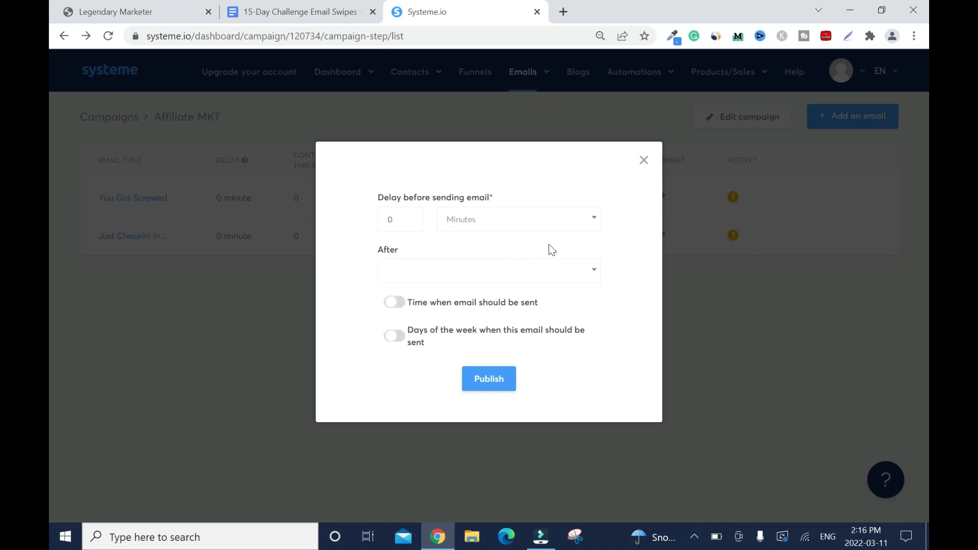
mouse_move(503, 274)
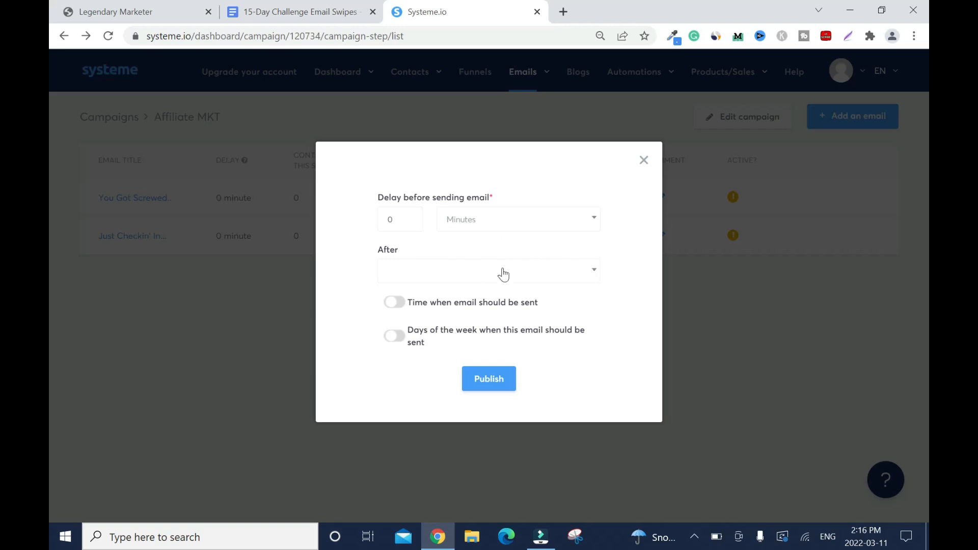
mouse_move(563, 267)
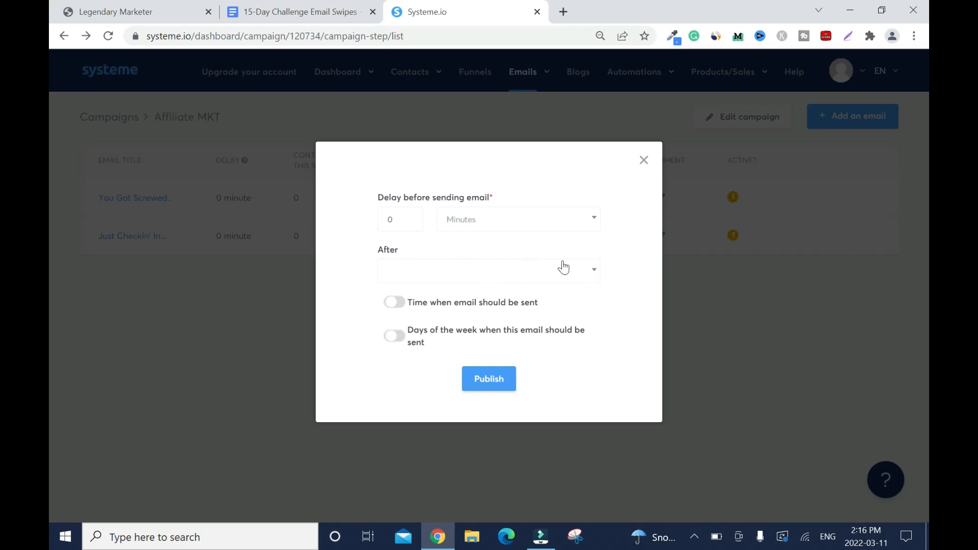
mouse_move(446, 312)
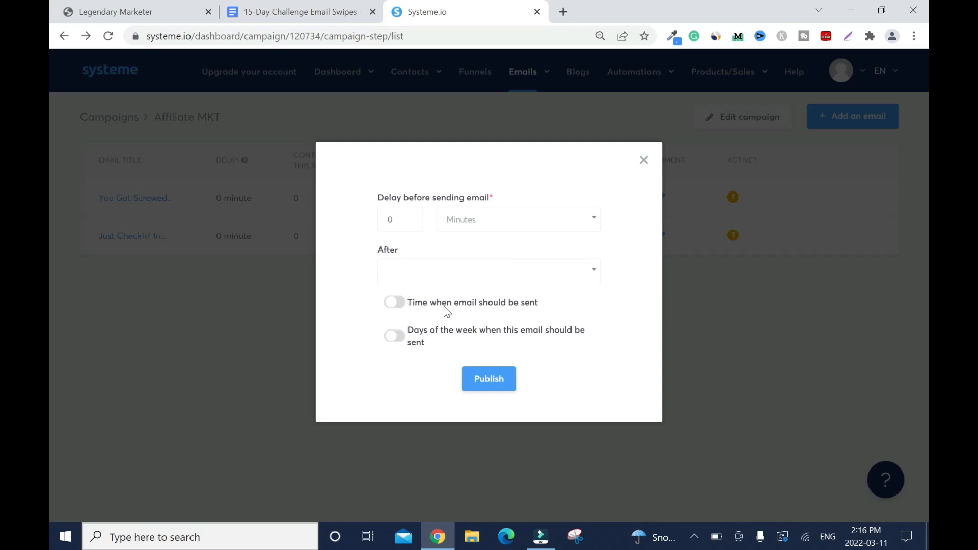
mouse_move(401, 306)
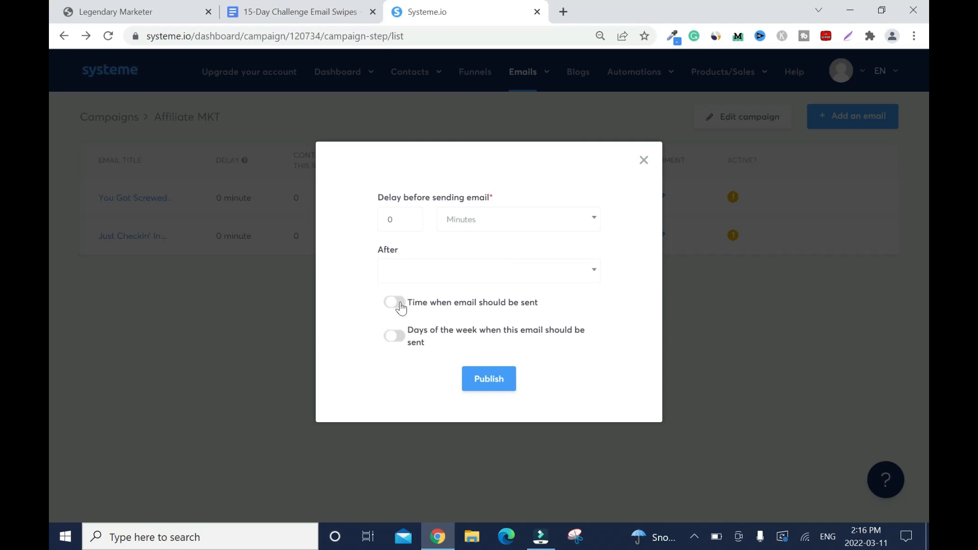
Inspect the send-time and weekday options, leave delay at 0 and publish You Got Screwed.
left_click(393, 302)
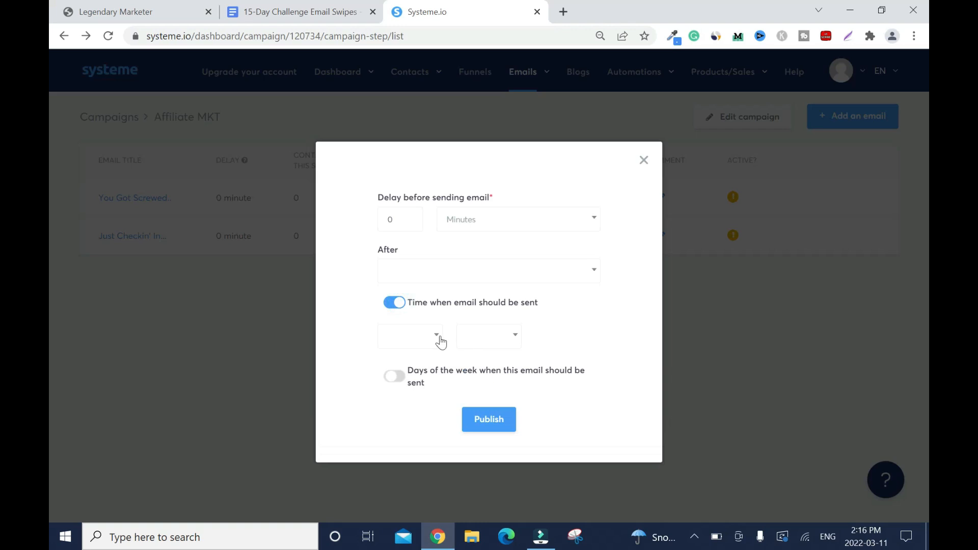
left_click(410, 335)
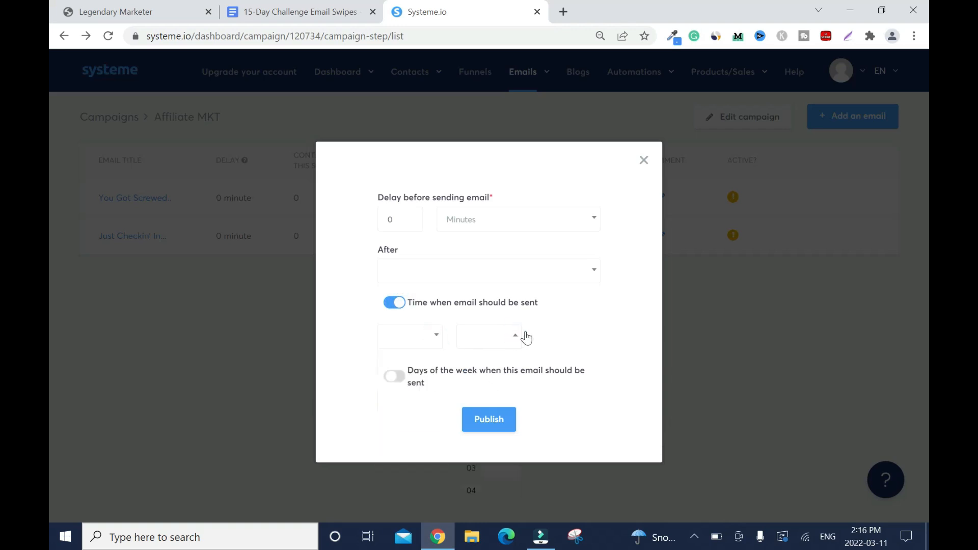
left_click(394, 303)
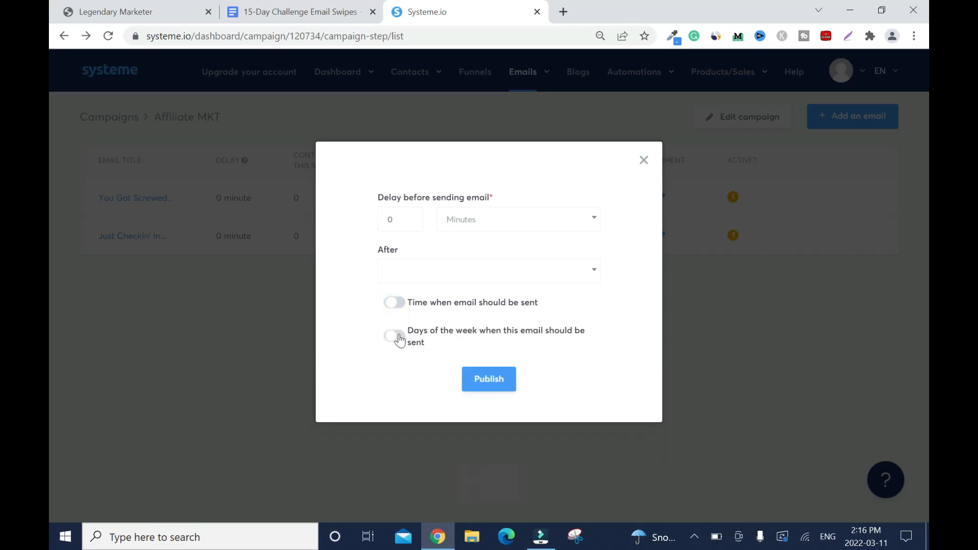
left_click(393, 335)
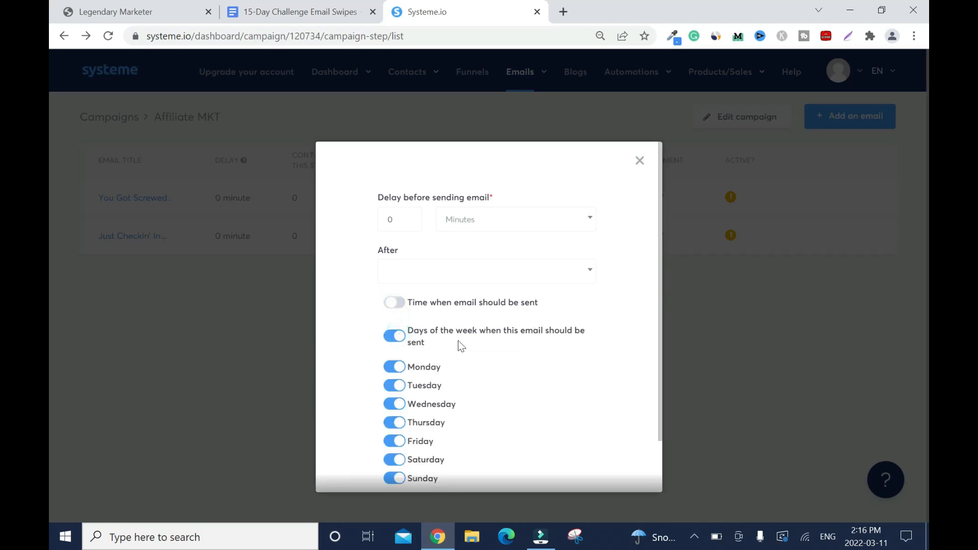
mouse_move(435, 461)
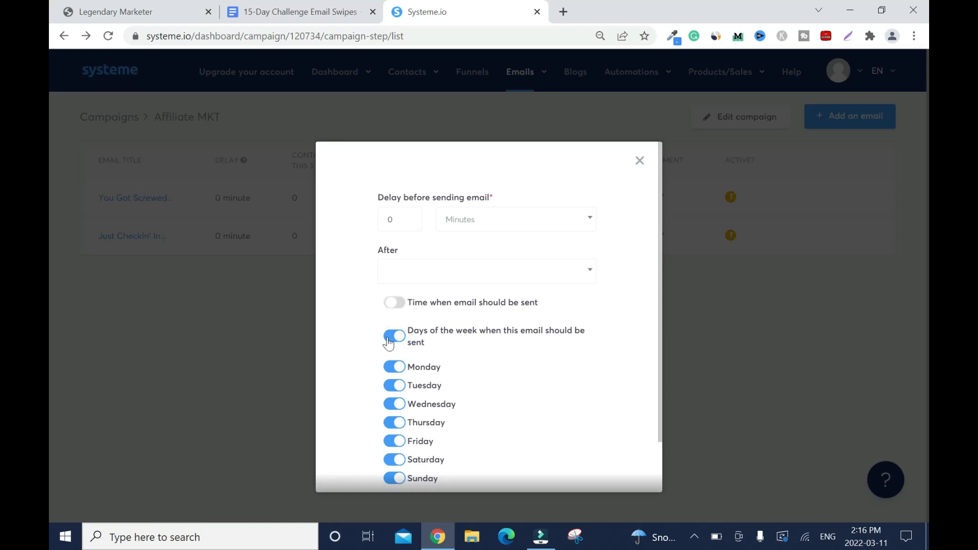
left_click(393, 335)
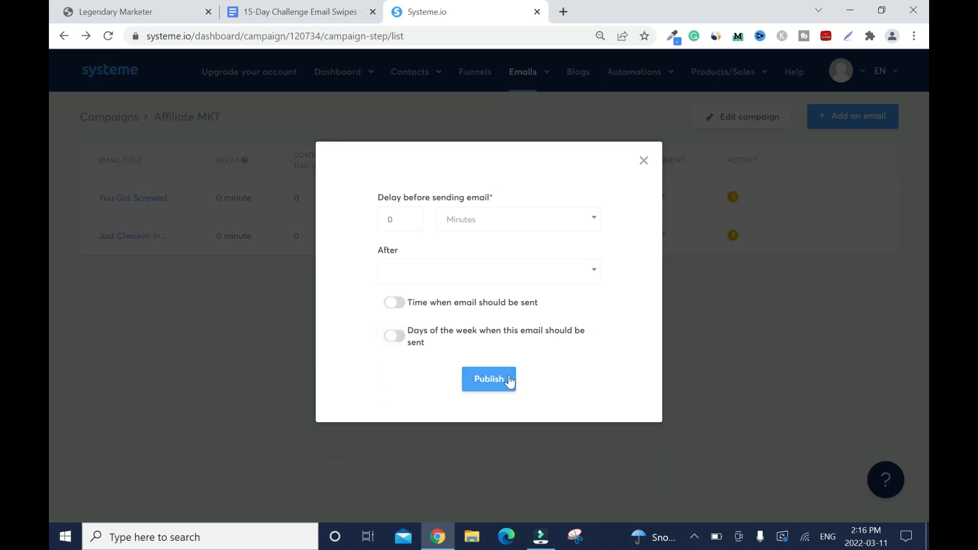
left_click(489, 379)
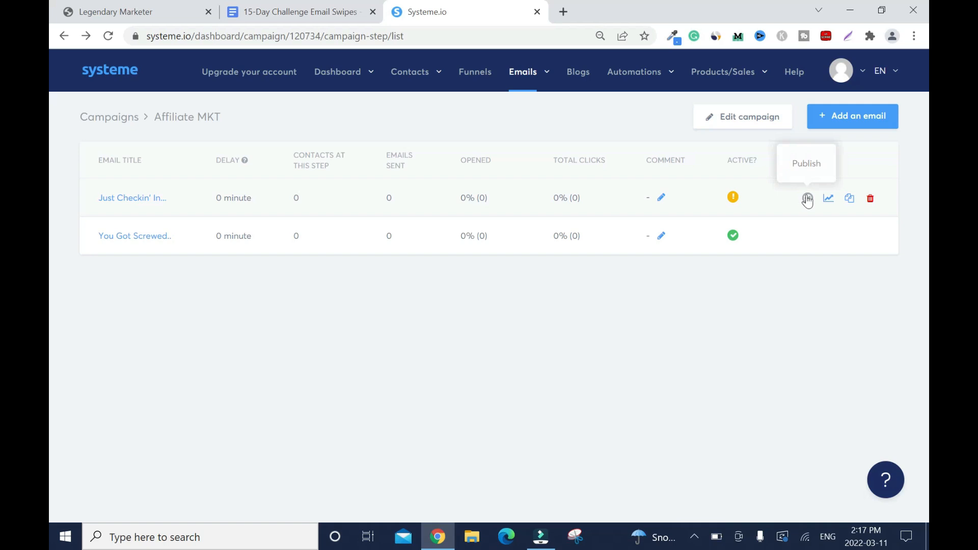
mouse_move(294, 251)
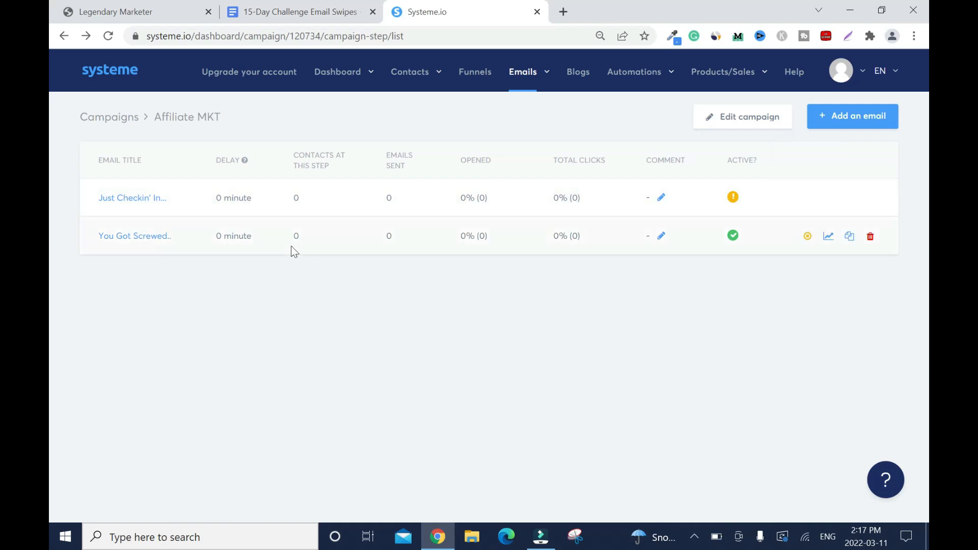
mouse_move(732, 238)
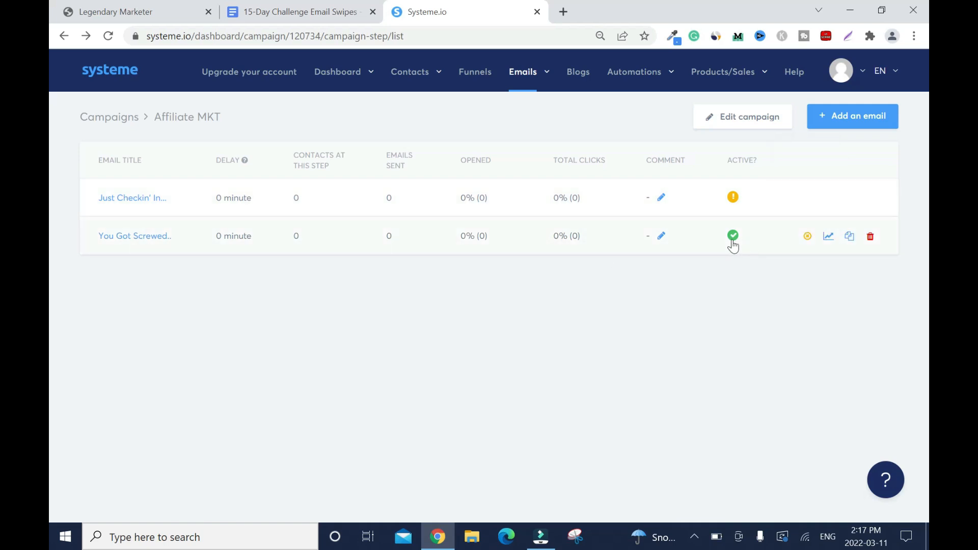
mouse_move(732, 236)
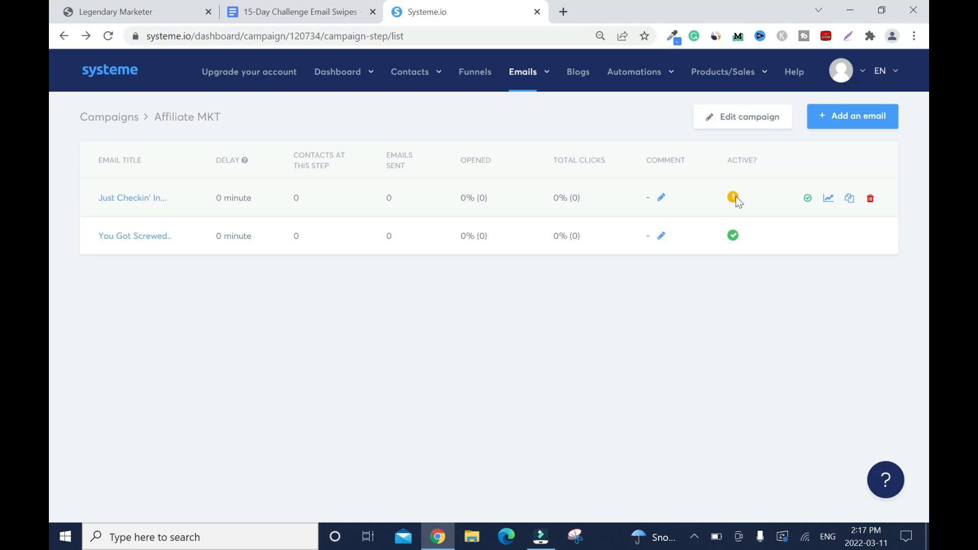
mouse_move(806, 198)
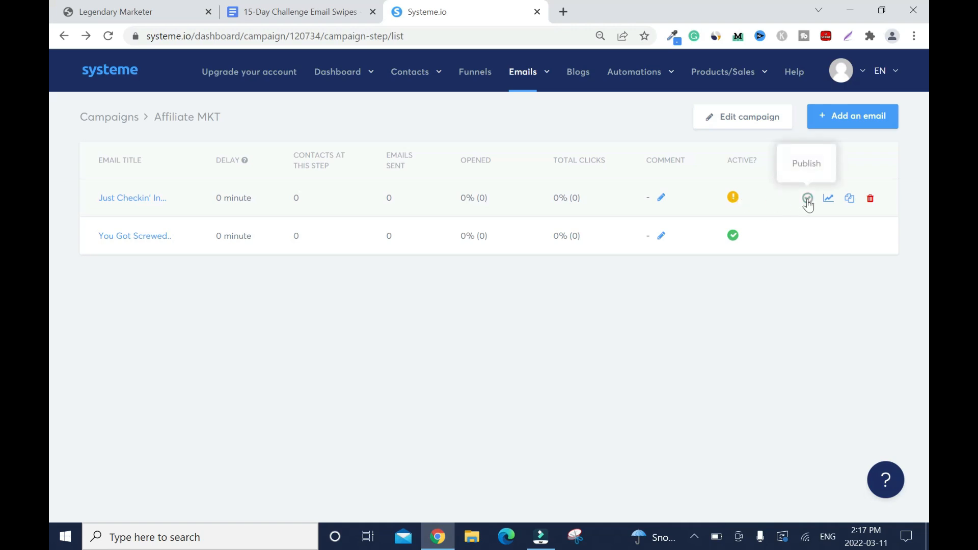
Publish Just Checkin' In... with a delay of 2 after the You Got Screwed.. email
left_click(807, 197)
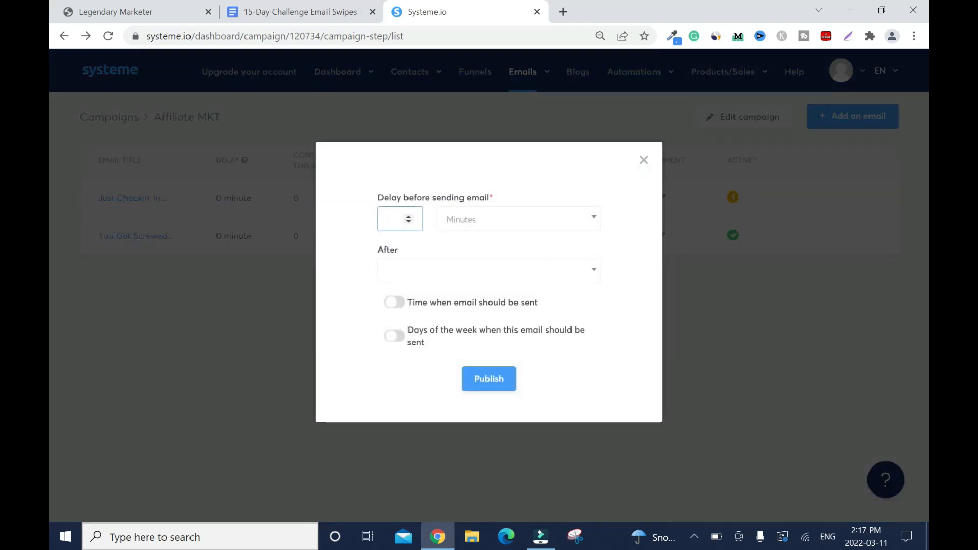
left_click(488, 379)
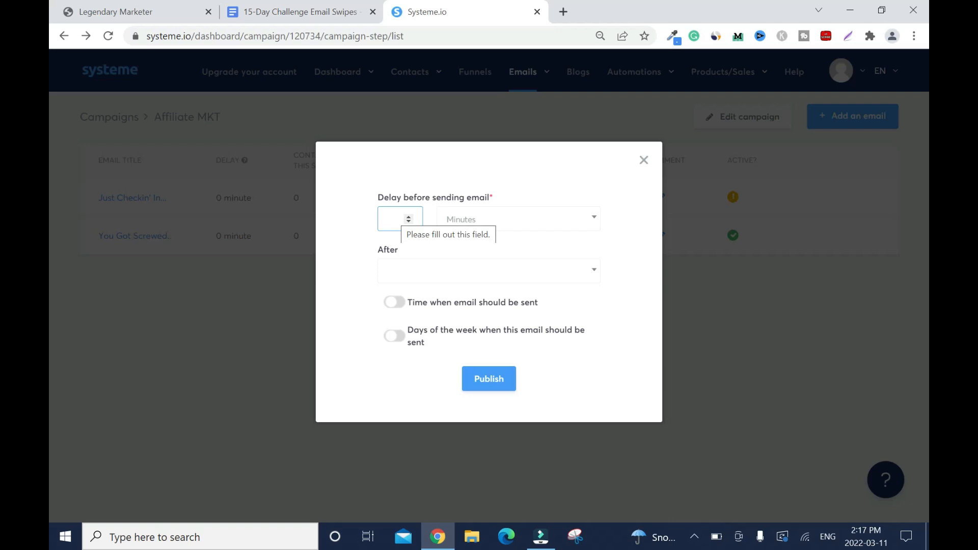
left_click(396, 218)
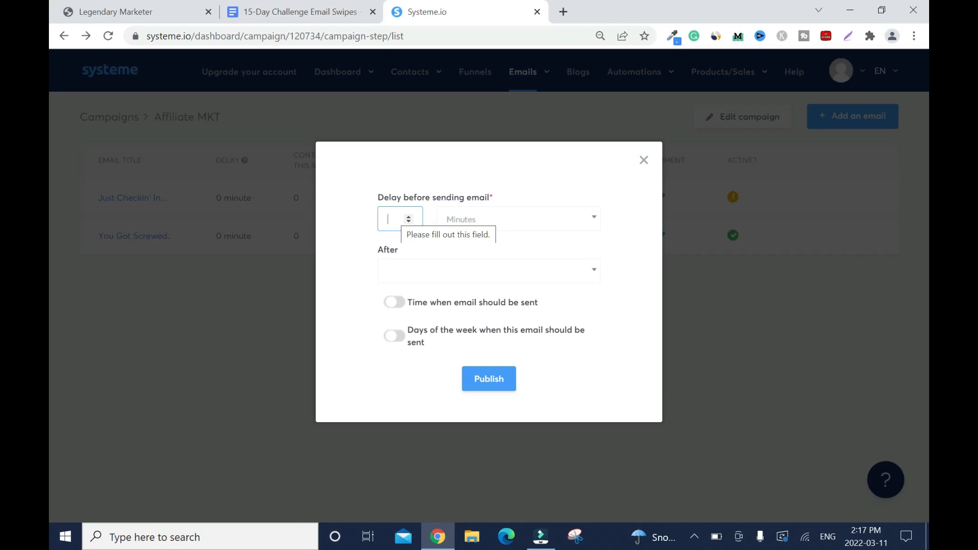
type("2")
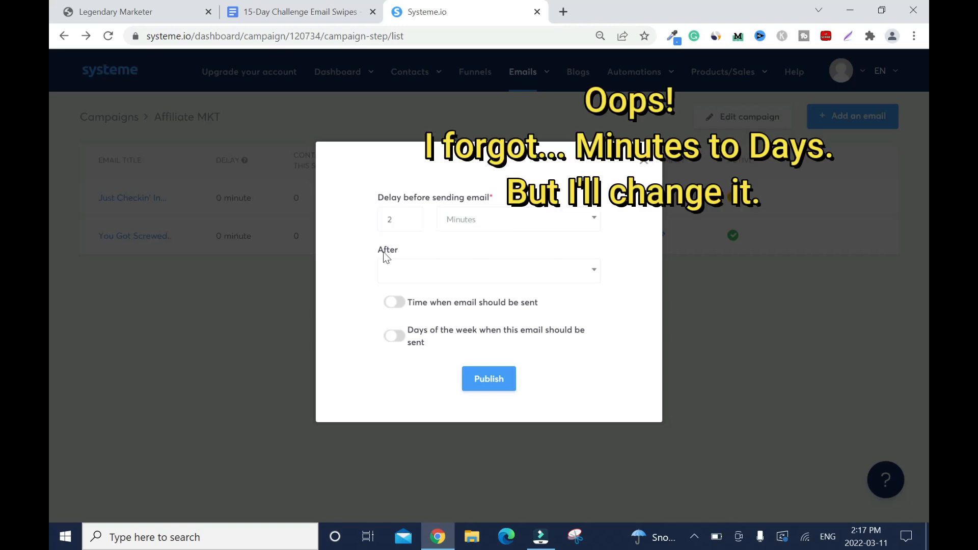
mouse_move(593, 271)
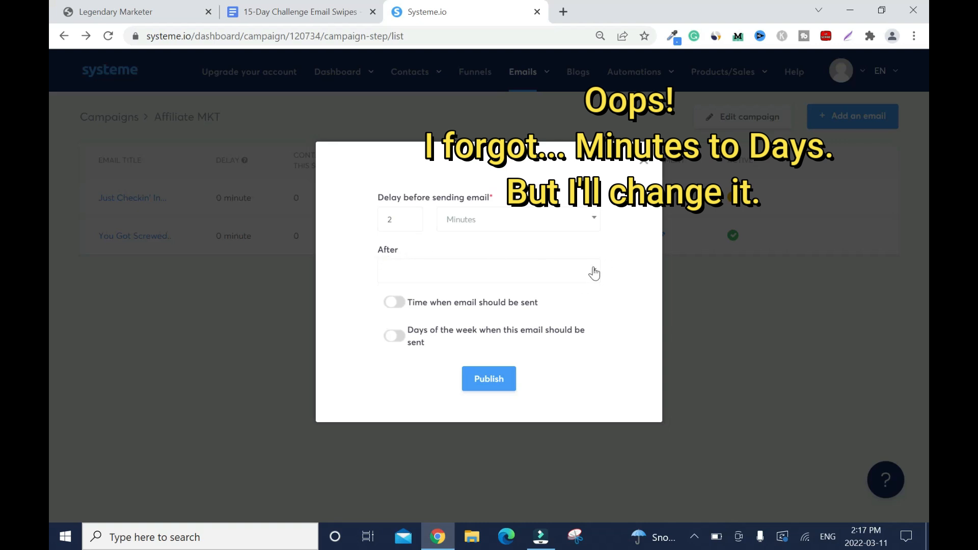
left_click(488, 271)
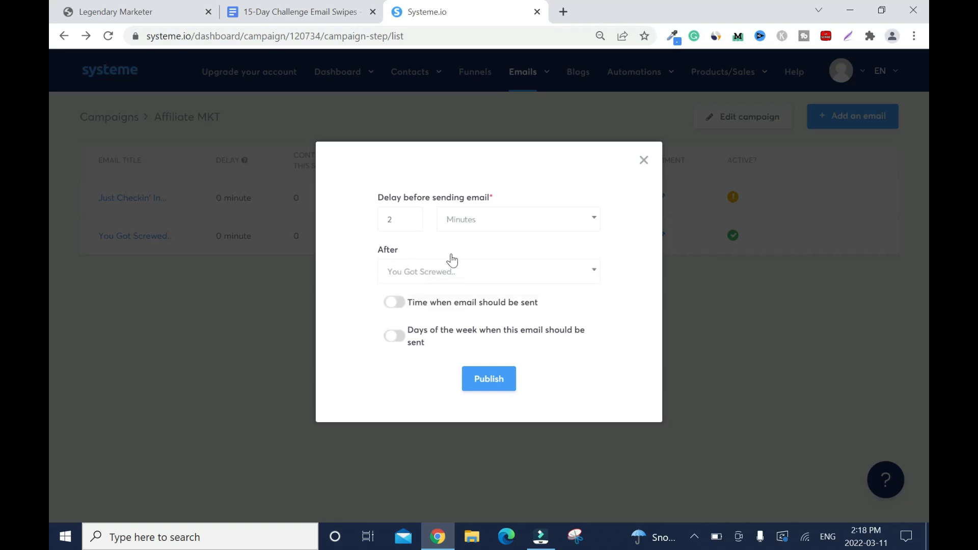
mouse_move(338, 293)
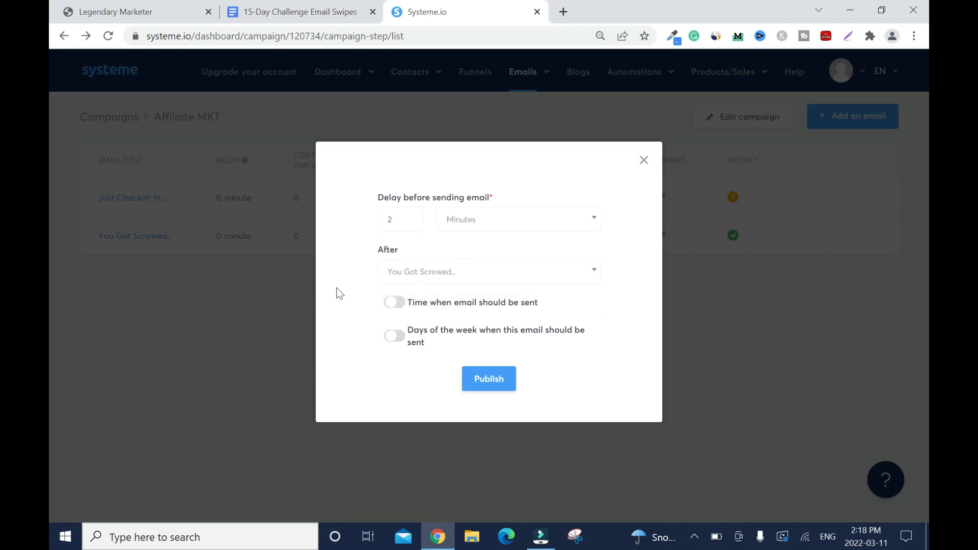
mouse_move(359, 298)
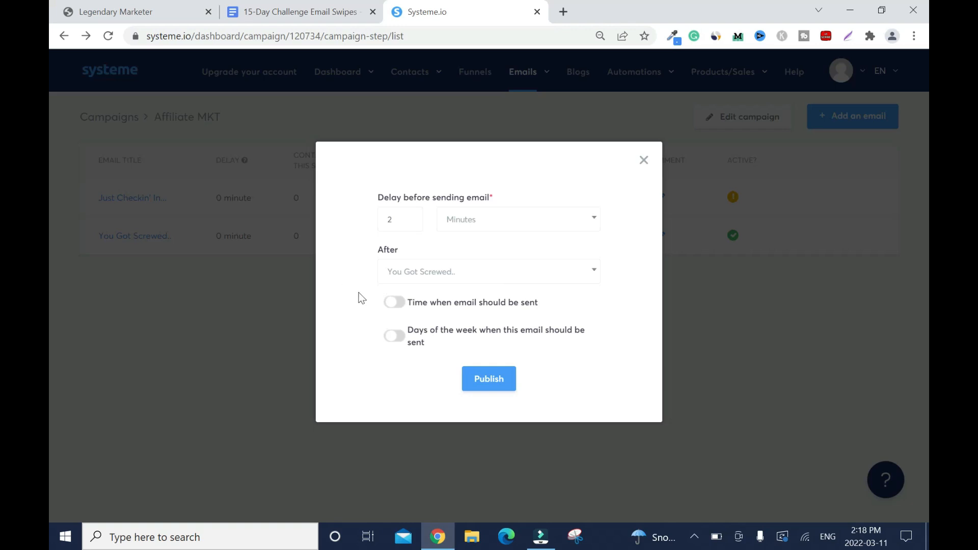
mouse_move(399, 266)
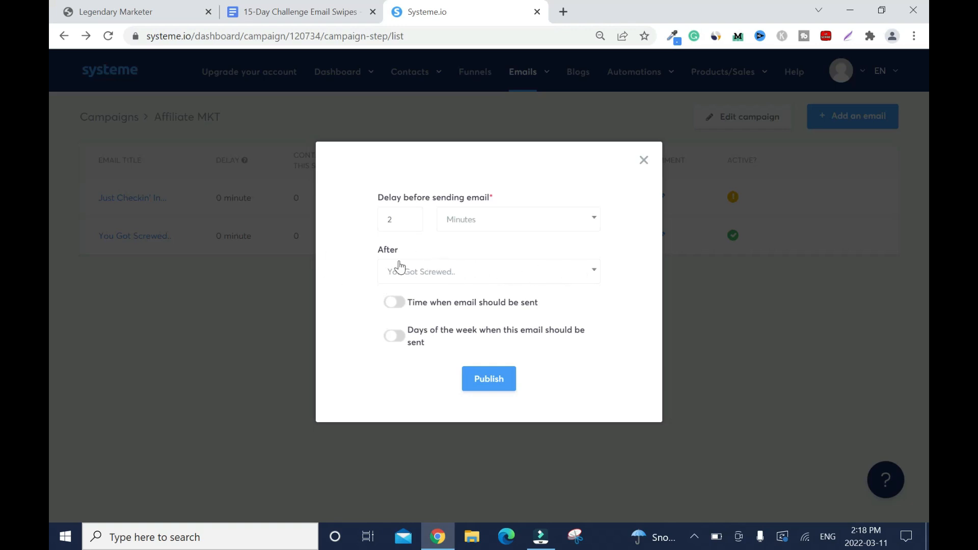
mouse_move(334, 268)
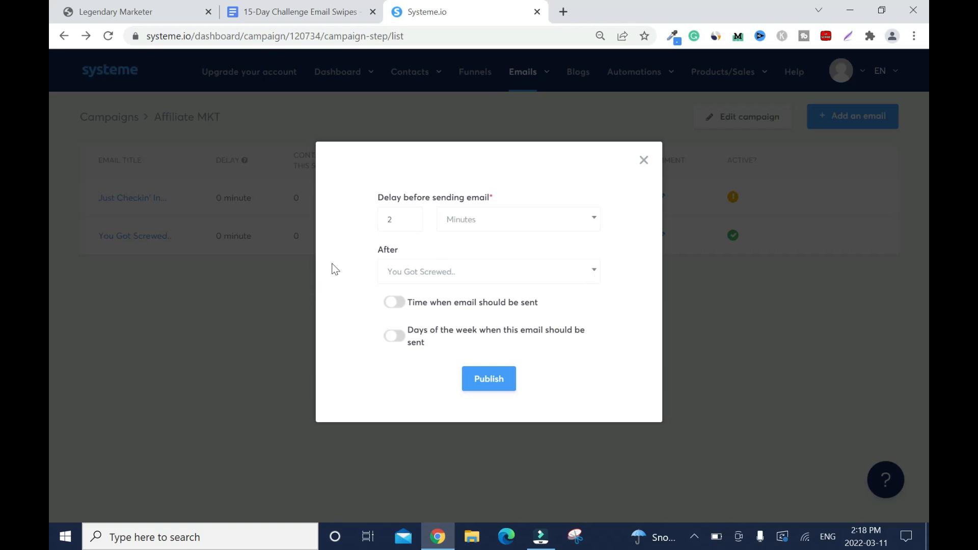
mouse_move(242, 265)
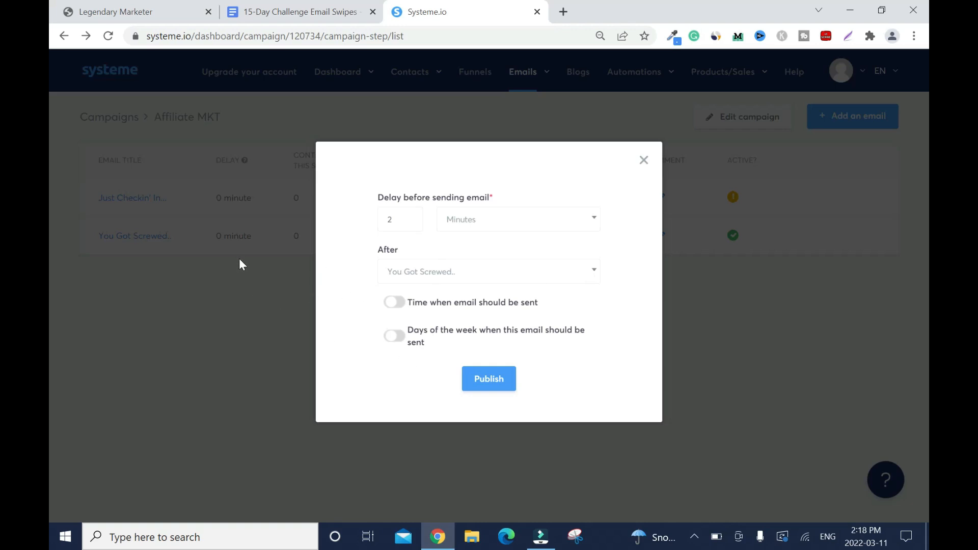
mouse_move(402, 307)
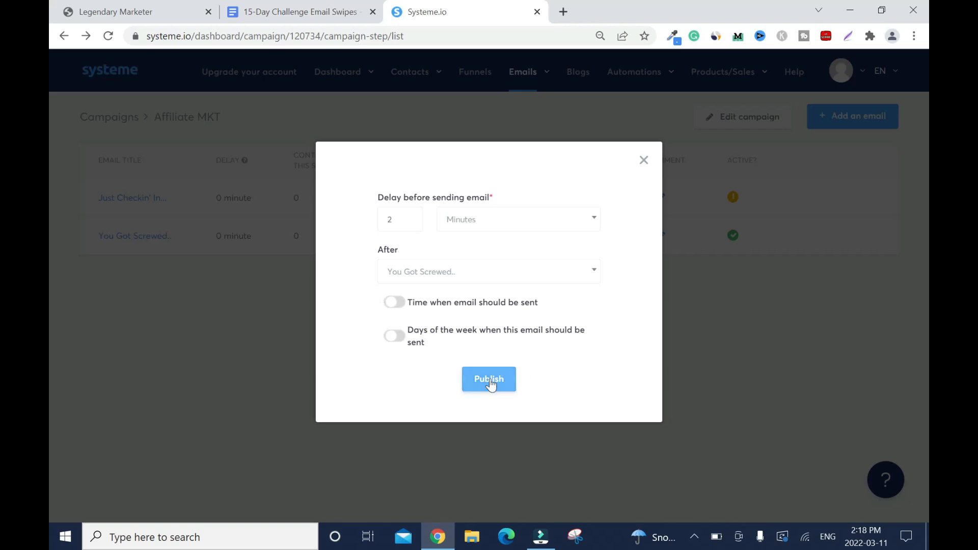
left_click(488, 379)
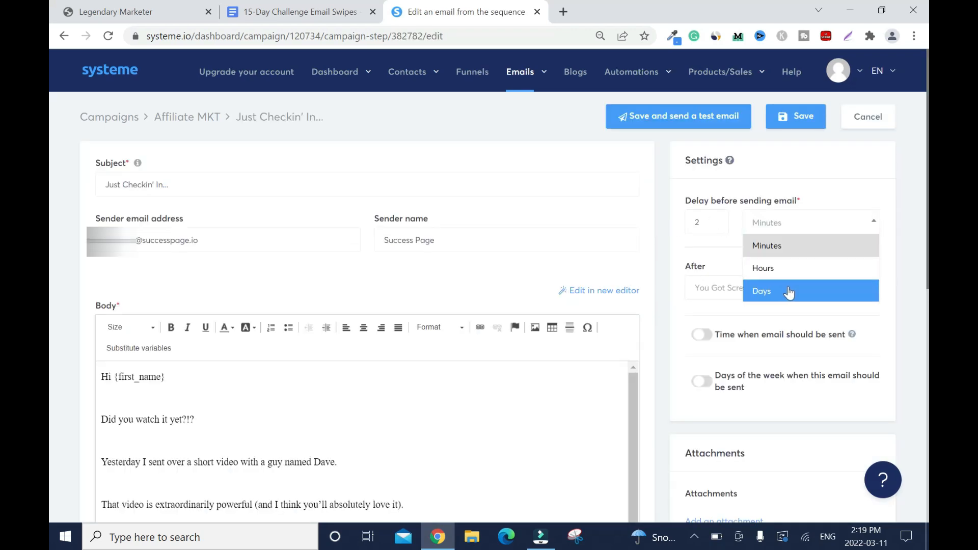
mouse_move(779, 290)
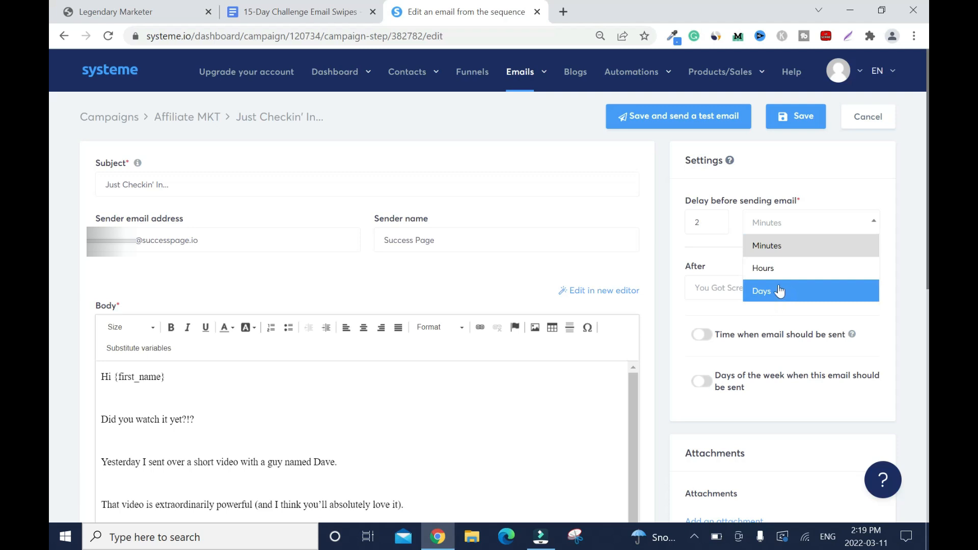
Change the delay unit to Days and save the Just Checkin' In... email
left_click(761, 290)
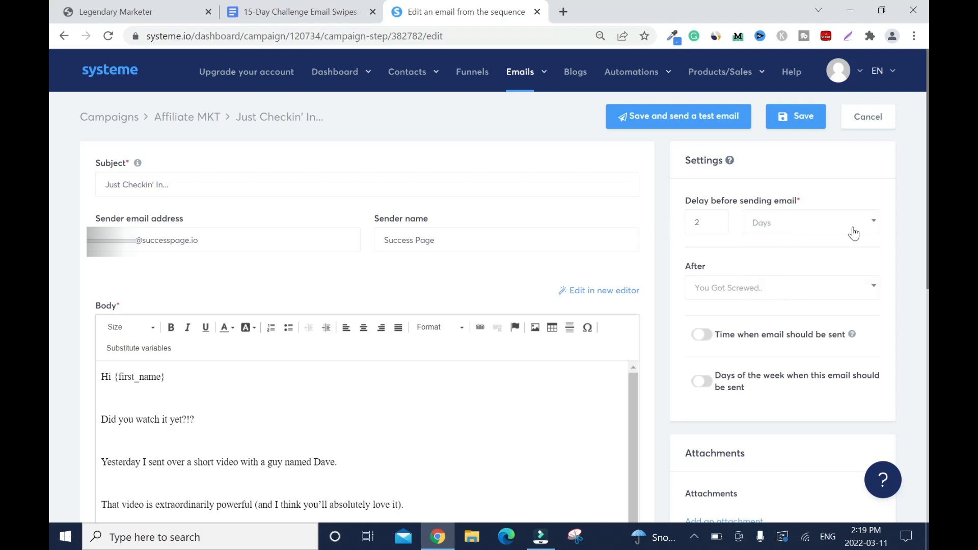
left_click(796, 116)
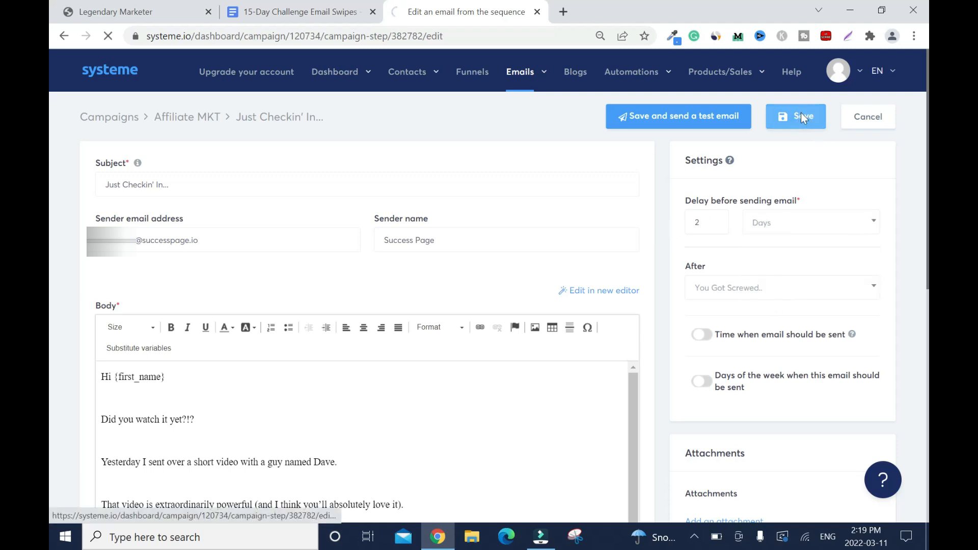
left_click(795, 116)
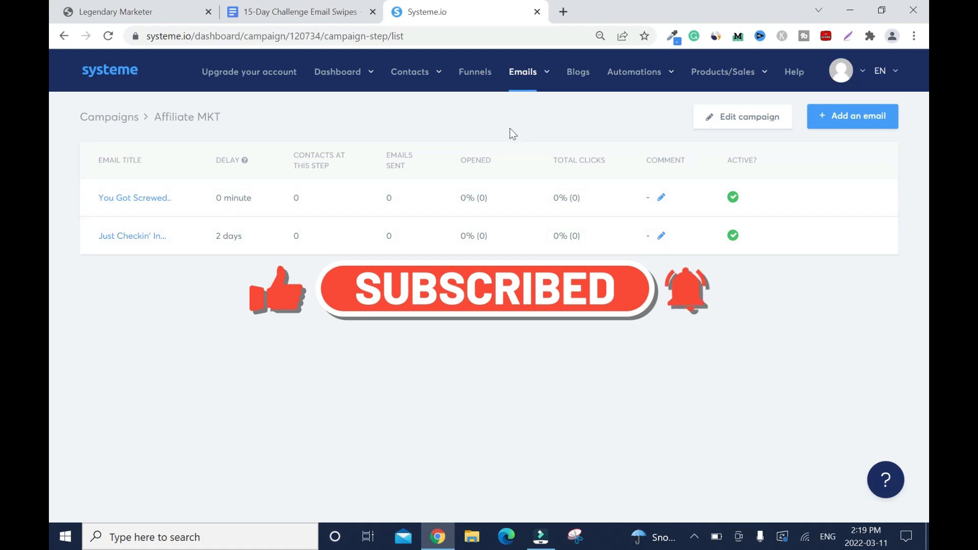
mouse_move(391, 131)
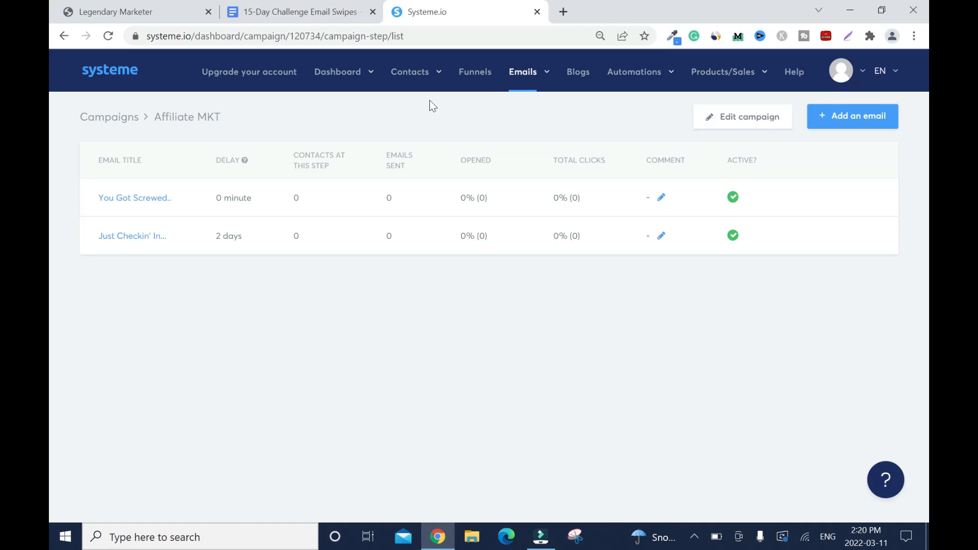
Reveal the Contacts menu with its Contacts and Tags options
left_click(410, 72)
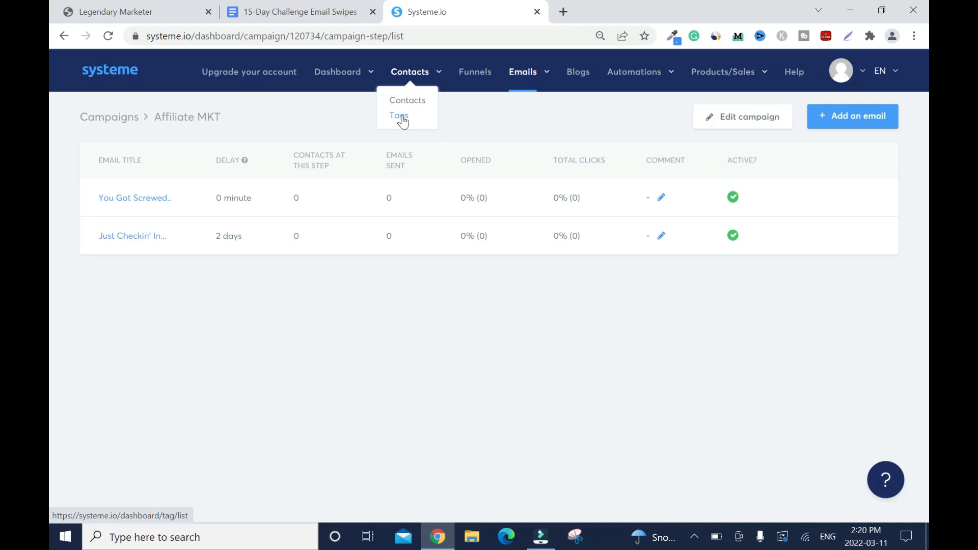
mouse_move(406, 115)
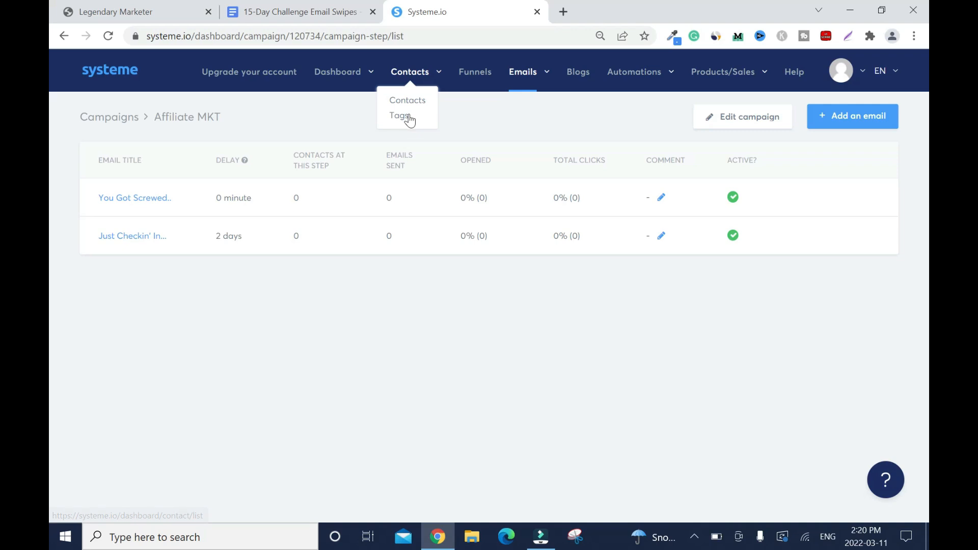
mouse_move(411, 121)
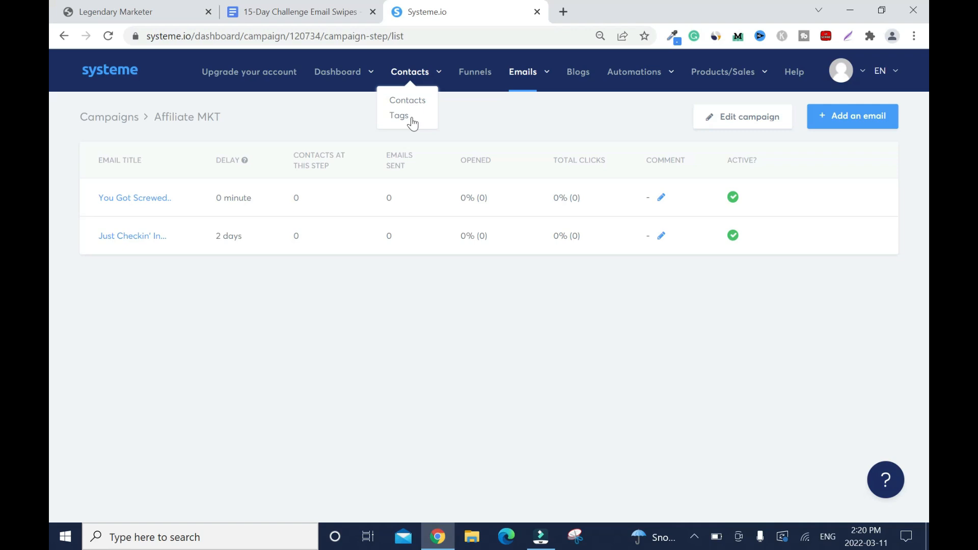
mouse_move(410, 75)
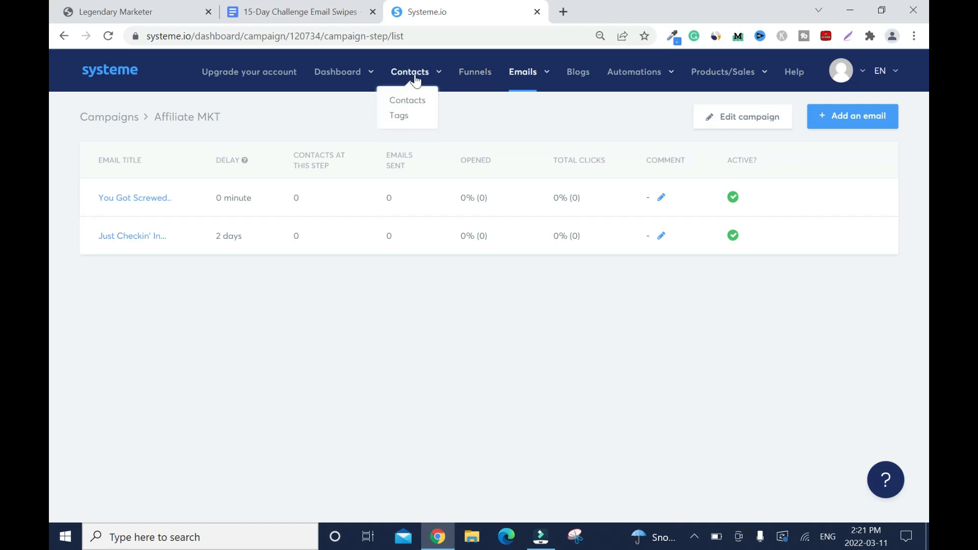
Add a contact tag named 'Affiliate Marketing' from the Tags list and save it
left_click(398, 115)
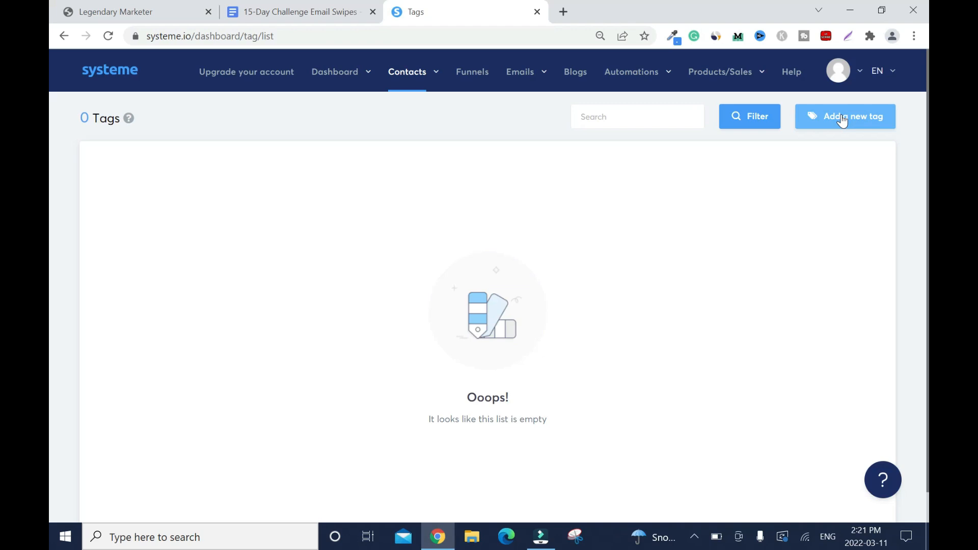
left_click(844, 116)
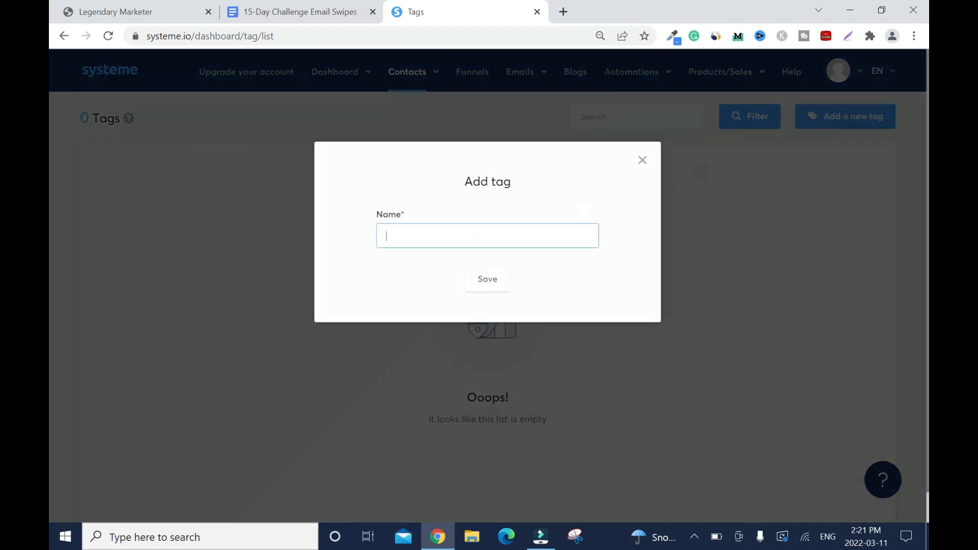
type("Affilia")
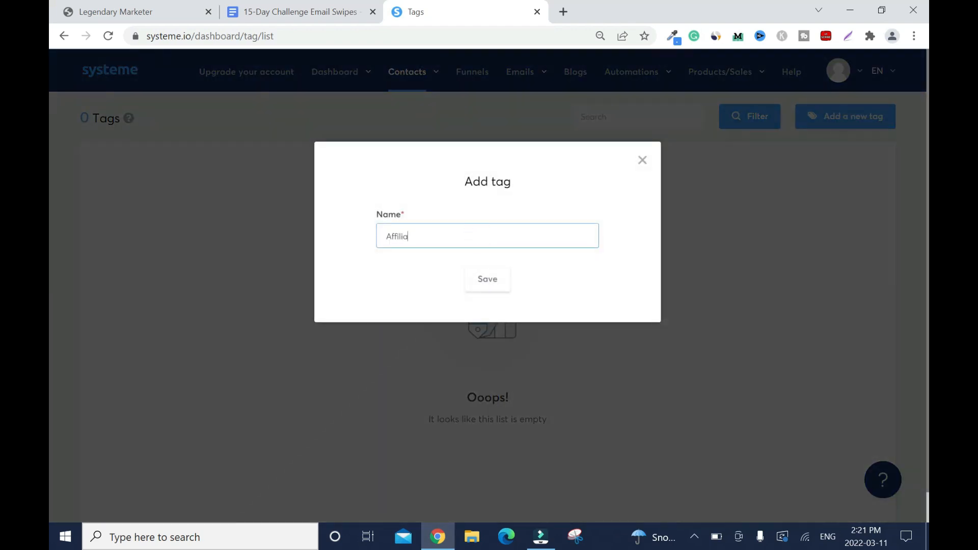
type("te Marketi")
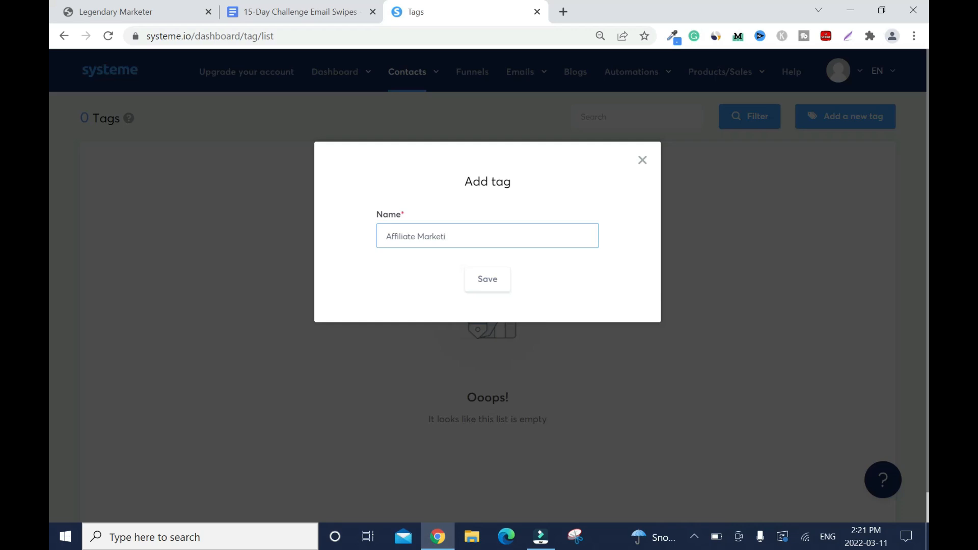
type("ng")
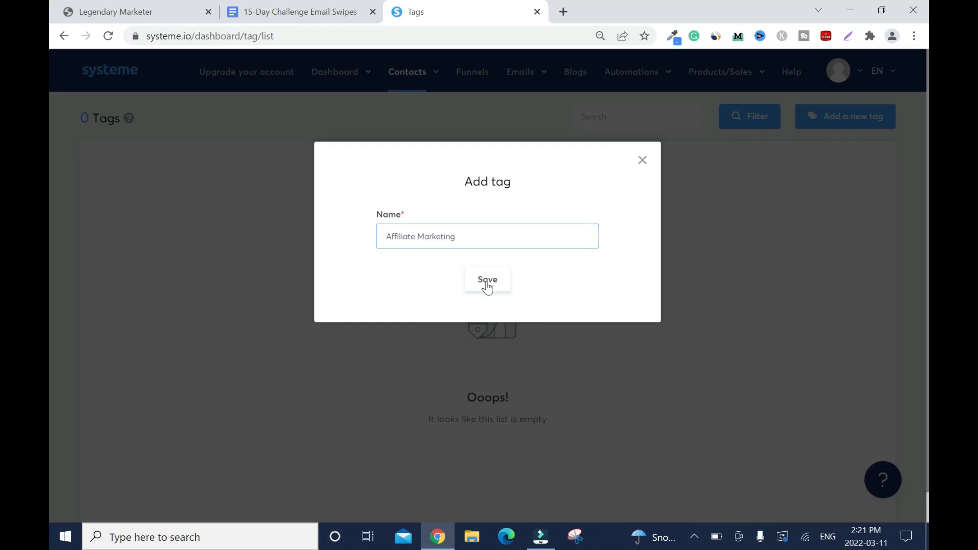
left_click(487, 279)
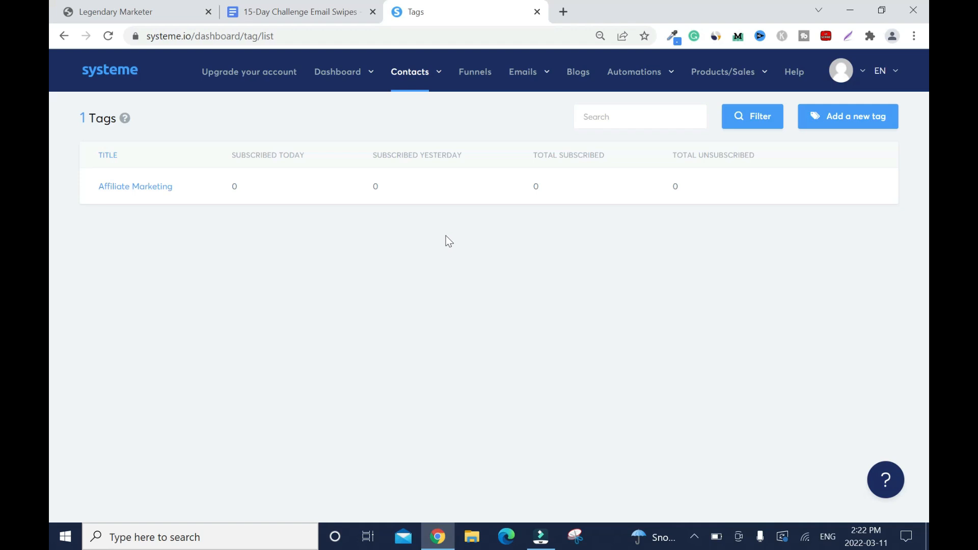
Return to the Affiliate MKT campaign via Emails > Campaigns to see both emails active
left_click(634, 71)
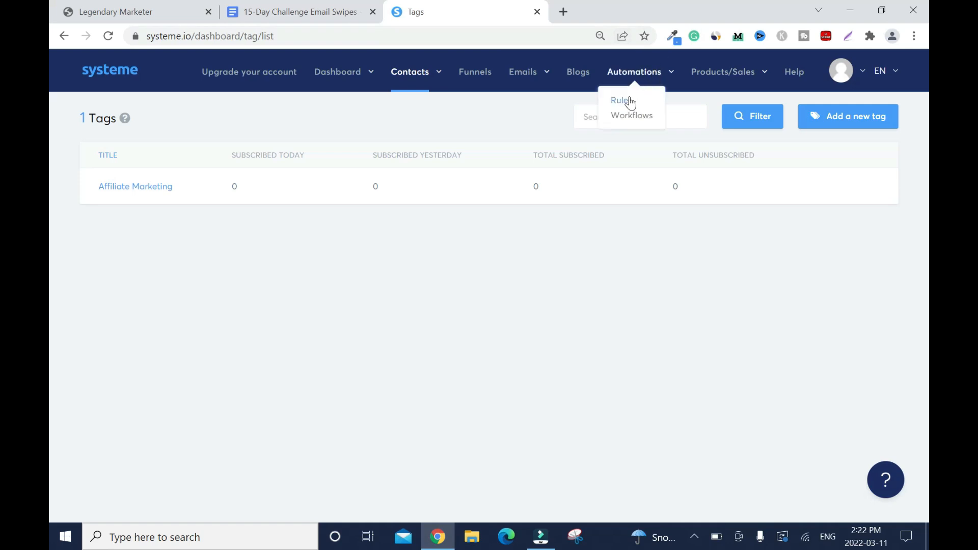
mouse_move(526, 264)
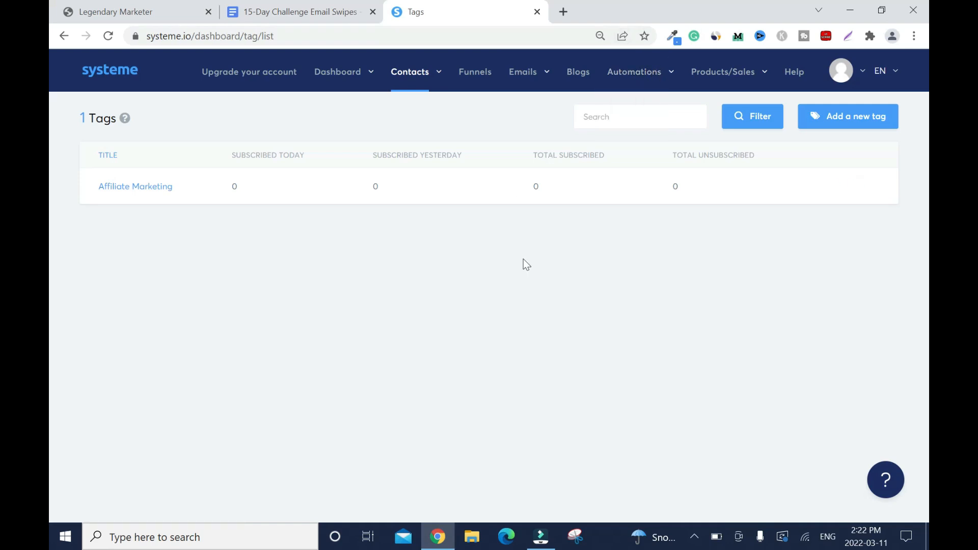
left_click(522, 71)
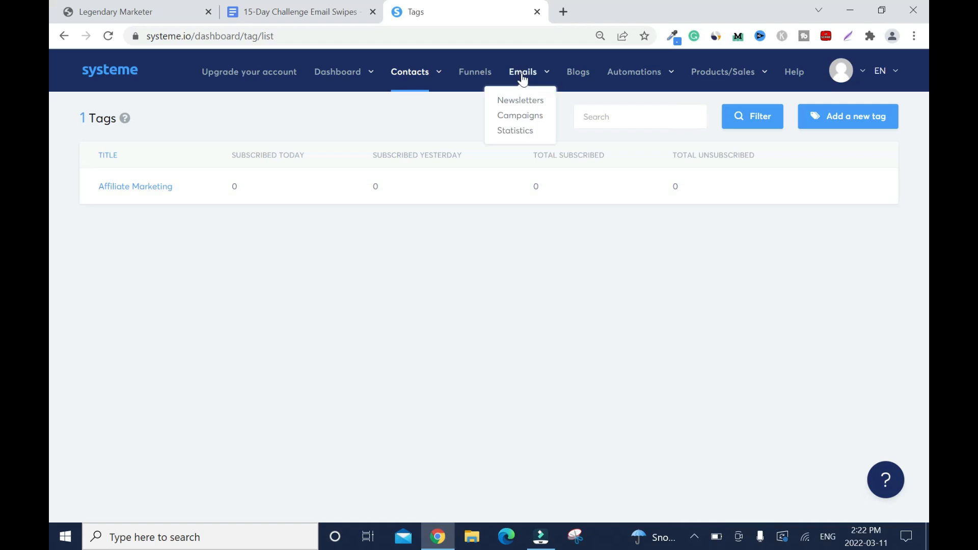
left_click(520, 115)
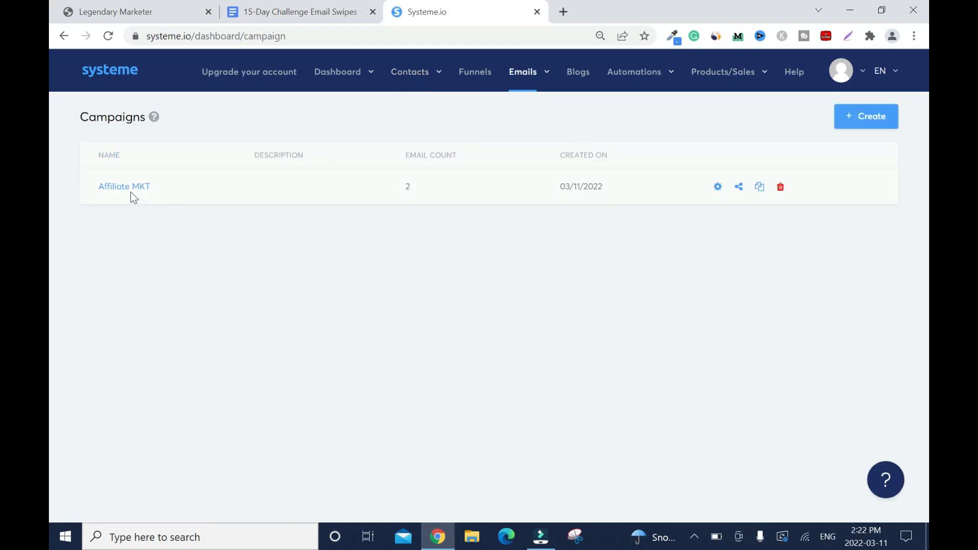
left_click(124, 185)
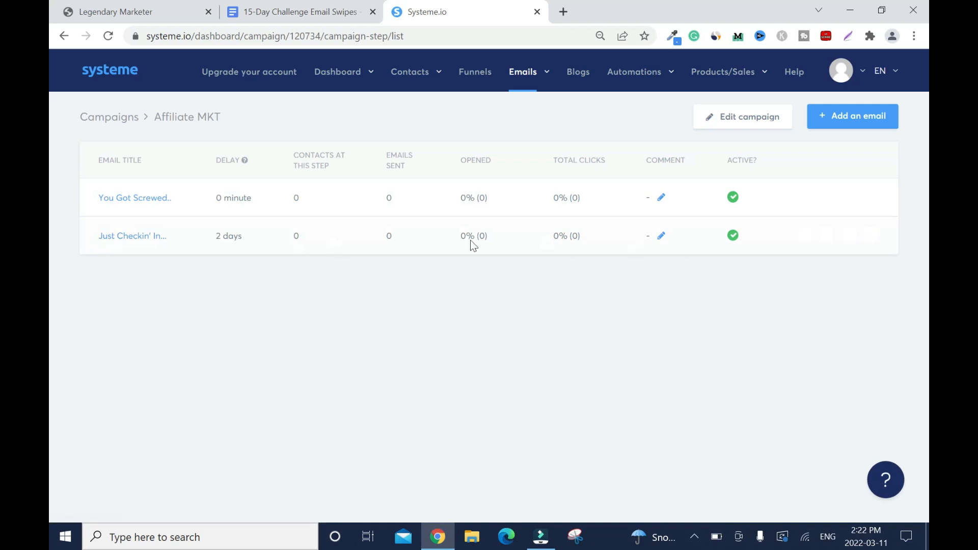
mouse_move(755, 327)
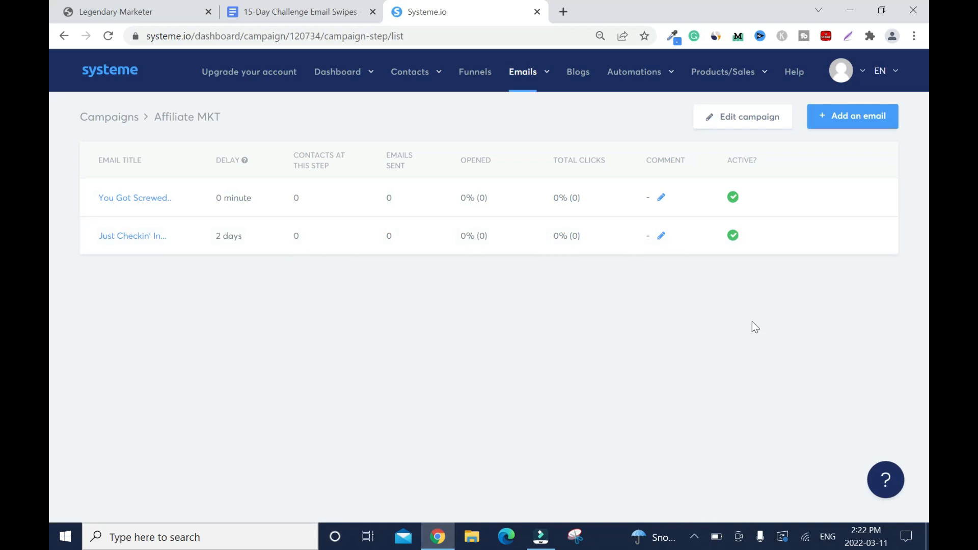